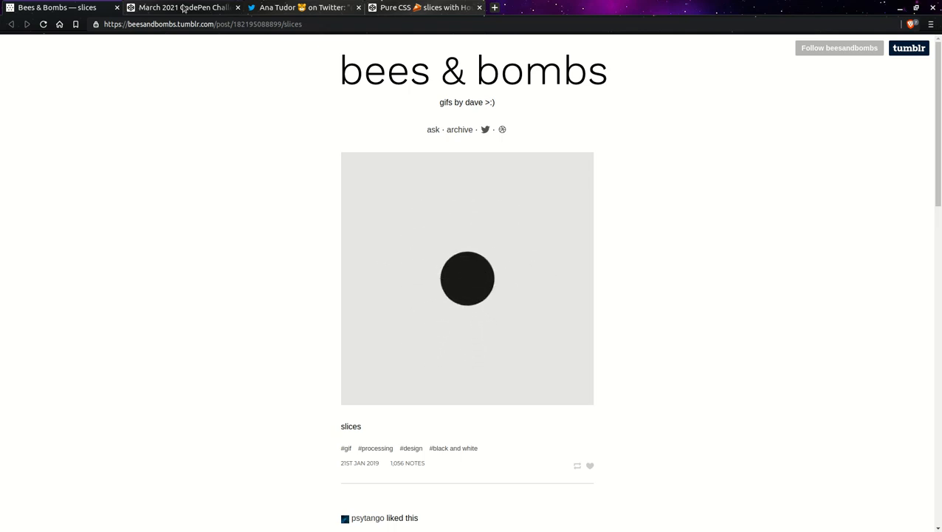
# - Review the CodePen purple-and-green challenge page, then land on Ana Tudor's playground-bar tweet
pyautogui.click(184, 8)
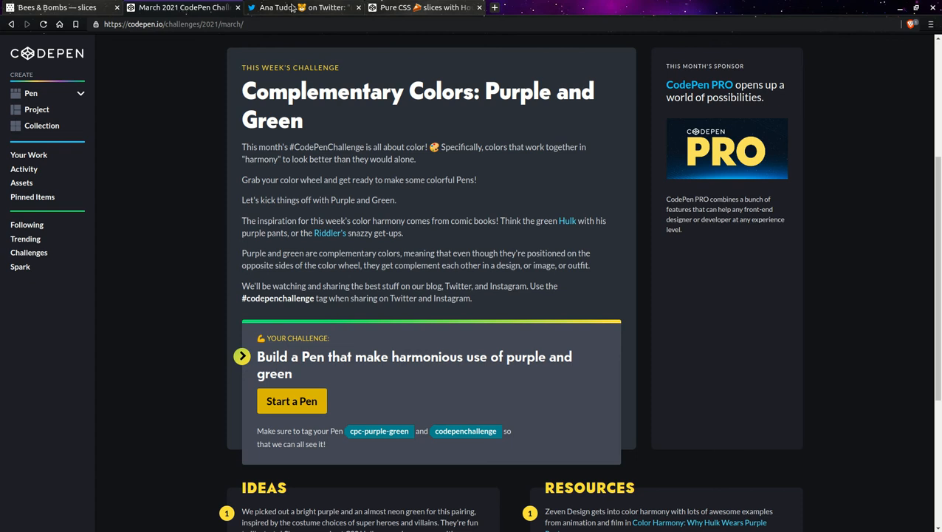
pyautogui.click(303, 8)
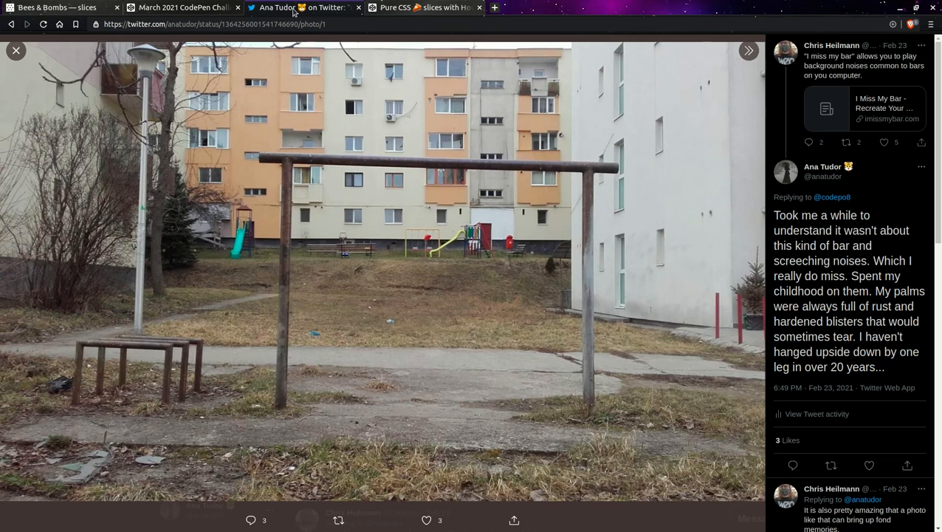
pyautogui.moveTo(434, 12)
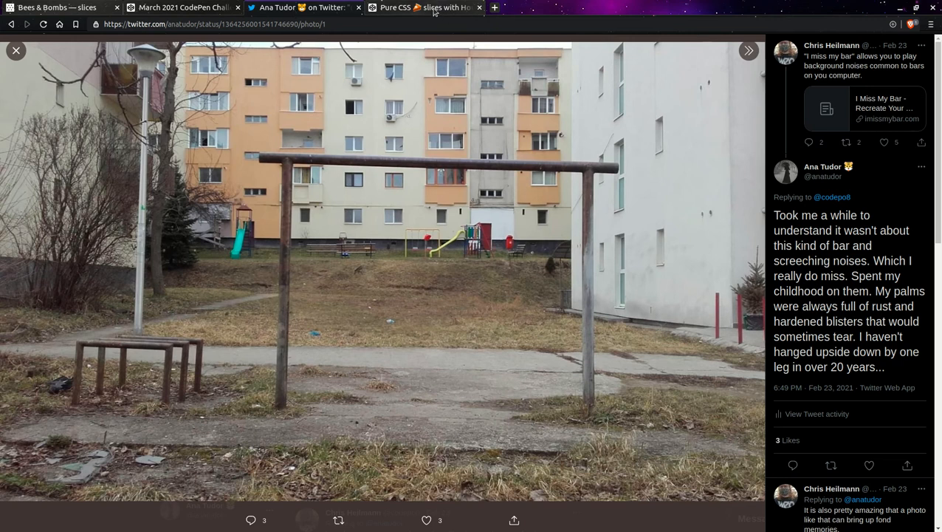
# - In the pie-slices pen's Pug, add an .a2d container styled with --n: ${n}
pyautogui.click(425, 7)
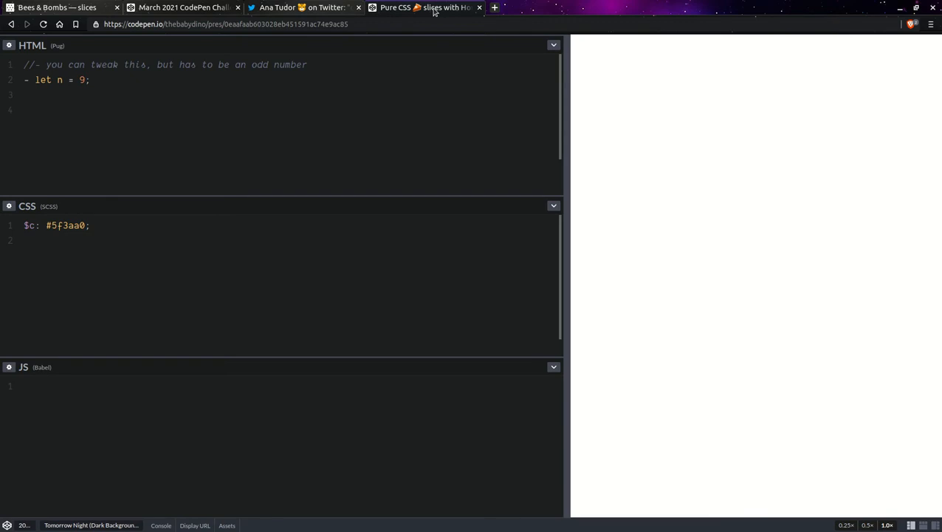
pyautogui.click(24, 109)
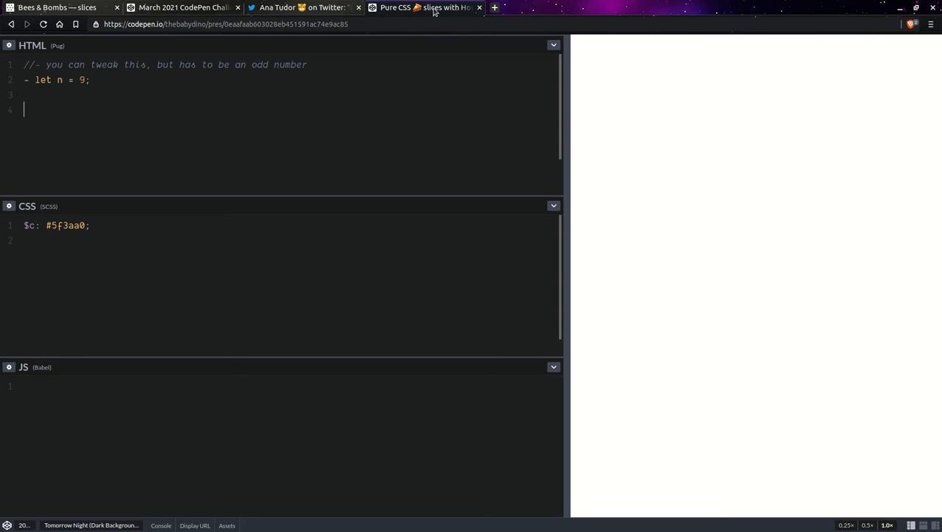
pyautogui.write('.a2')
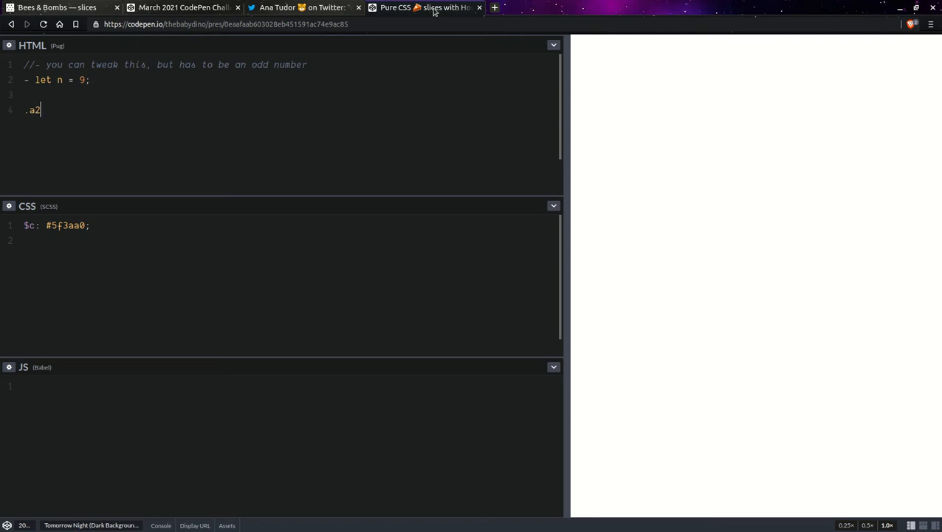
pyautogui.write('d(sty)')
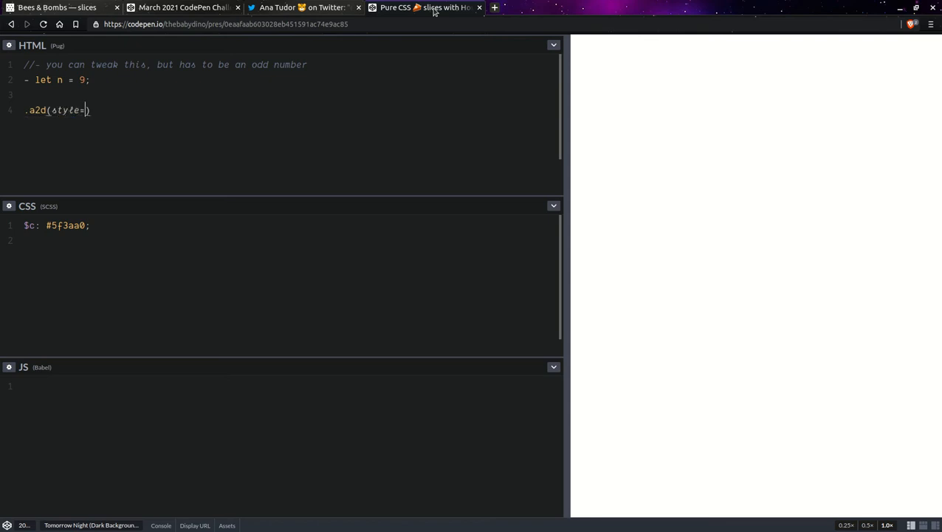
pyautogui.write('`--n: ${')
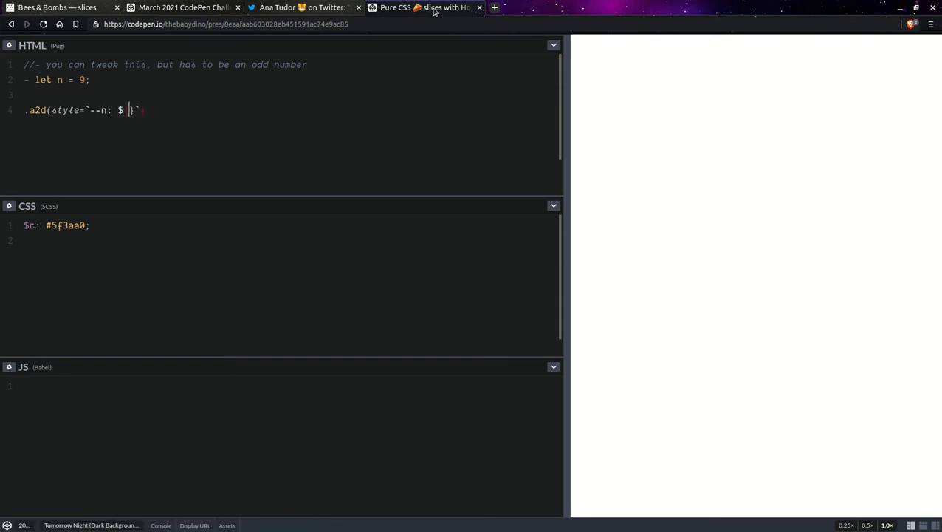
pyautogui.write('{n}}')
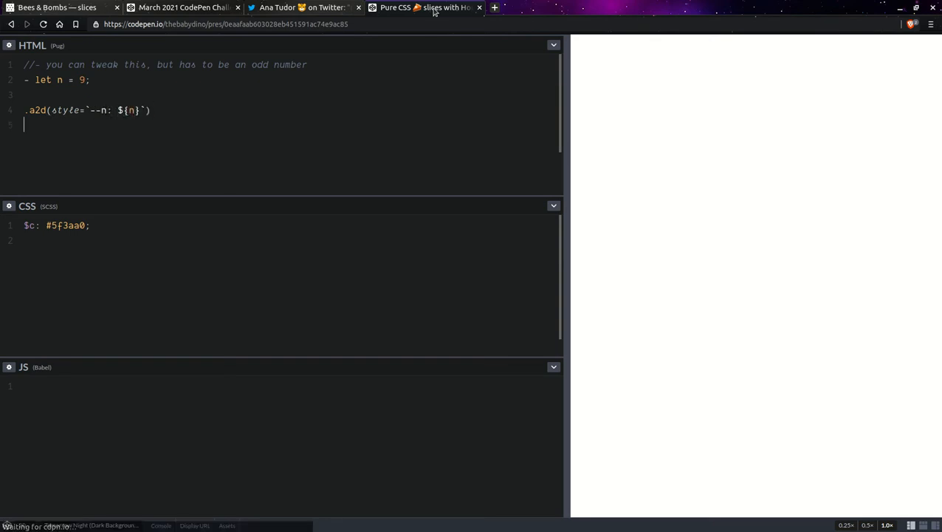
# - Loop i from 0 to n generating .pie children, each styled with --i: ${i}
pyautogui.write('- for(let i = 0; i < n; i++)')
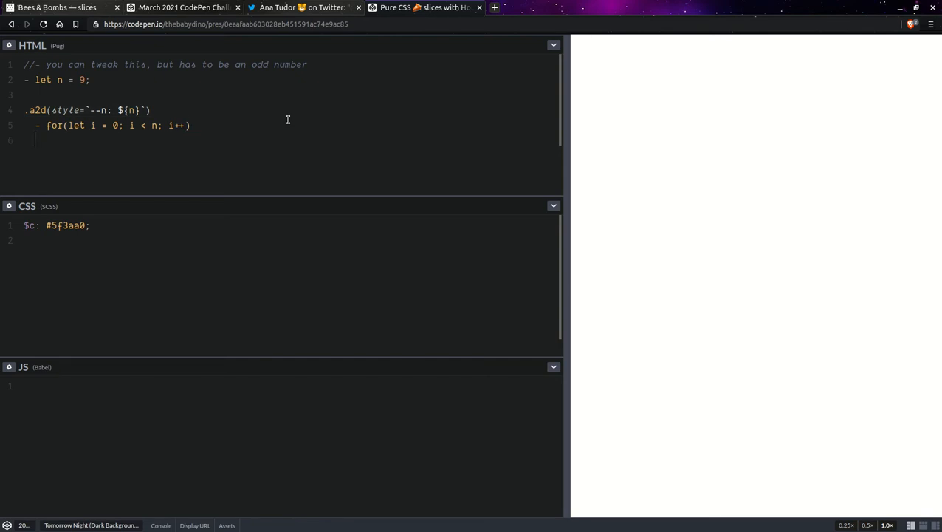
pyautogui.write('.a2d(style=`--n: ${n}`)')
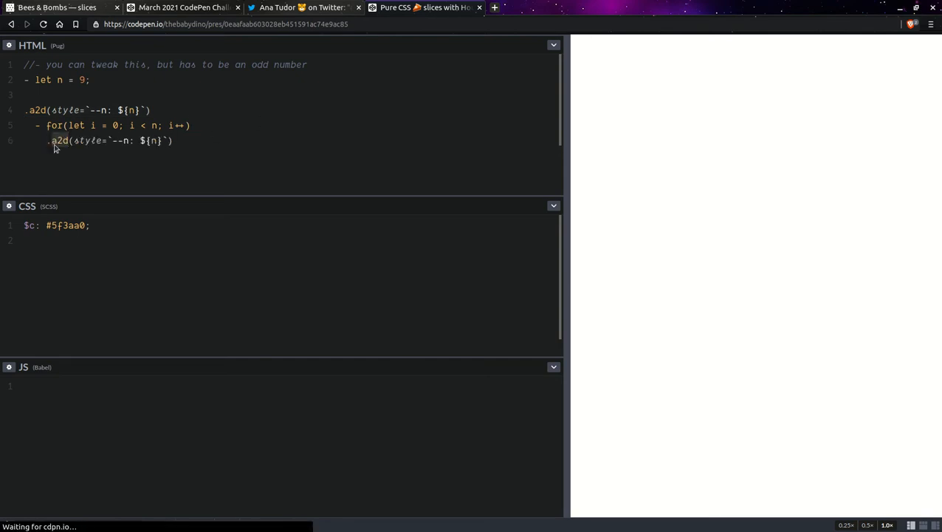
pyautogui.write('pie')
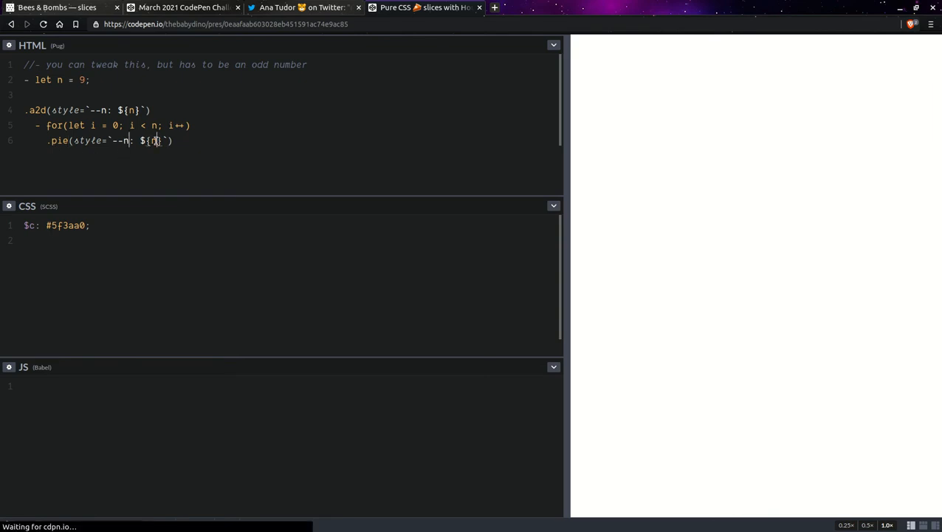
pyautogui.write('i')
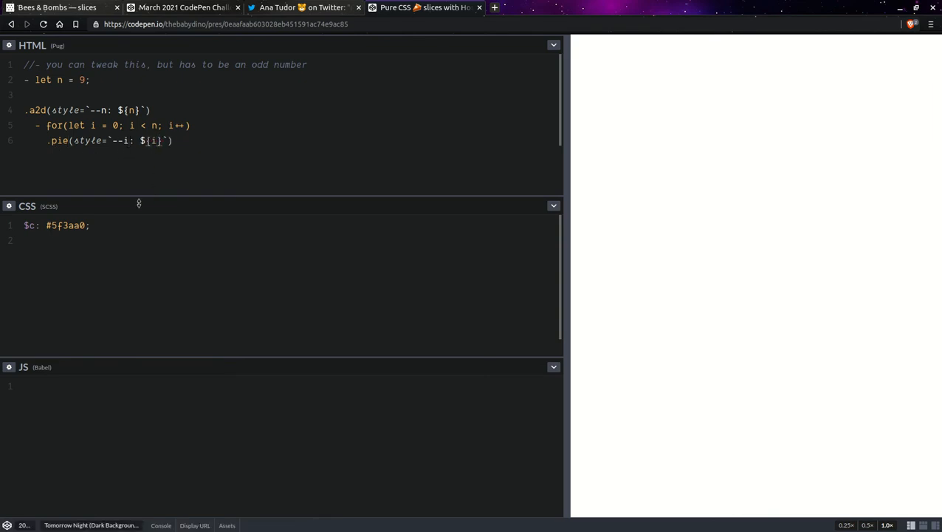
# - Add a .pie rule with padding 5em, background #000 and border-radius 50%
pyautogui.click(552, 44)
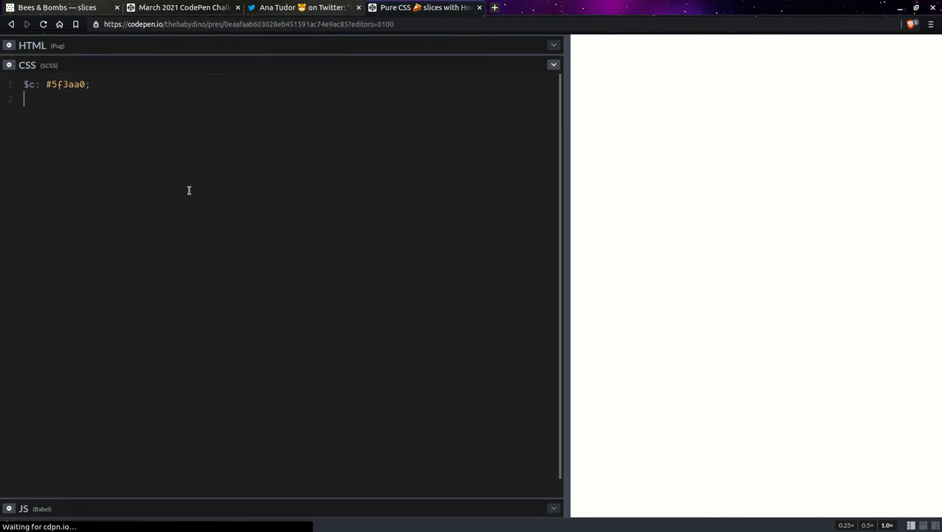
pyautogui.write('.pie {')
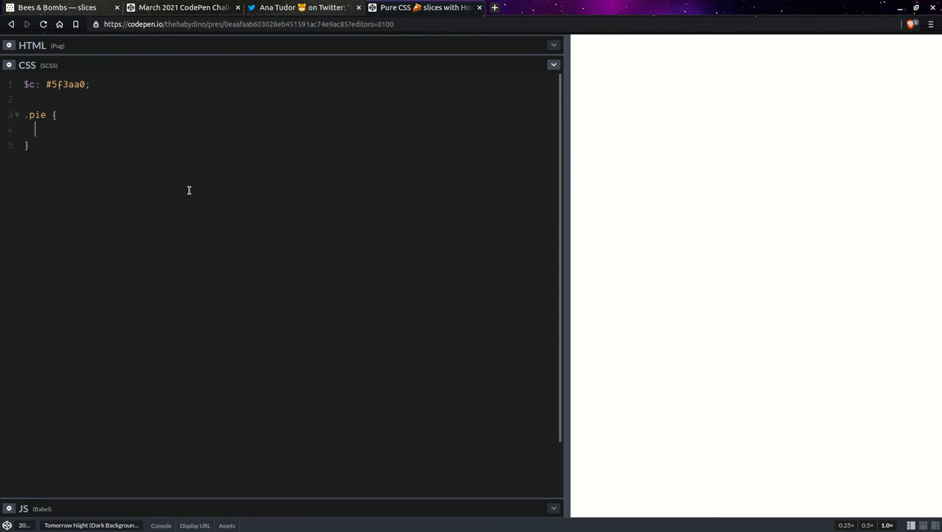
pyautogui.write('p:5em')
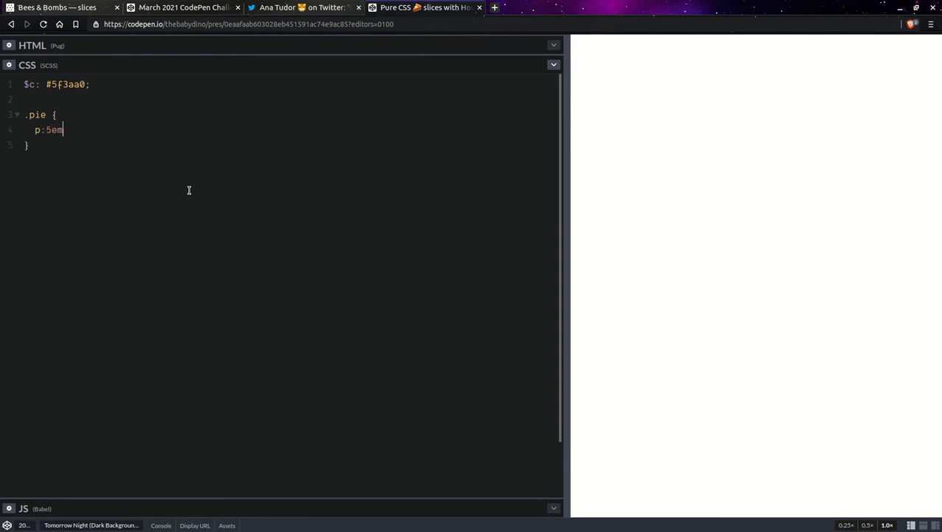
pyautogui.write('background: #000;')
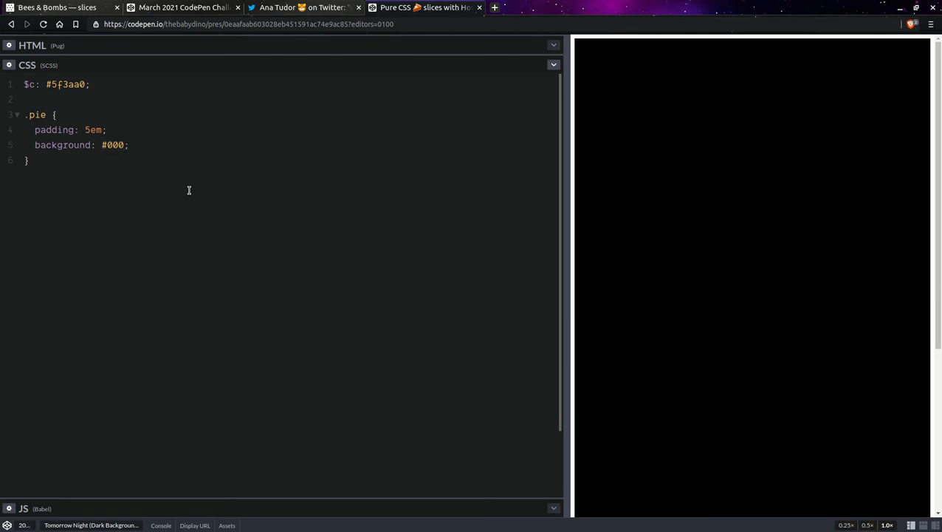
pyautogui.write('bo')
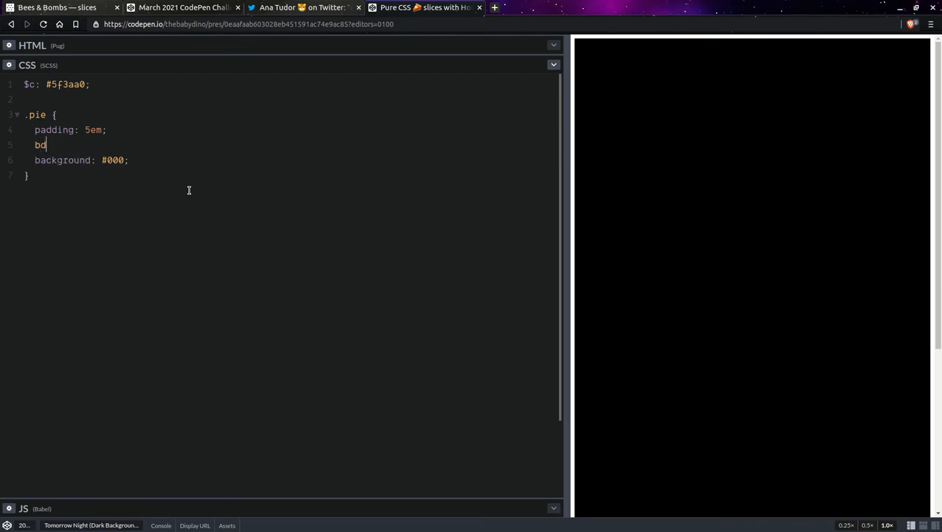
pyautogui.write('rs:50%')
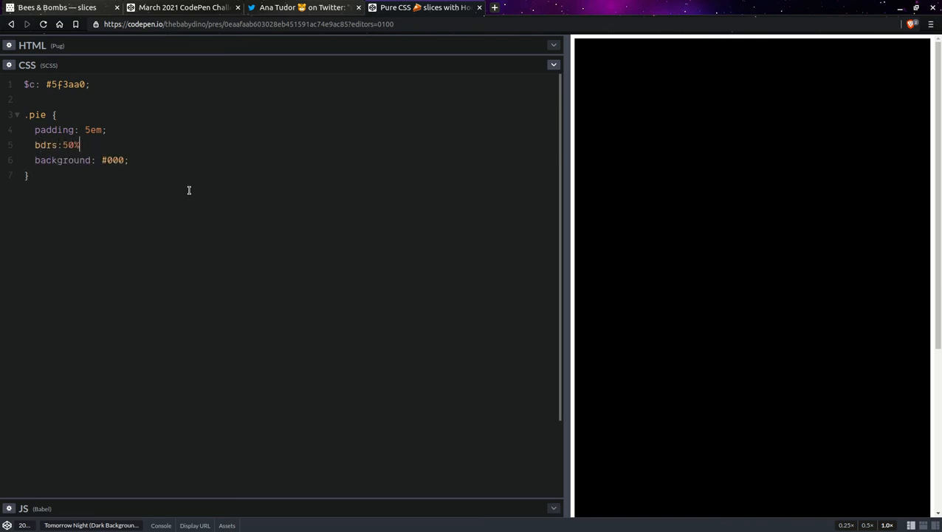
pyautogui.write('border-radius: 50%;')
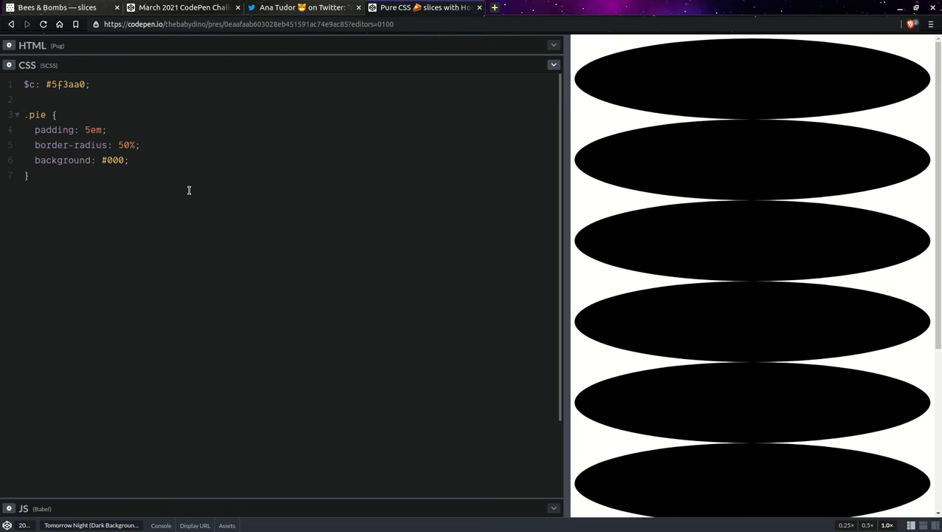
pyautogui.moveTo(186, 157)
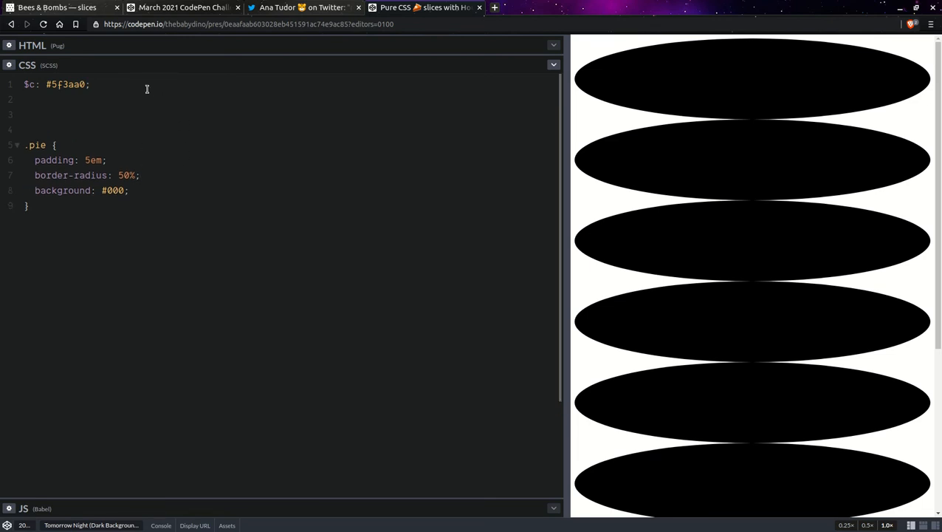
# - Make body and div display as grid
pyautogui.write('bod')
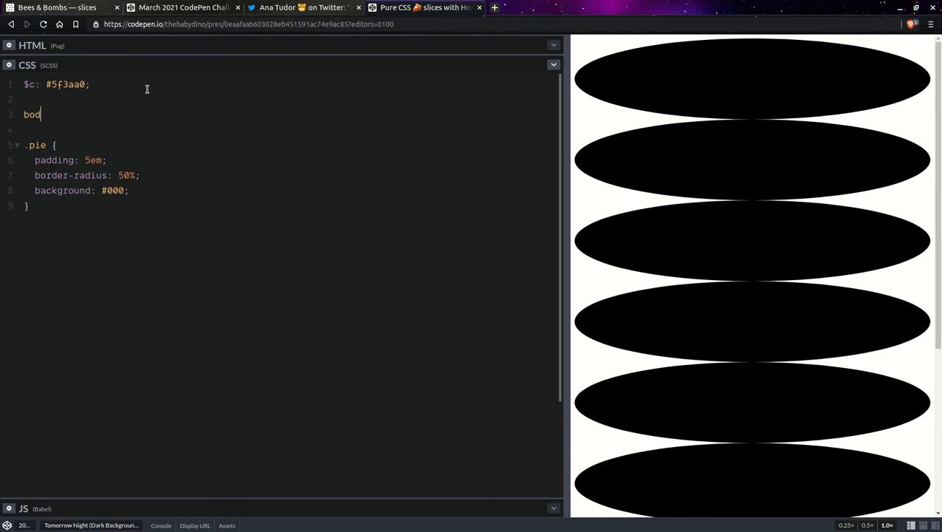
pyautogui.write('y, d')
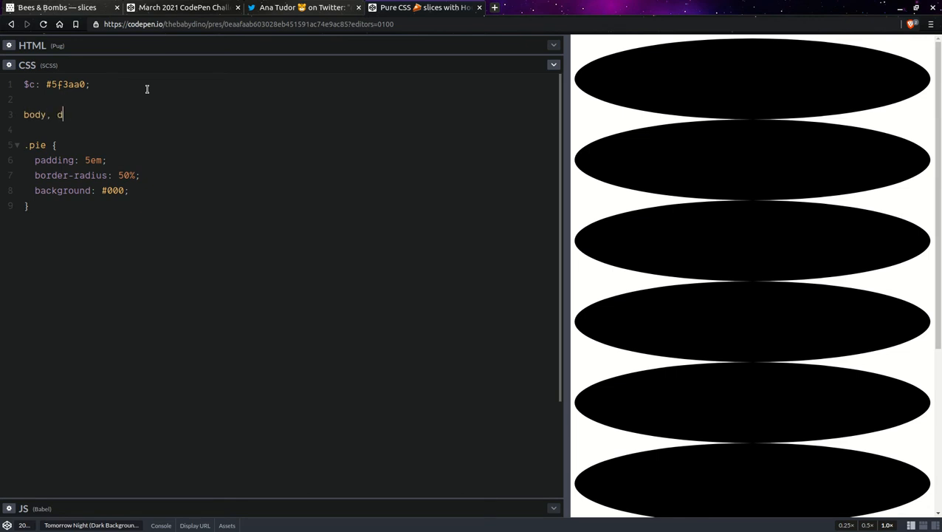
pyautogui.write('iv { display: grid;')
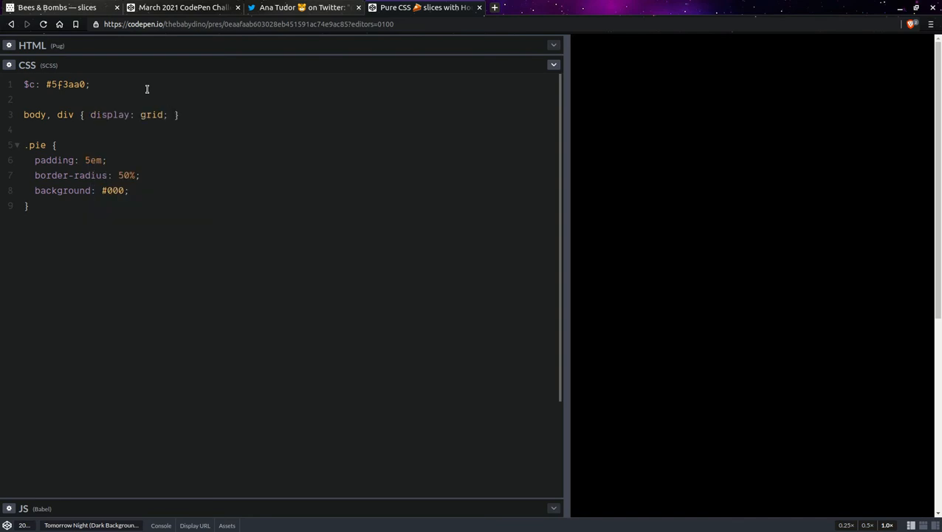
pyautogui.press('BackSpace')
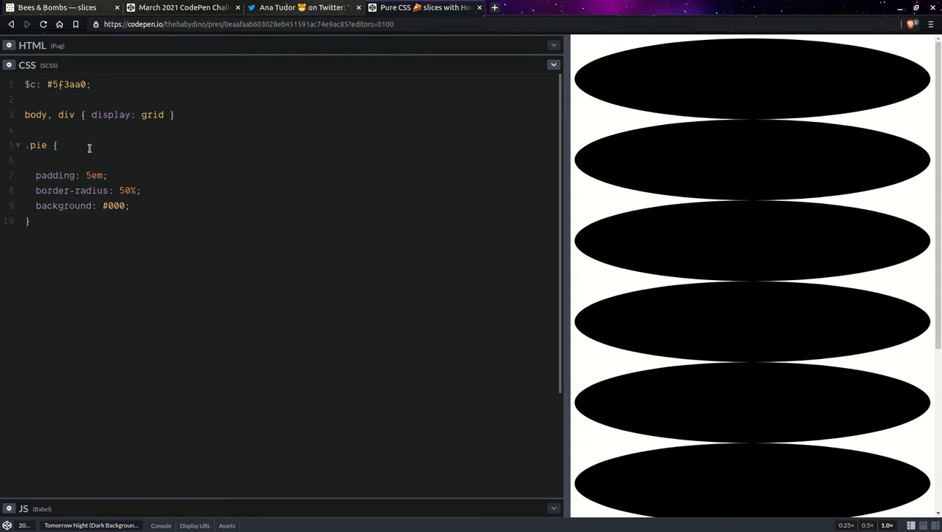
# - Stack the pies with grid-area 1/1 and place-self center into one black circle
pyautogui.click(89, 160)
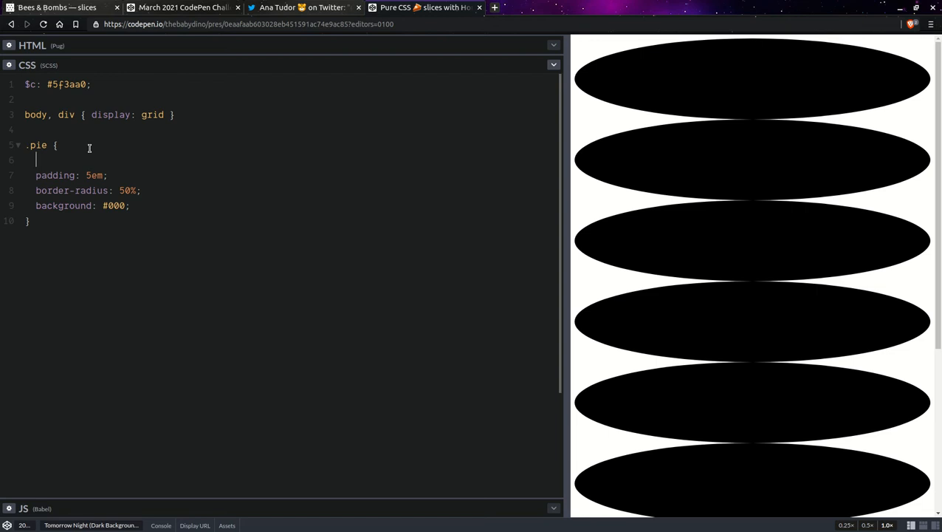
pyautogui.write('grid-area: 1')
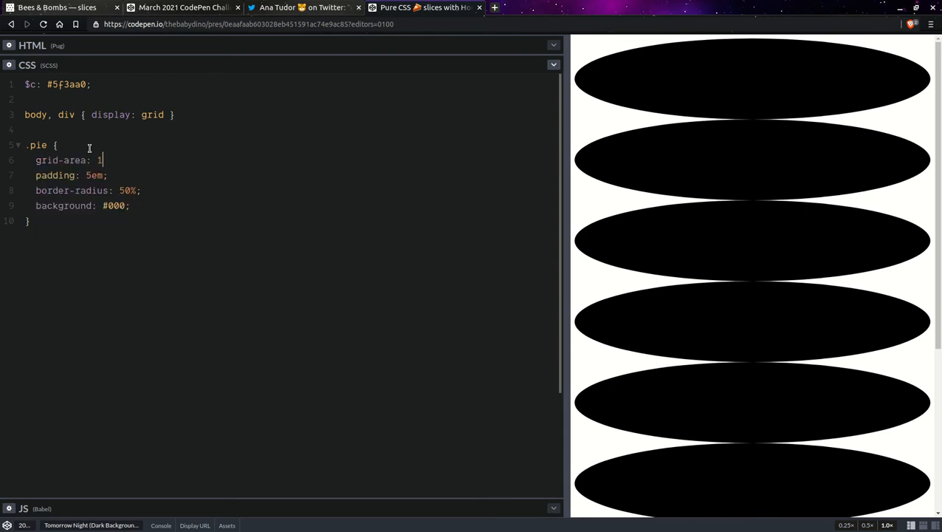
pyautogui.write('/ 1;')
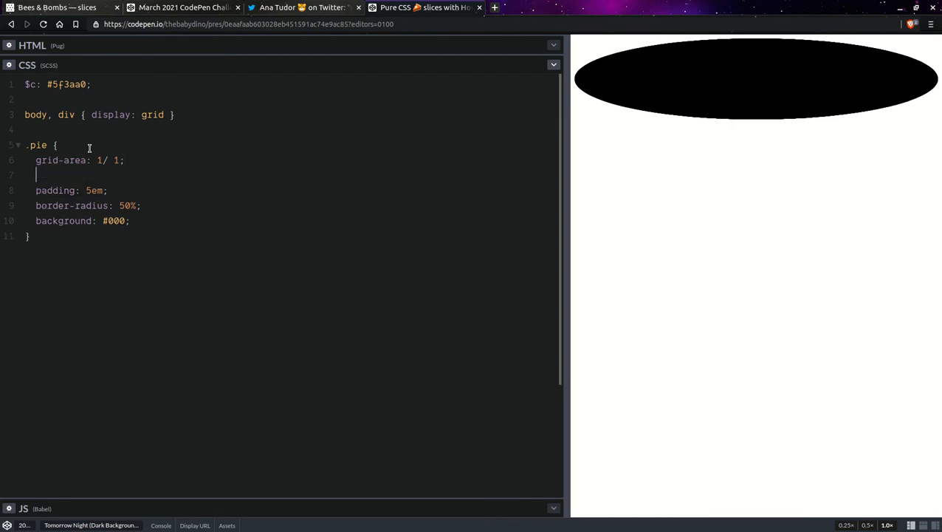
pyautogui.write('place-self: center;')
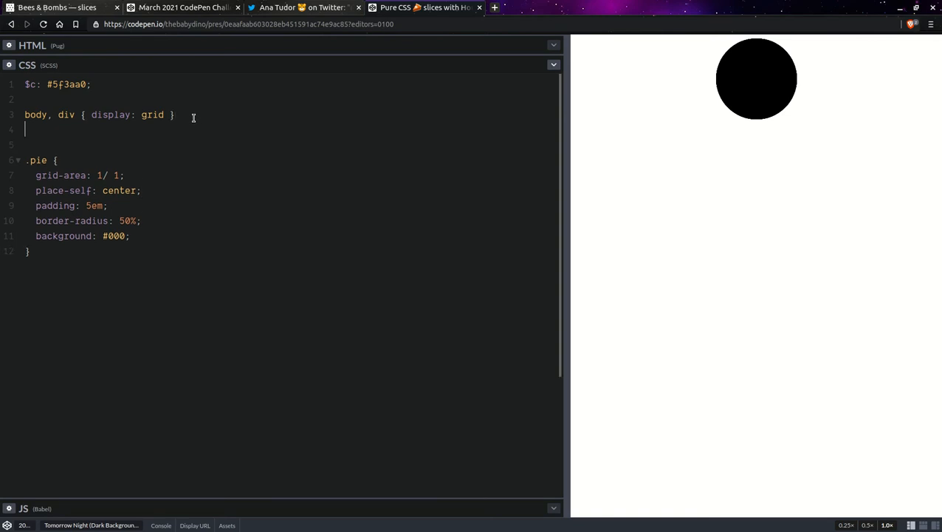
# - Give body height 100vh and margin 0
pyautogui.write('body')
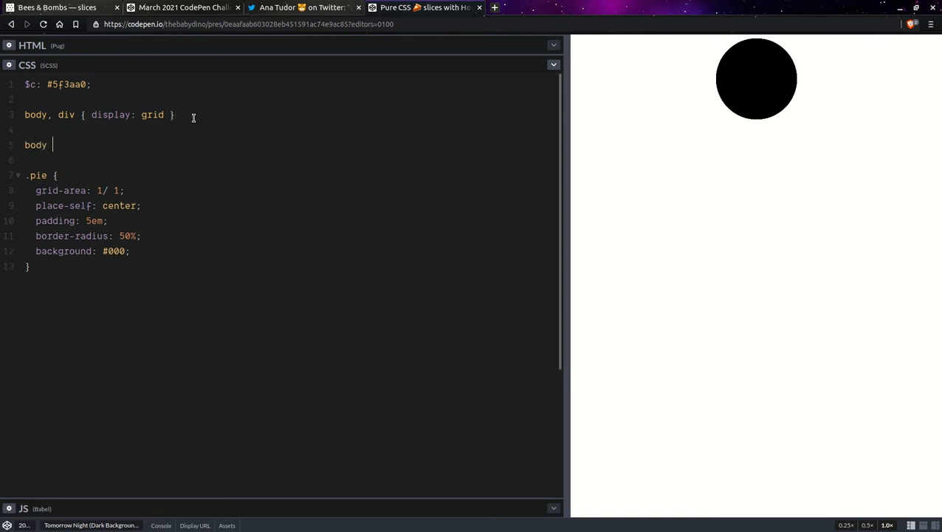
pyautogui.write('{ h:11')
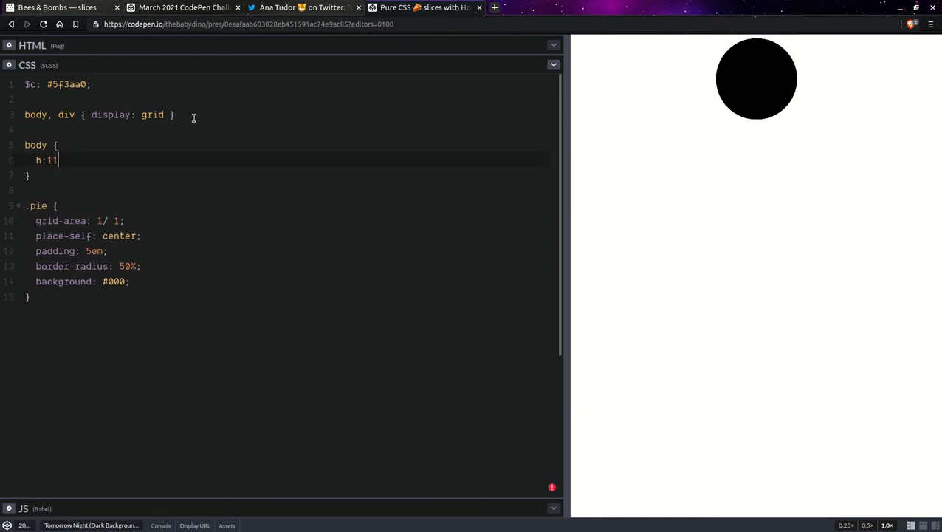
pyautogui.write('eight: 100vh;')
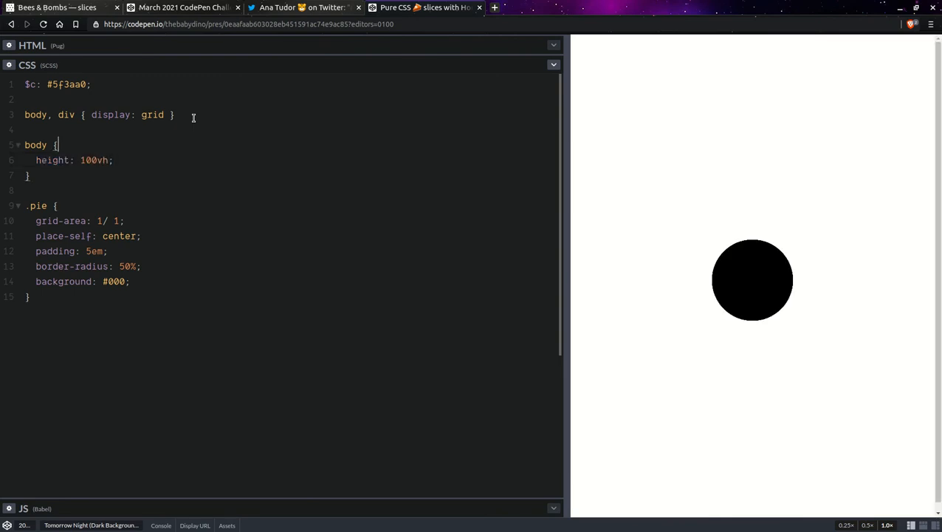
pyautogui.write('m:0')
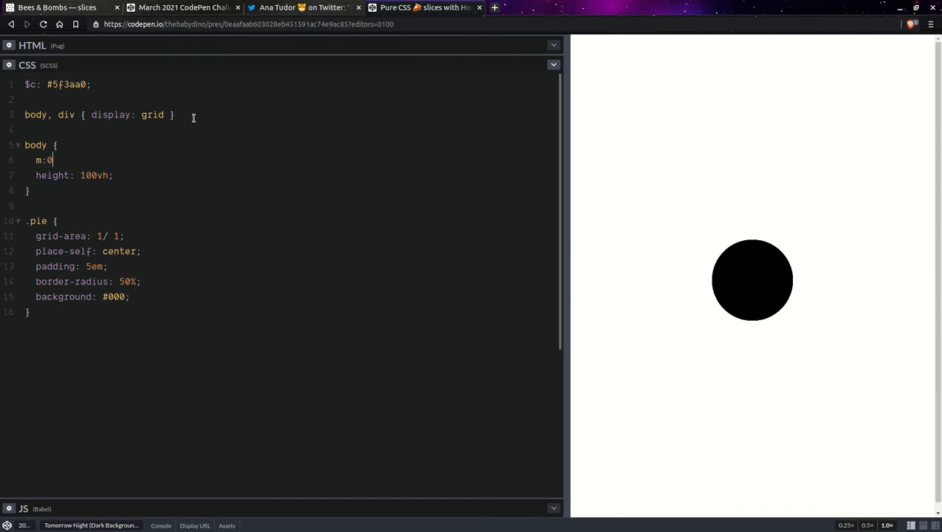
pyautogui.write('argin: 0;')
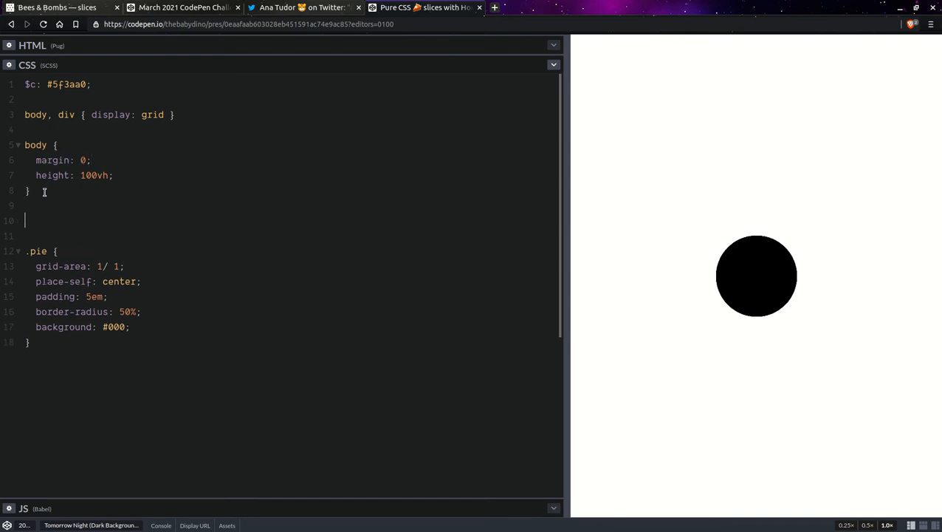
# - Make .a2d black and switch the .pie background to #fff for a white circle
pyautogui.write('.a2d')
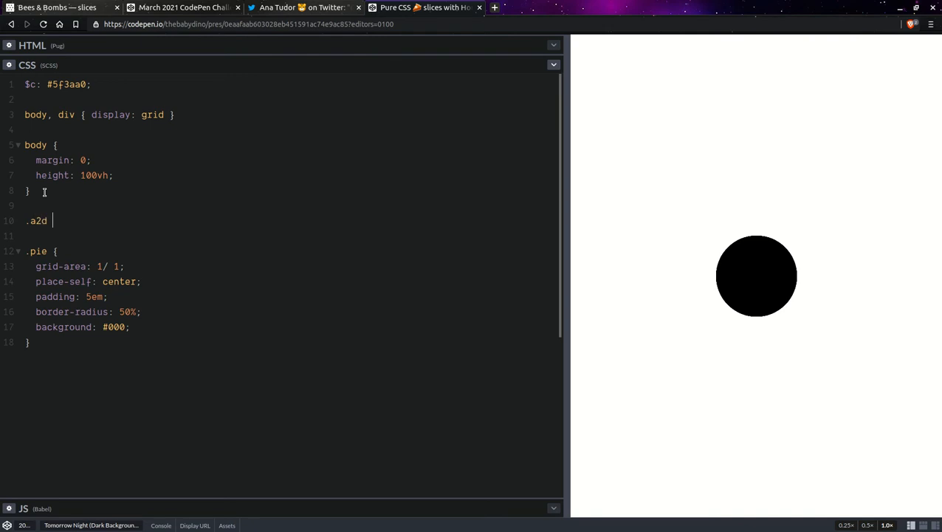
pyautogui.write('{ background: #000; }')
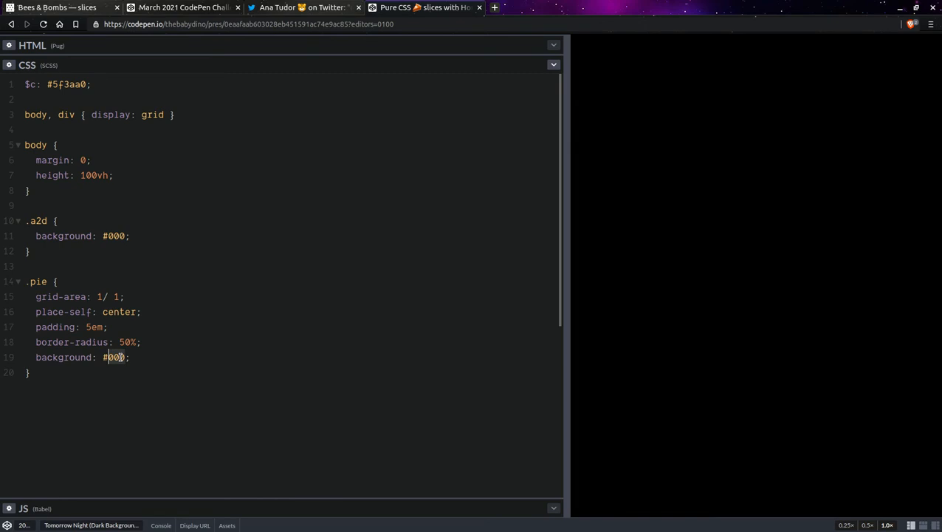
pyautogui.write('fff')
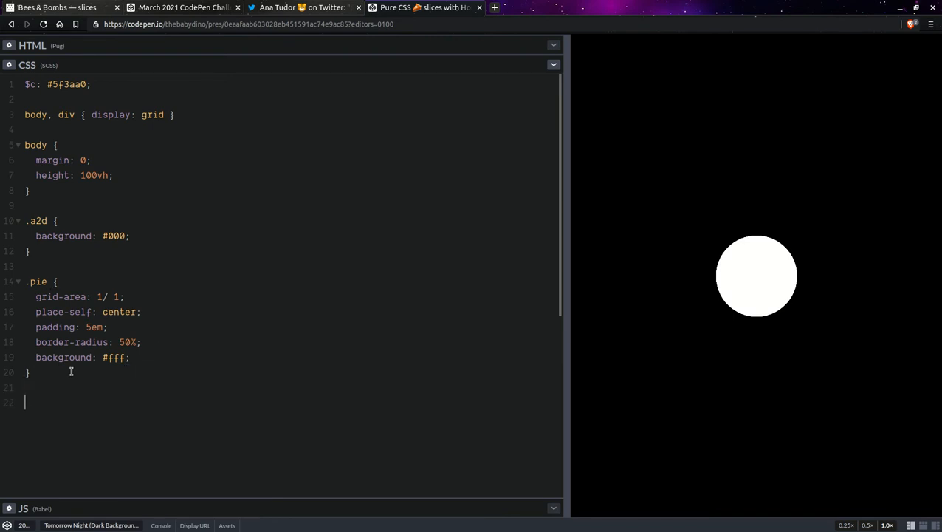
pyautogui.write('@')
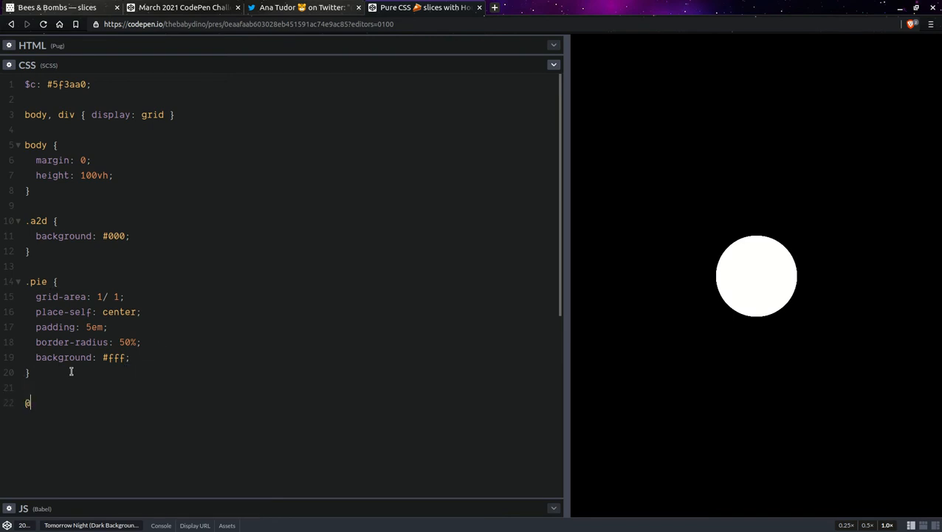
pyautogui.write('keyframes')
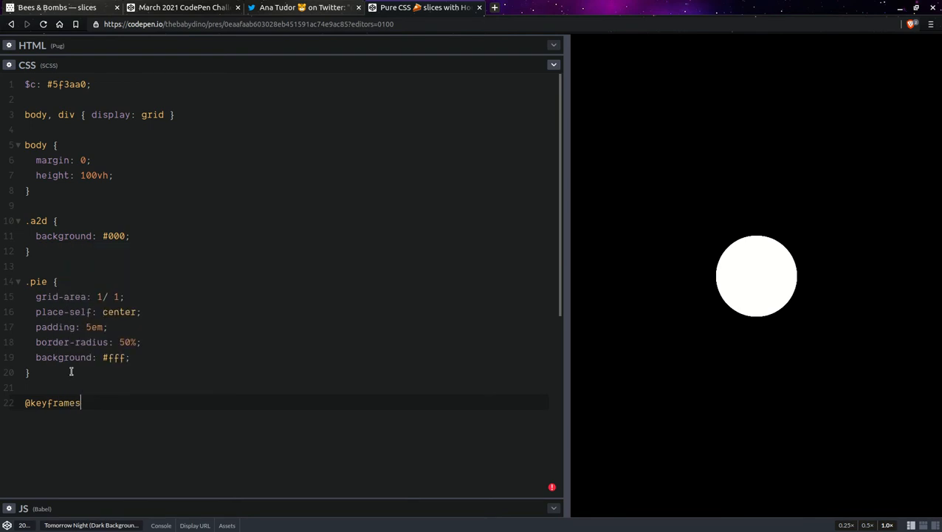
pyautogui.write('m')
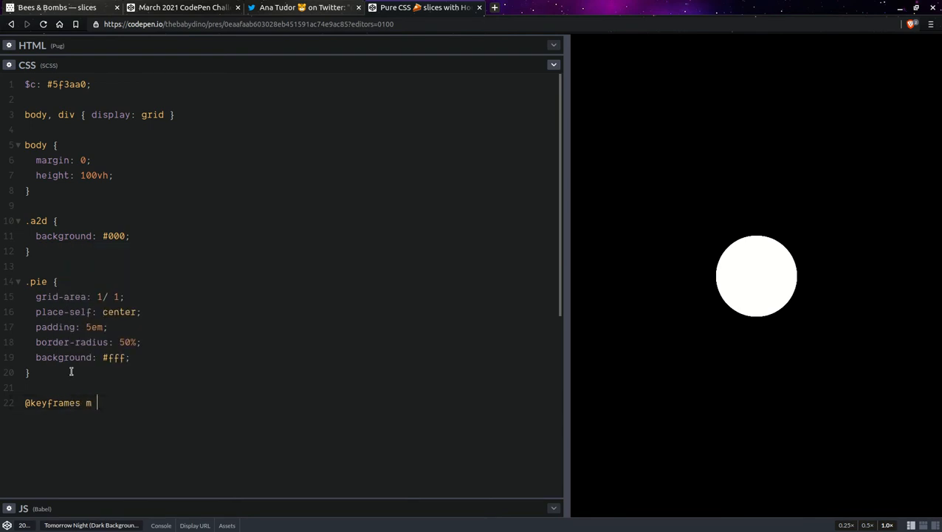
pyautogui.write('{')
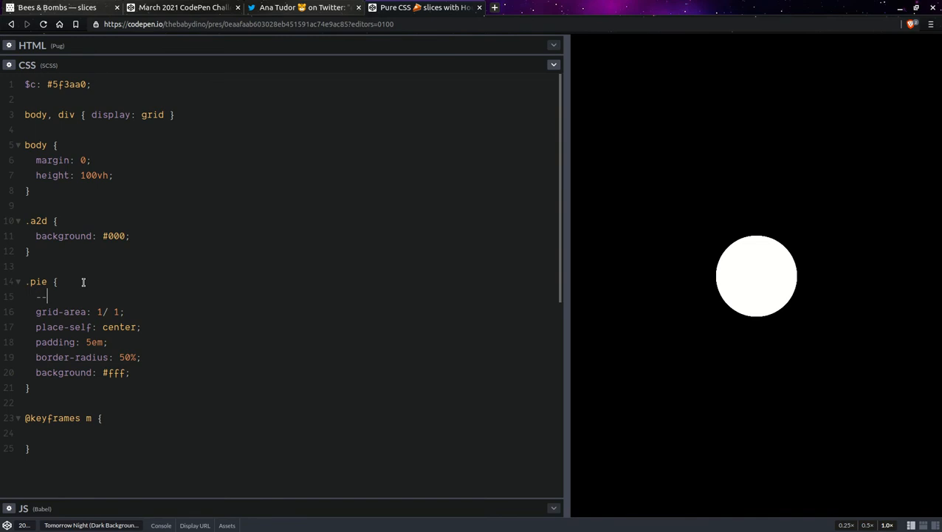
# - Define --sa as calc(1turn/var(--n)) in the .pie rule
pyautogui.write('sa:')
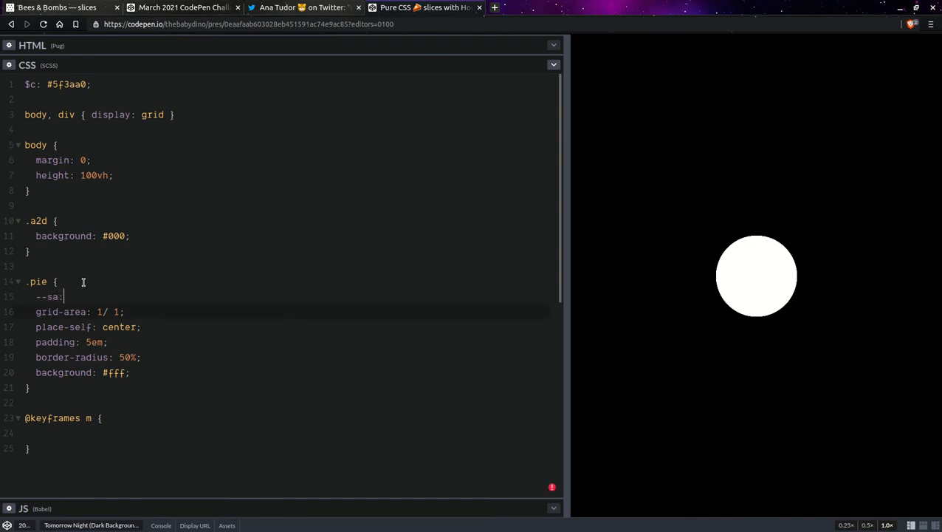
pyautogui.write('calc')
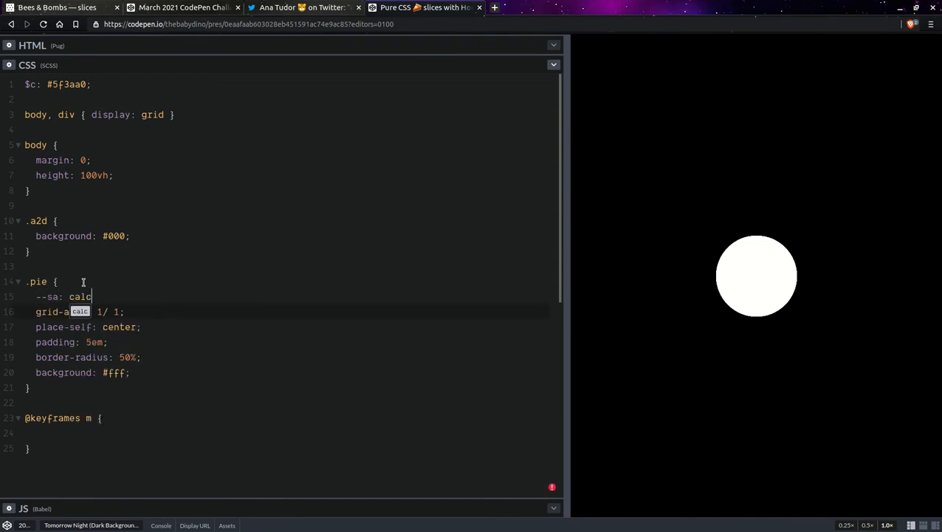
pyautogui.write('(1turn')
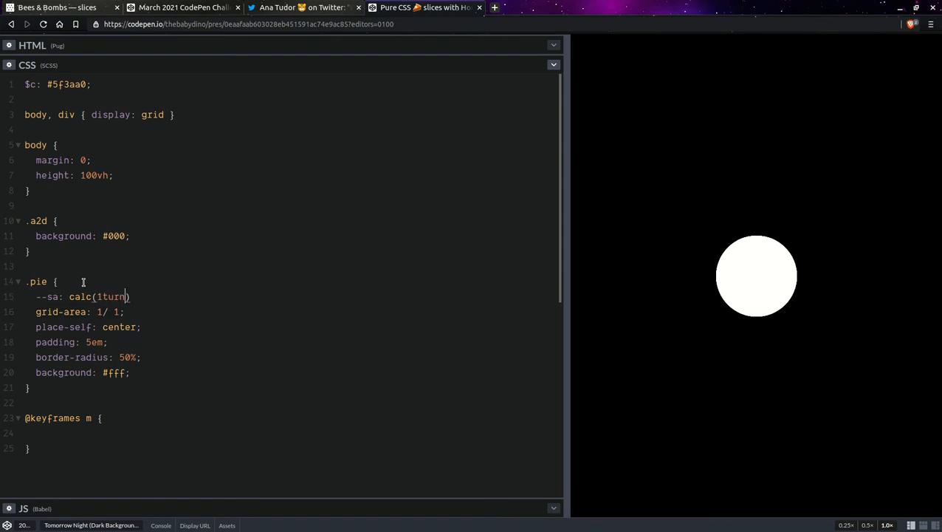
pyautogui.write('/var')
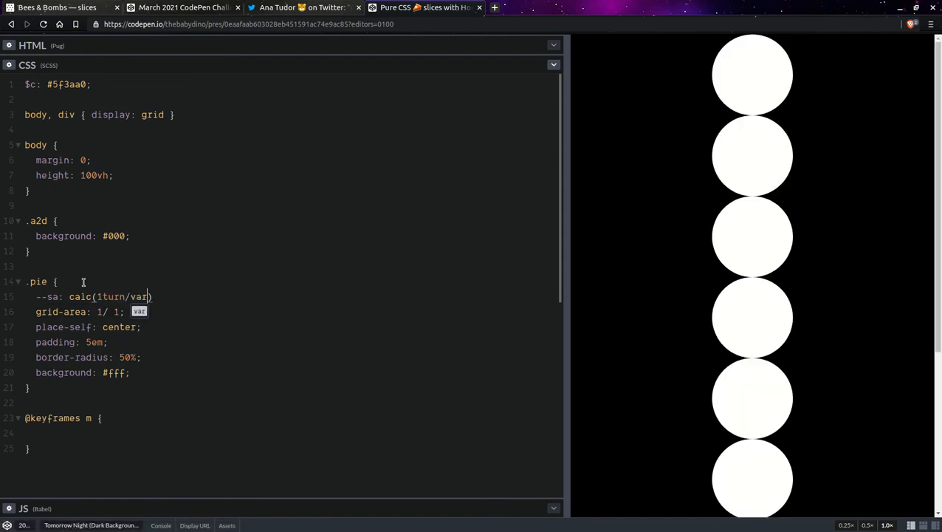
pyautogui.write('(--')
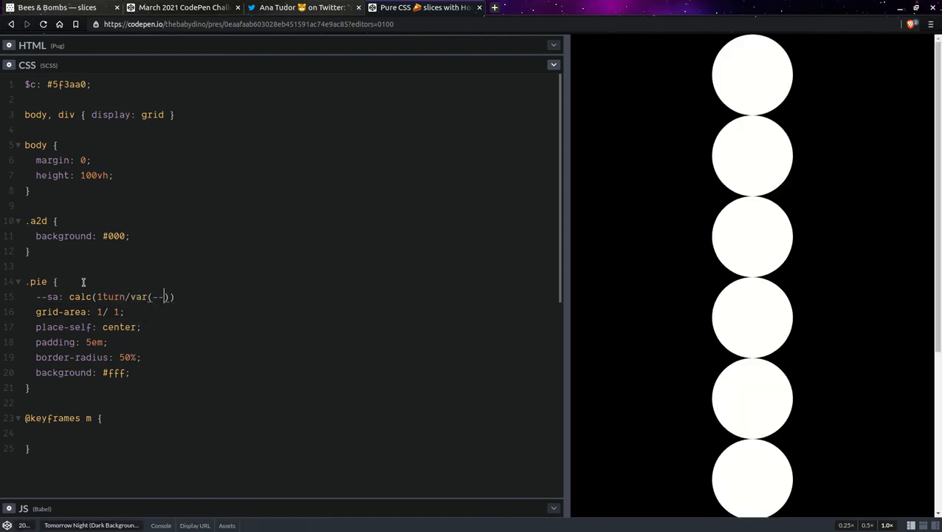
pyautogui.write('n);')
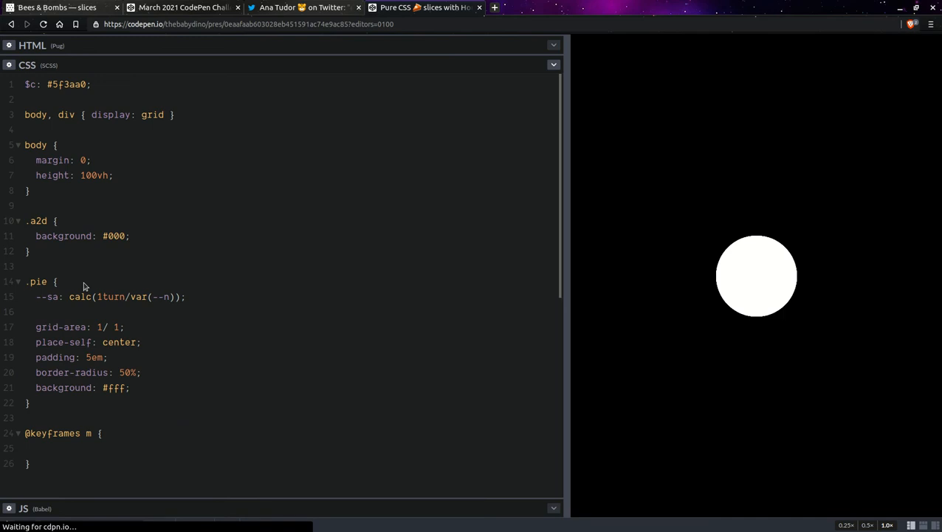
# - Define --rz as rotate(calc(var(--i)*var(--sa)))
pyautogui.write('--rot')
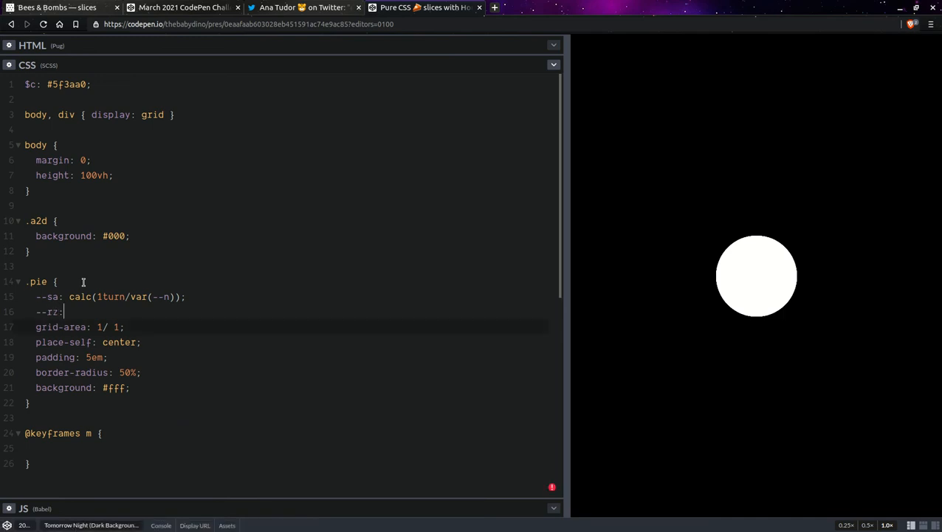
pyautogui.write('rot')
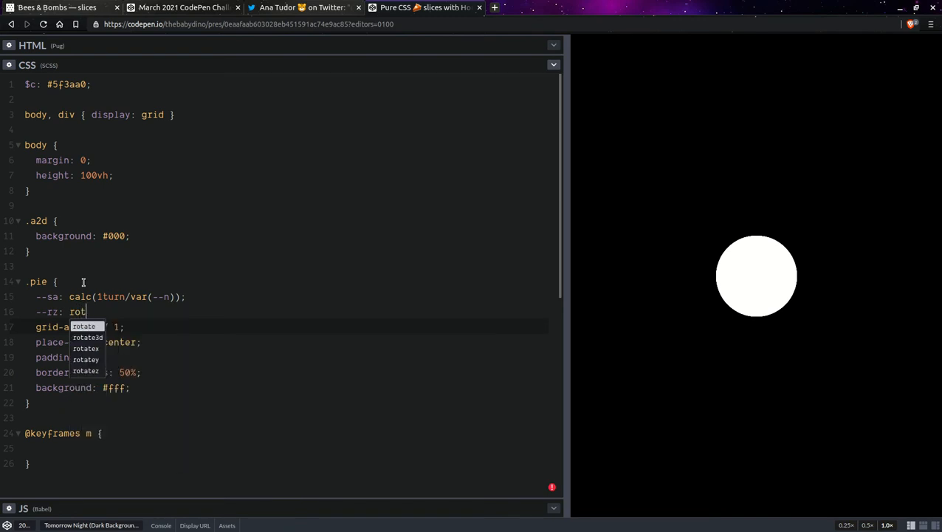
pyautogui.write('ate(calc(')
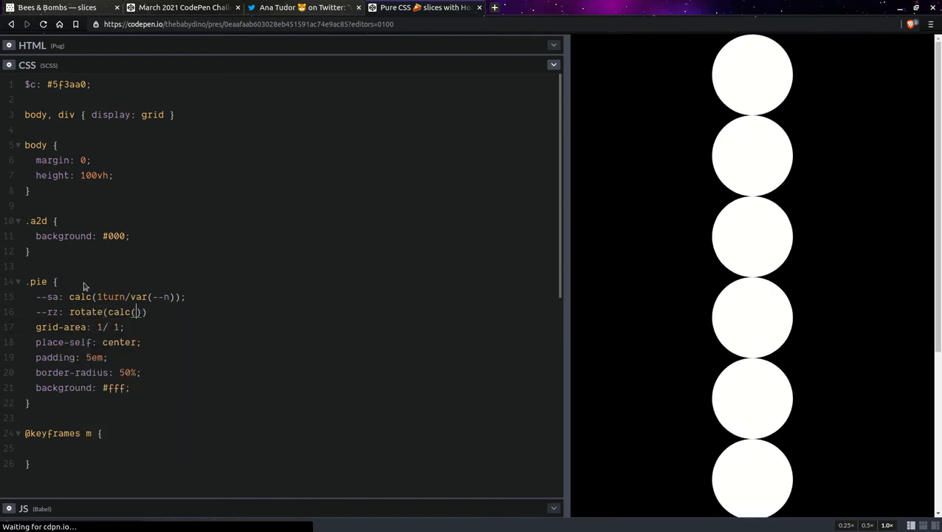
pyautogui.write('var(--i)*var(--sa')
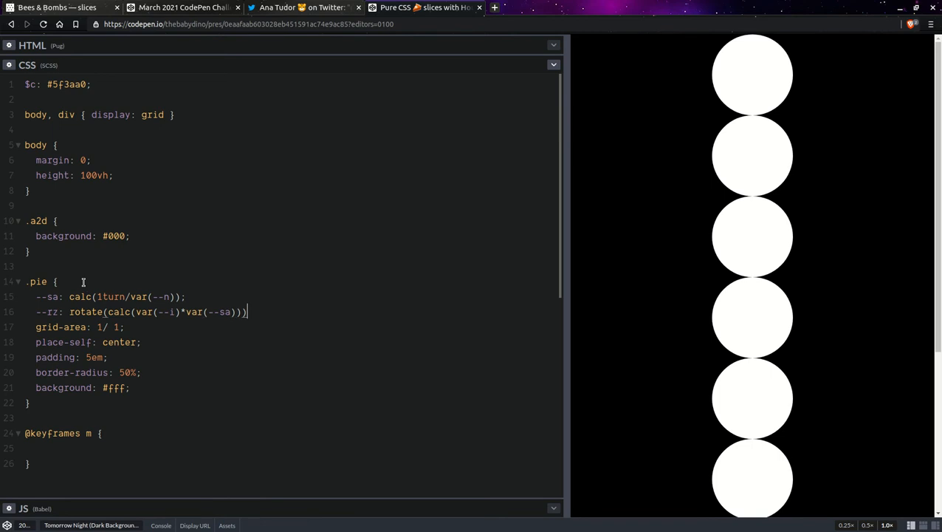
pyautogui.write(';')
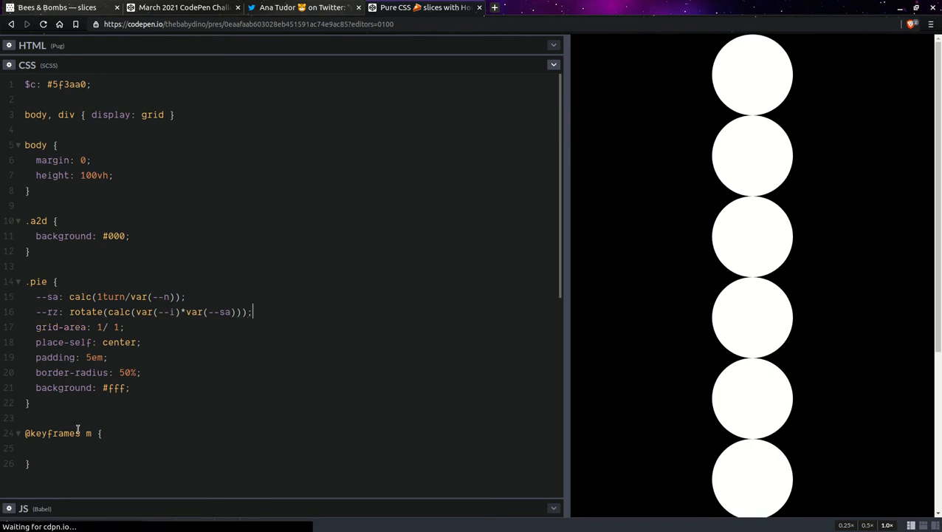
# - Keyframes m: transform var(--rz) at 0%, 50%, 100%, plus translate(100%) at 25%
pyautogui.write('0%')
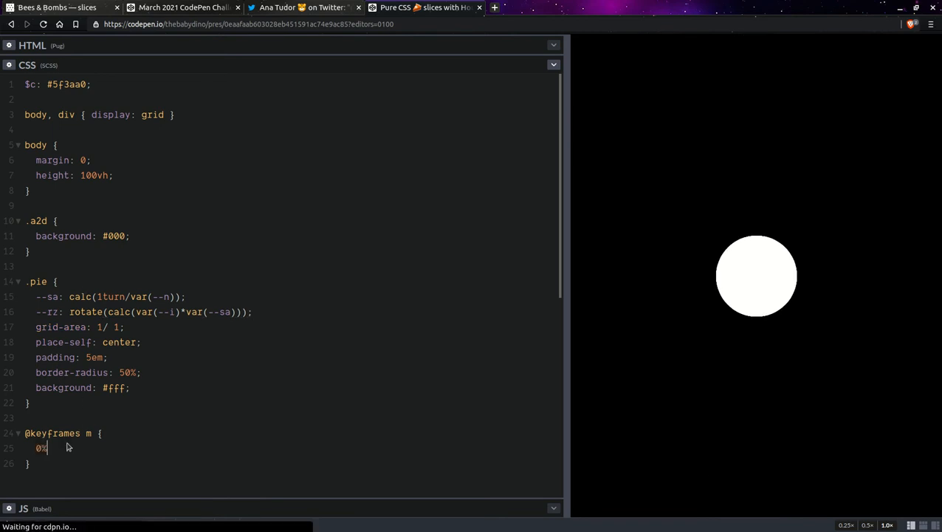
pyautogui.write(', 100%')
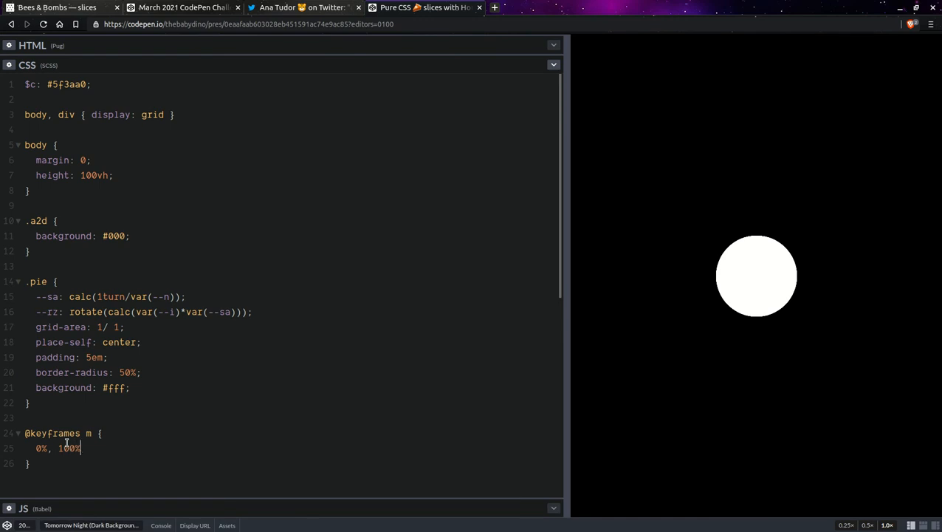
pyautogui.write('50')
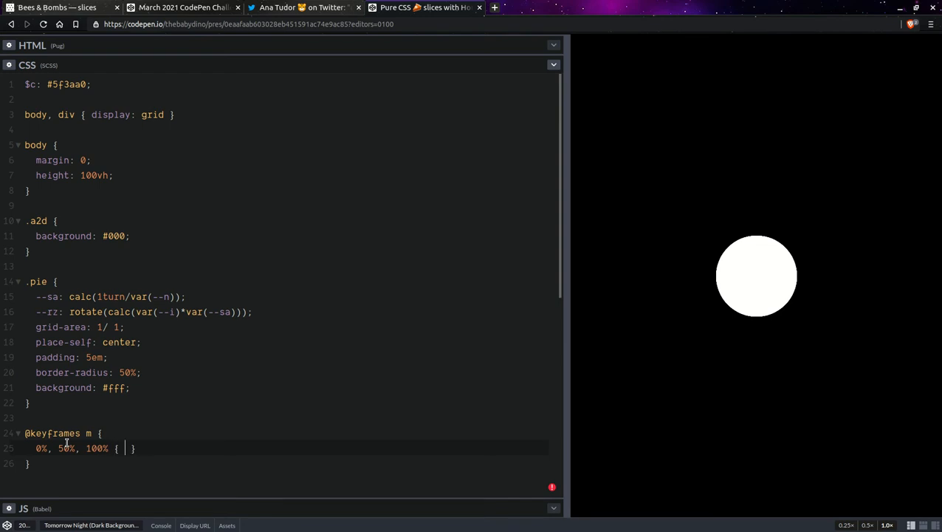
pyautogui.write('transform: var(--rz')
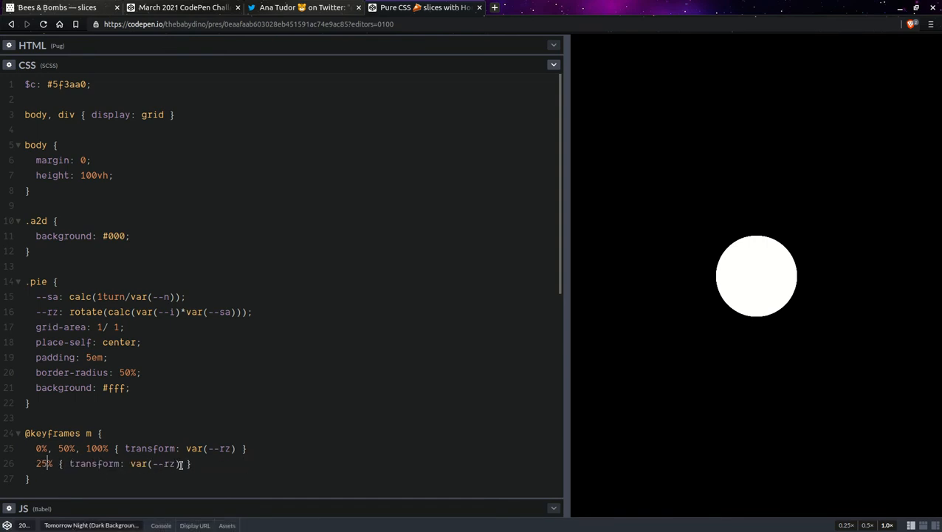
pyautogui.write('translate')
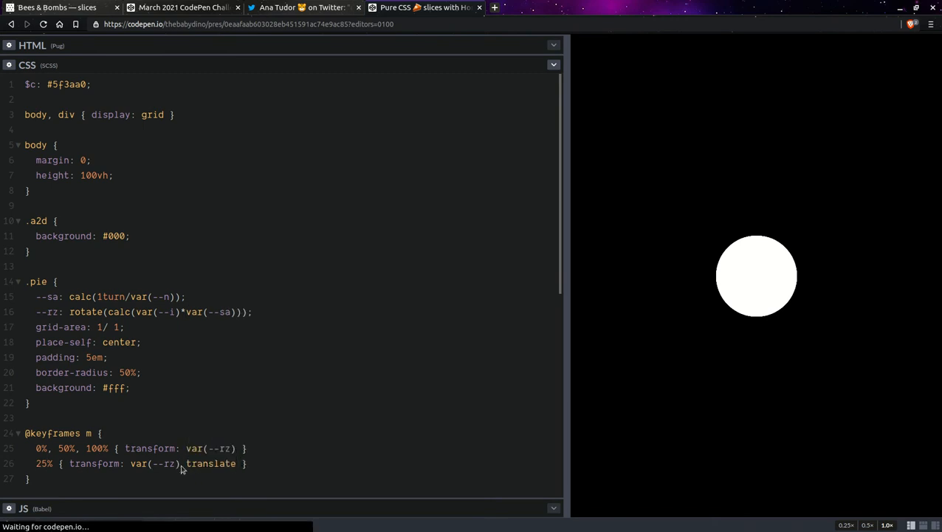
pyautogui.write('(100%)')
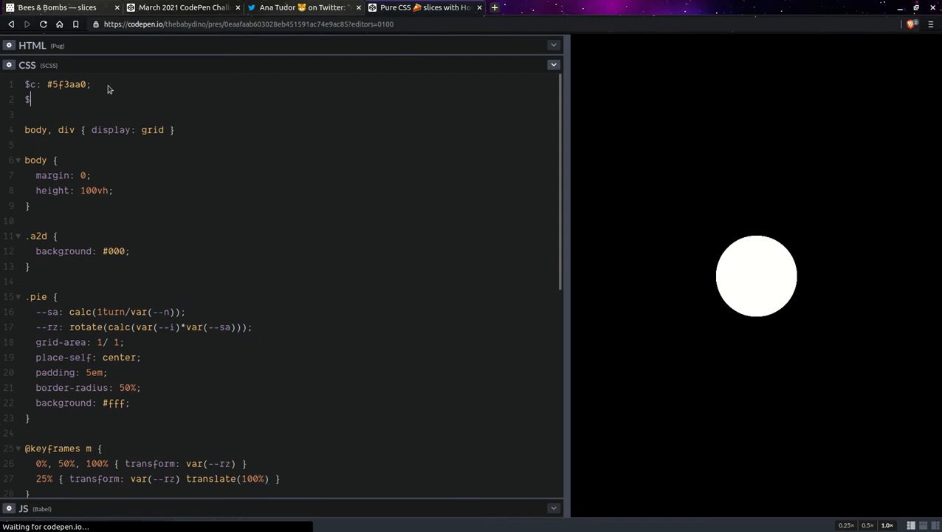
# - Declare $t: 4s and animate .pie with m $t infinite
pyautogui.write('t: 4s;')
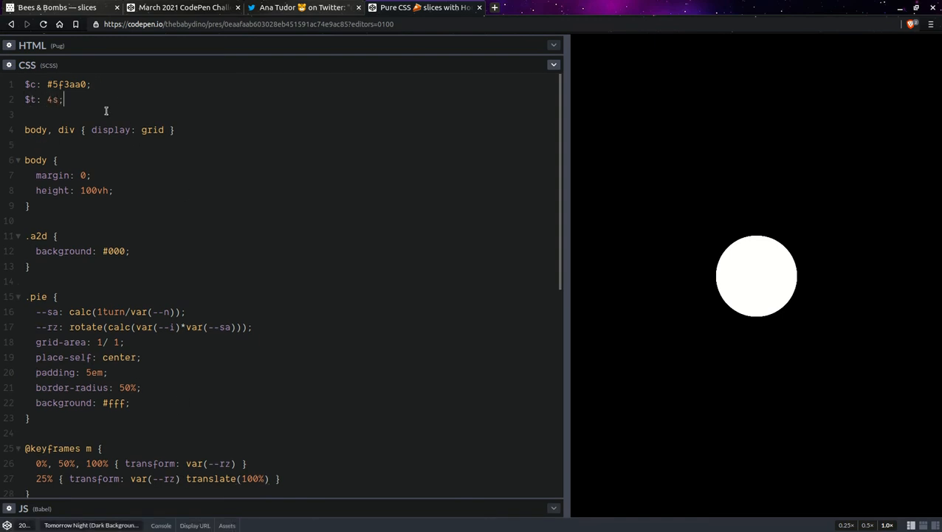
pyautogui.write('animation:')
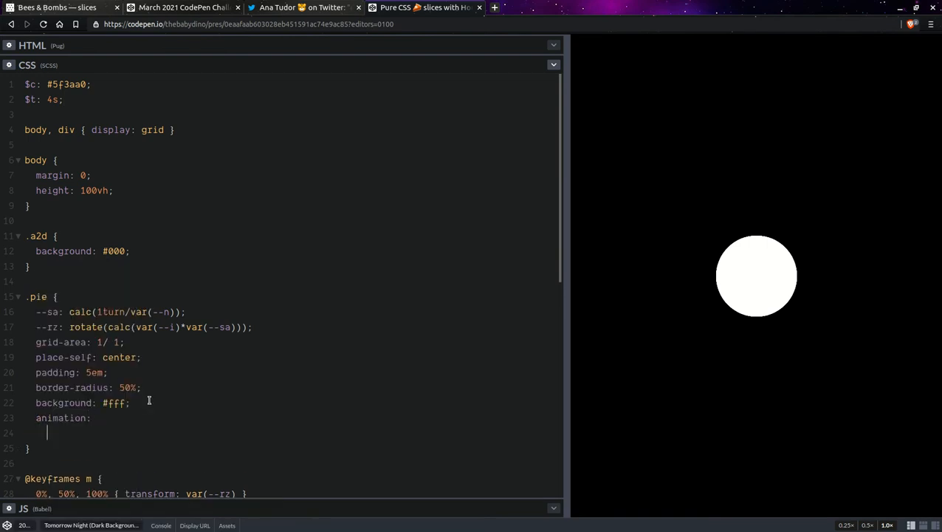
pyautogui.write('m $')
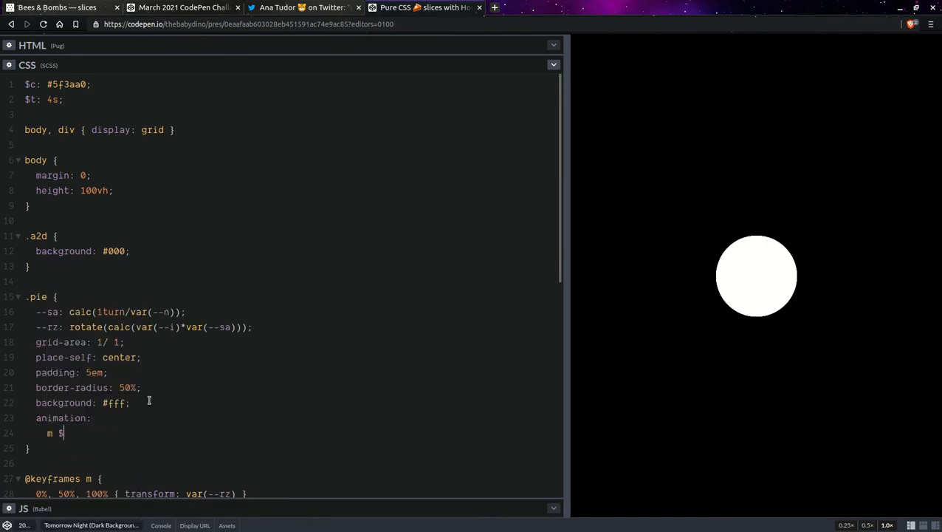
pyautogui.write('t infinite')
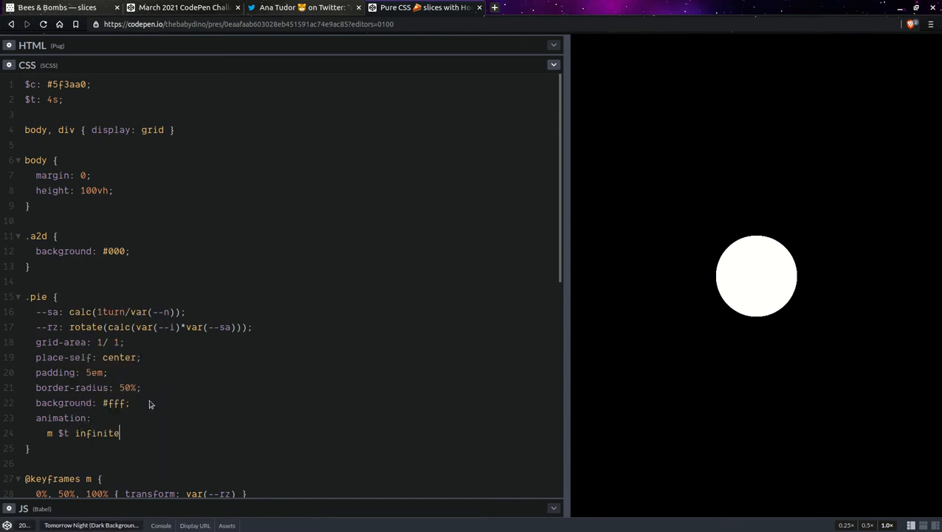
pyautogui.moveTo(251, 402)
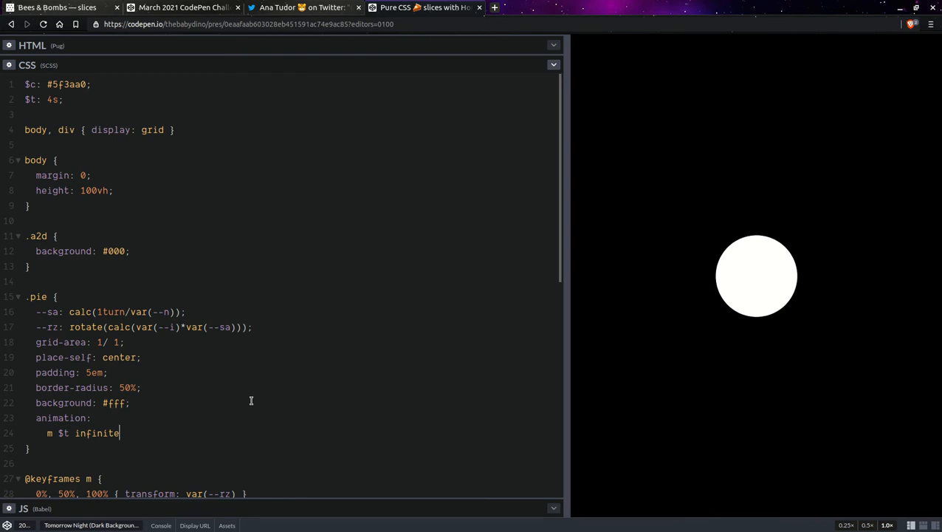
pyautogui.moveTo(135, 401)
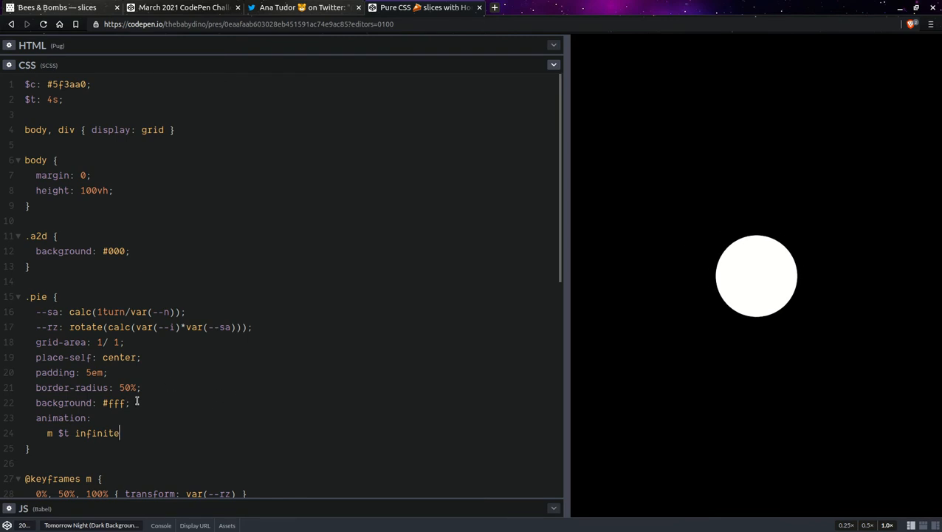
pyautogui.click(132, 402)
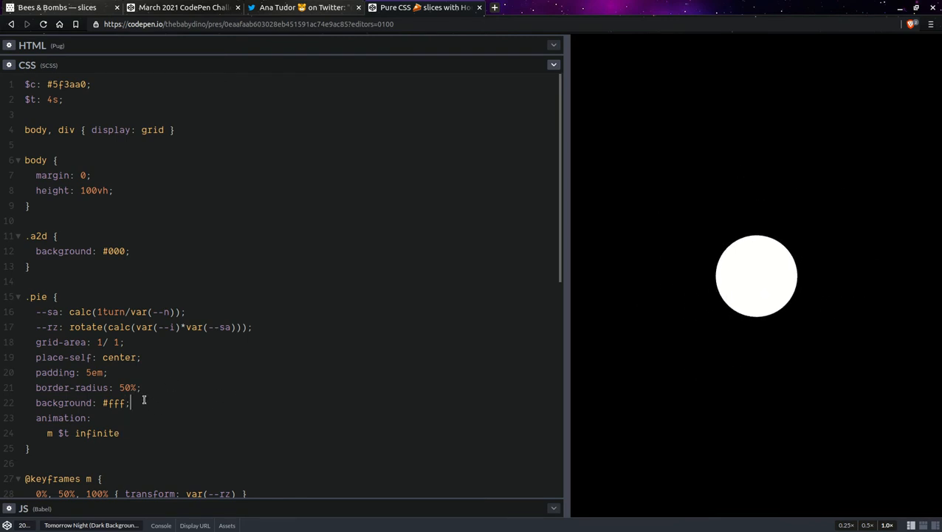
# - Set mix-blend-mode: exclusion on .pie, leaving a thin white circle outline
pyautogui.write('mix-blend-mode:')
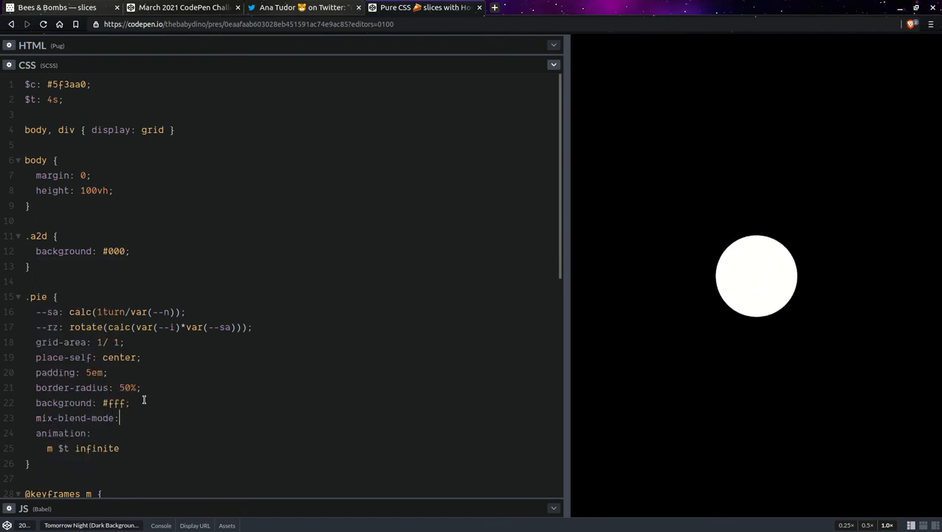
pyautogui.write('exclusion;')
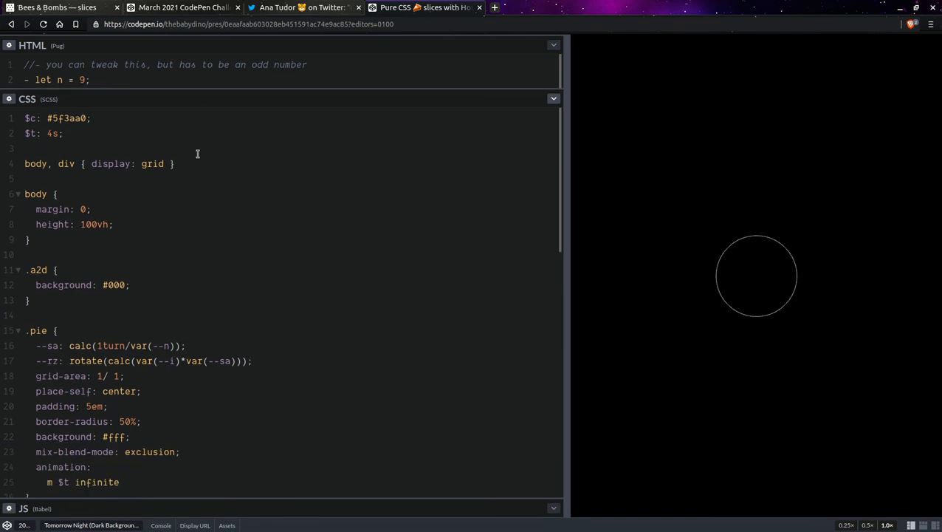
# - Make the .pie animation m $t ease-out with delay calc(var(--i)/var(--n)*.5*#{$t}), running infinite
pyautogui.scroll(-3)
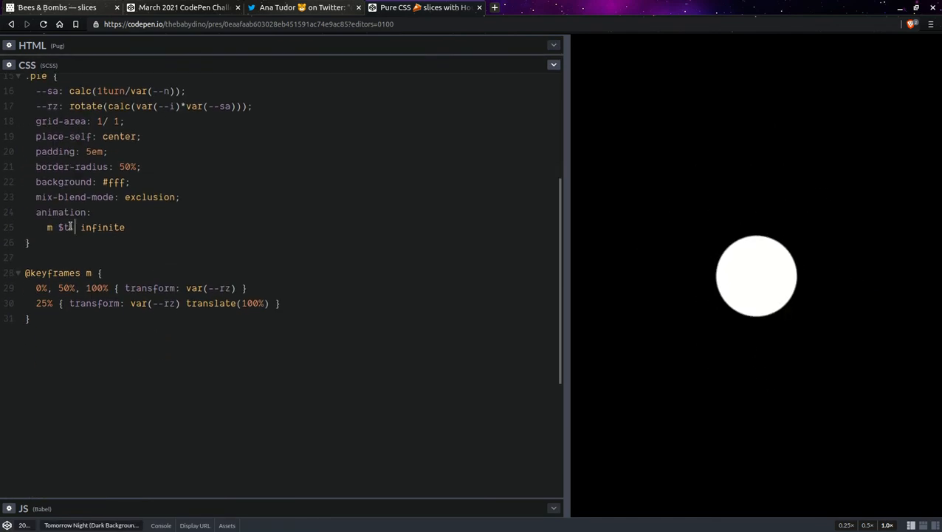
pyautogui.write('e')
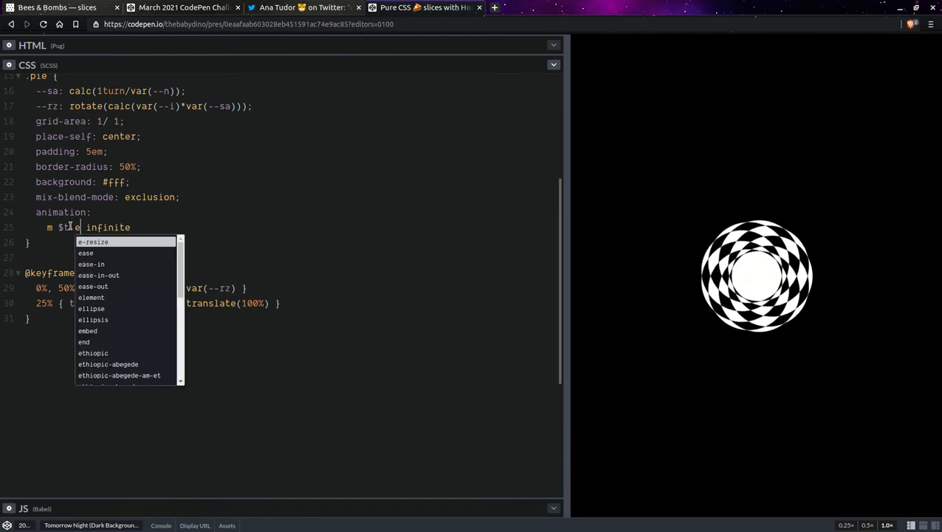
pyautogui.click(93, 287)
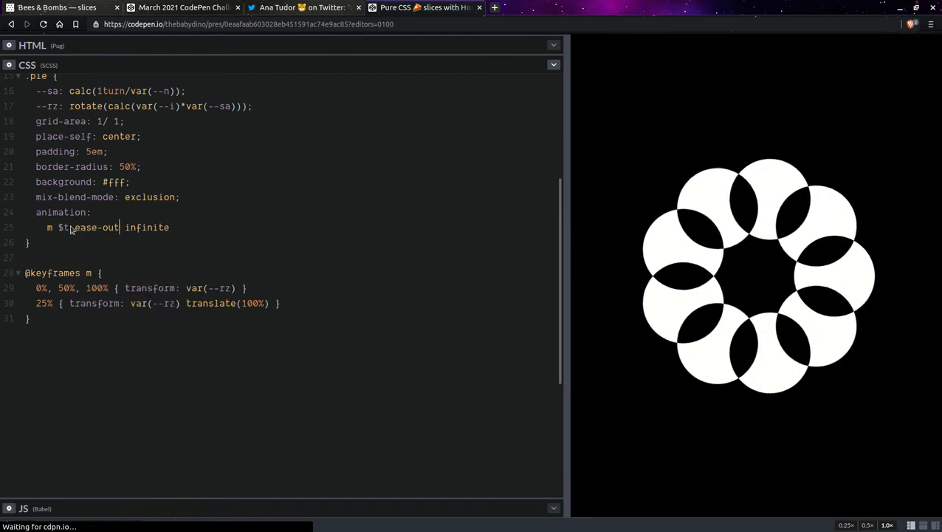
pyautogui.write('calc(var(--i)/var(--n')
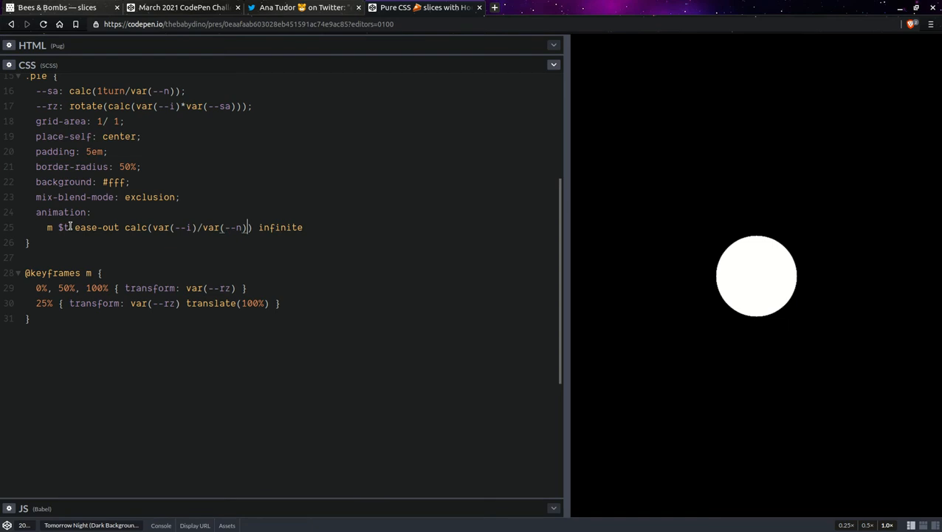
pyautogui.write('*.5')
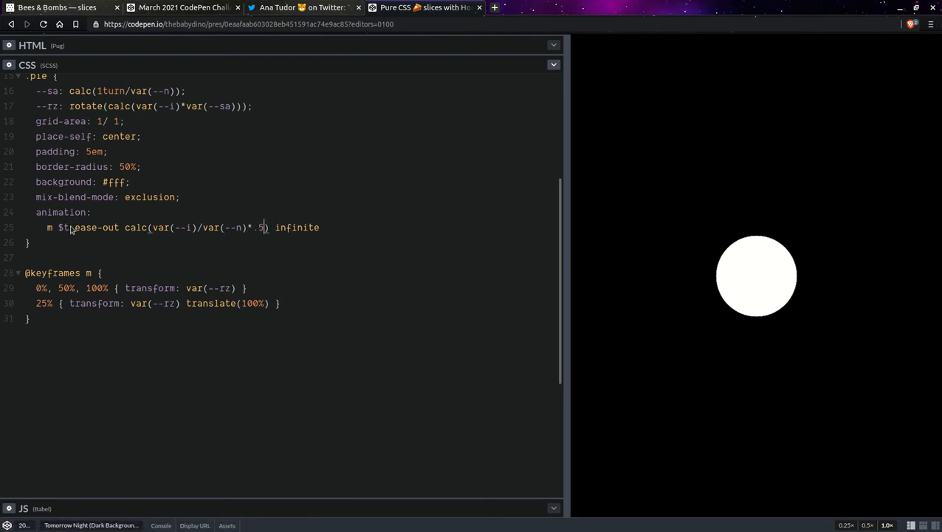
pyautogui.write('*')
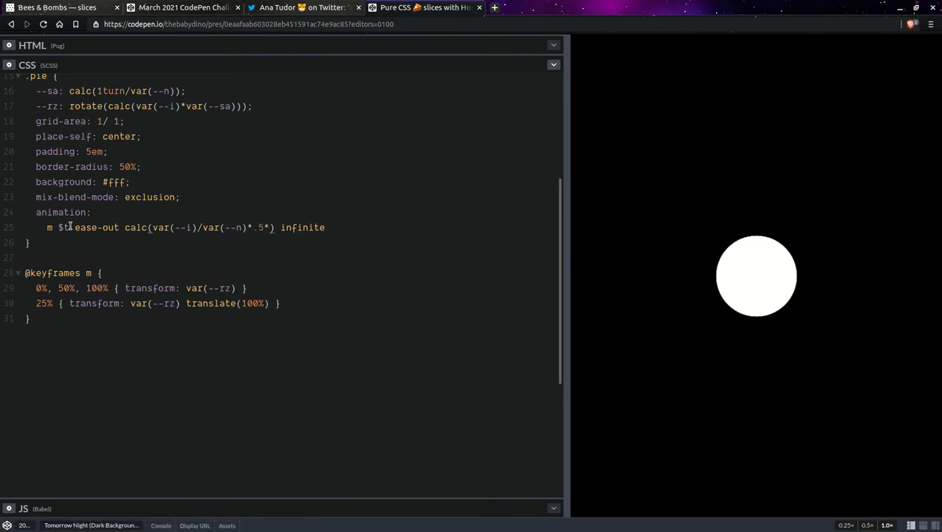
pyautogui.write('#{$t}')
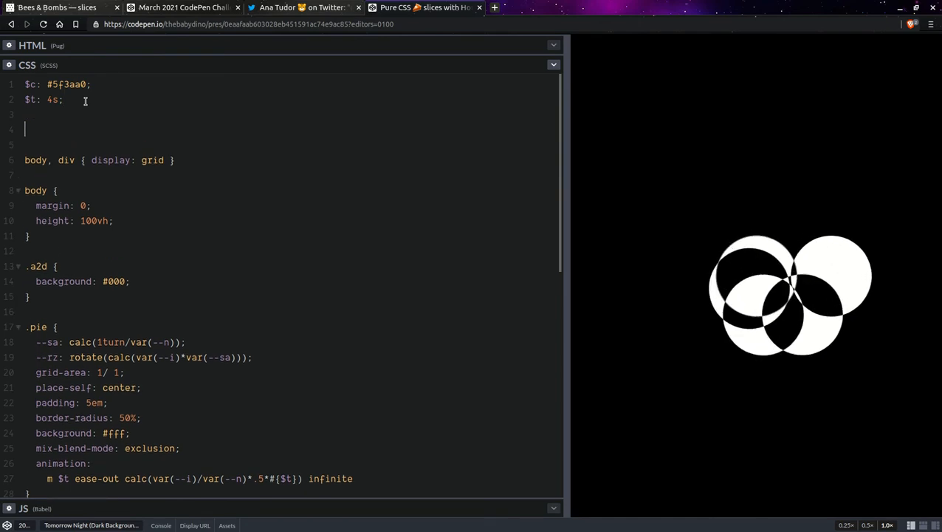
pyautogui.write('@')
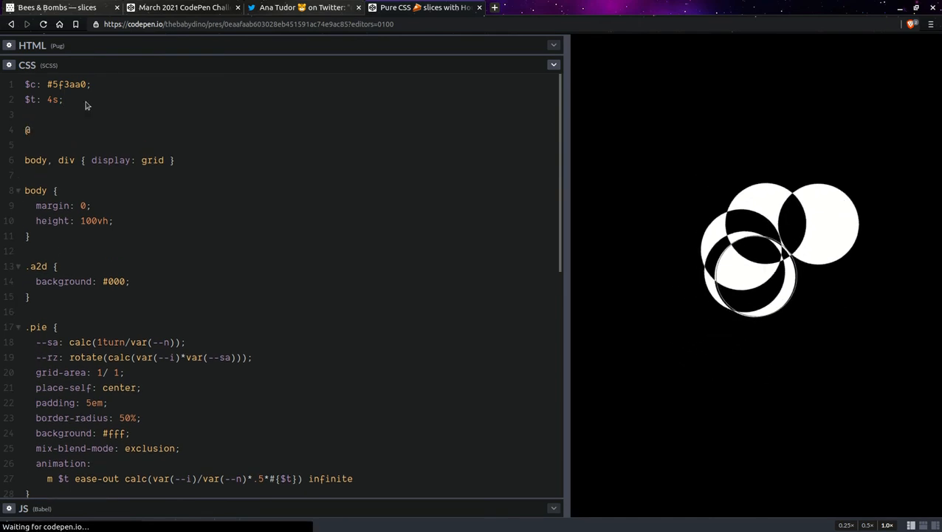
pyautogui.write('propert')
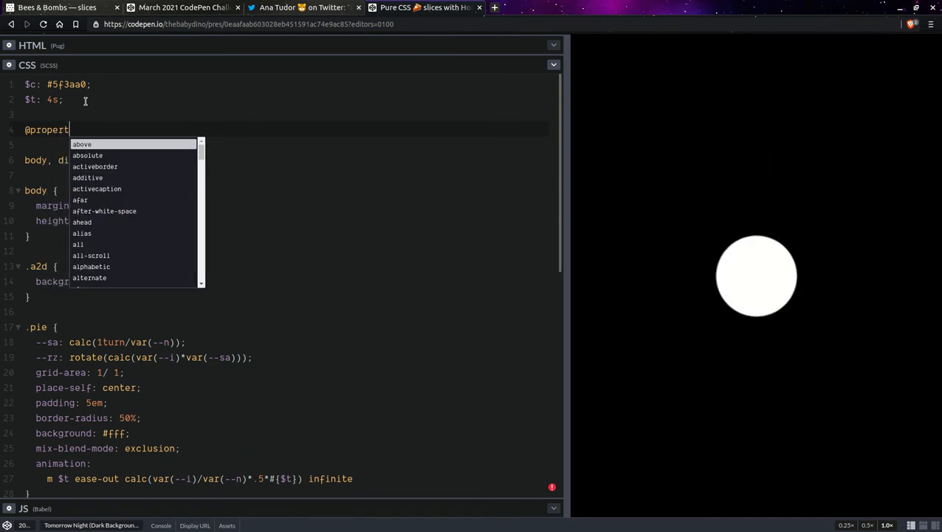
pyautogui.write('--p')
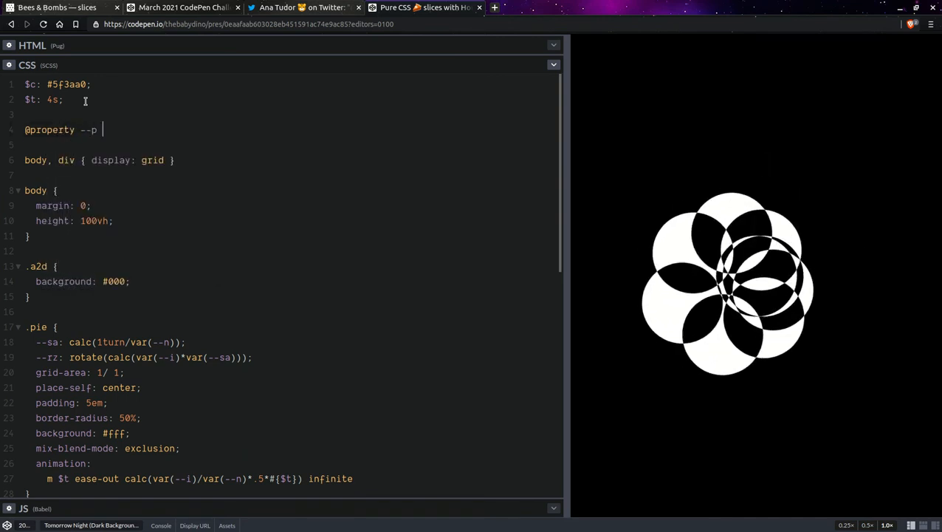
pyautogui.write('{')
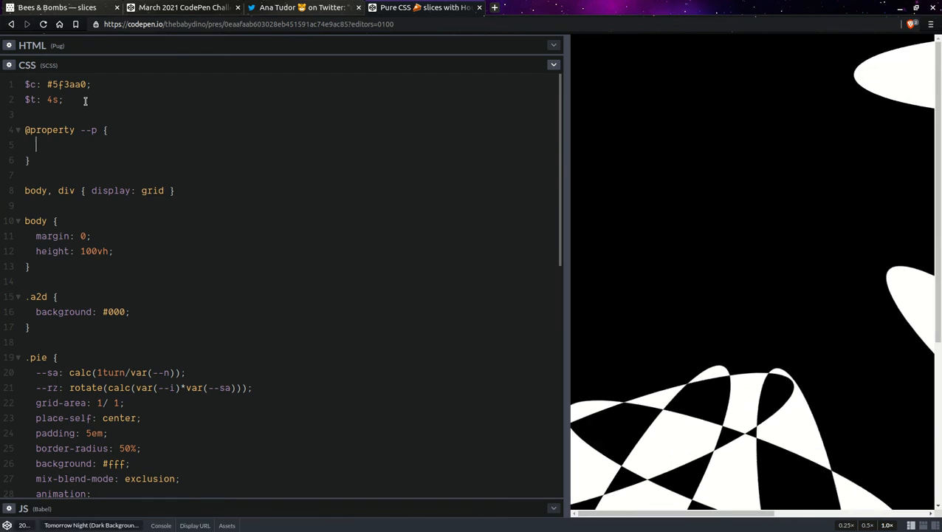
pyautogui.write('syn')
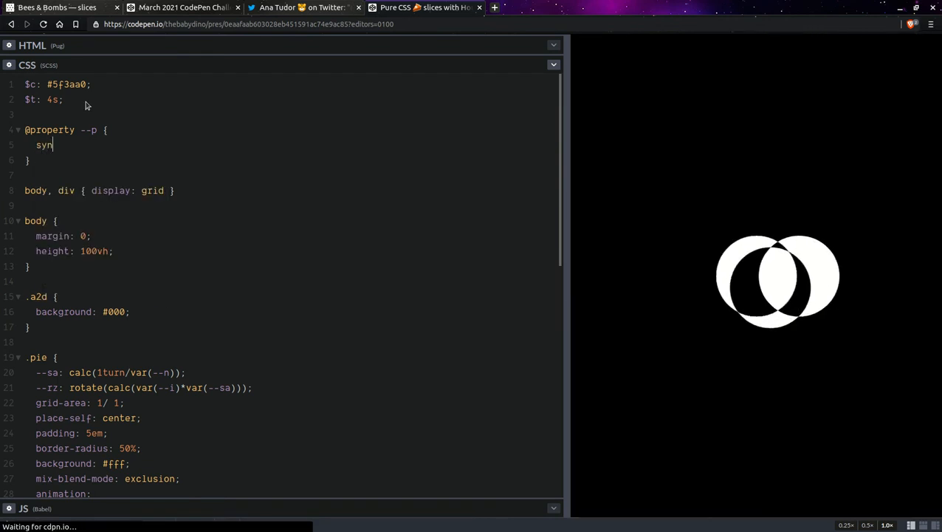
pyautogui.write("tax: ''")
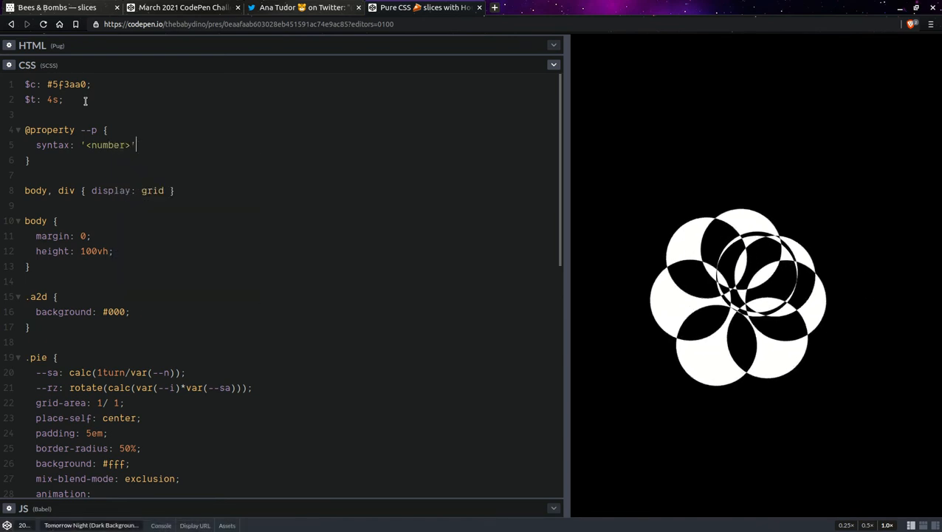
pyautogui.write('initial-valu')
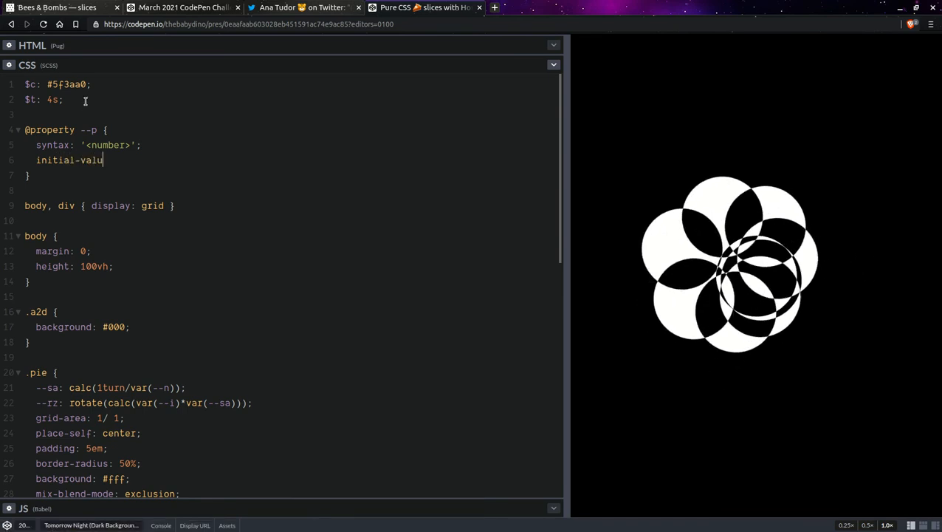
pyautogui.write('e:0')
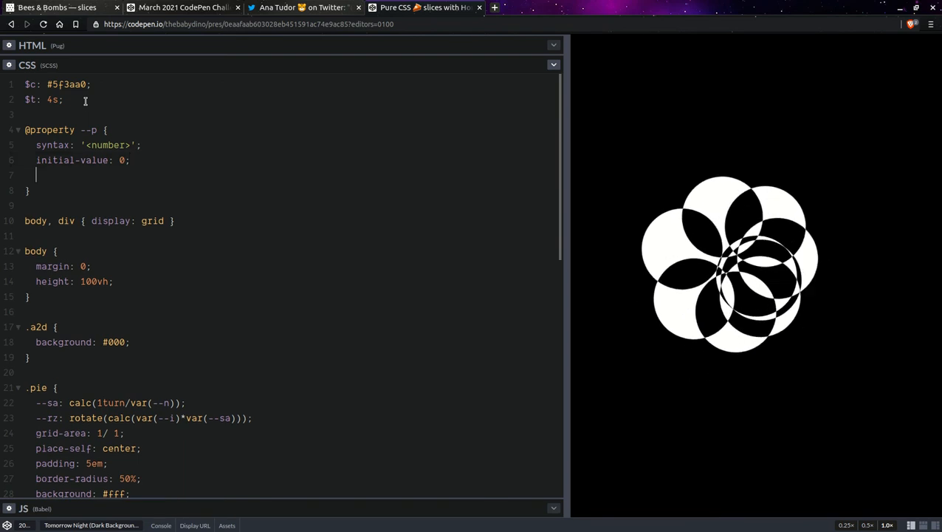
pyautogui.write('inher')
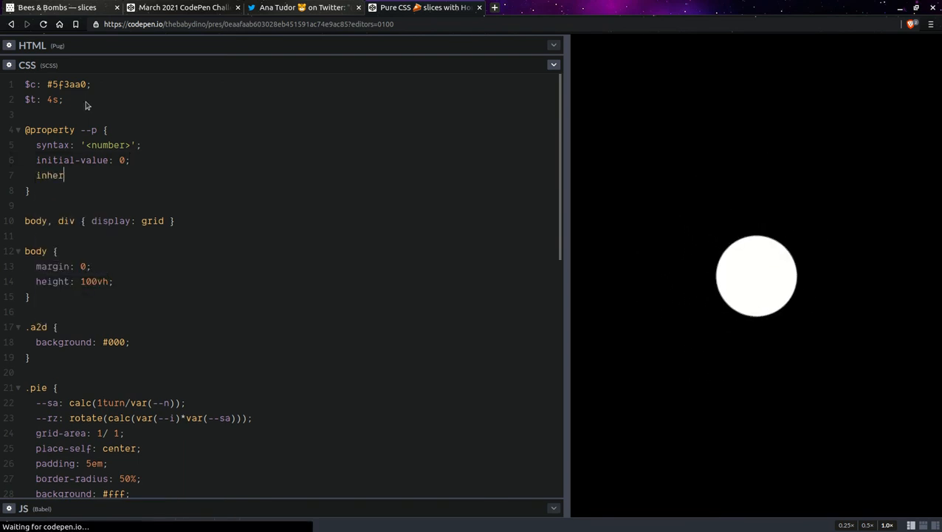
pyautogui.write('its:')
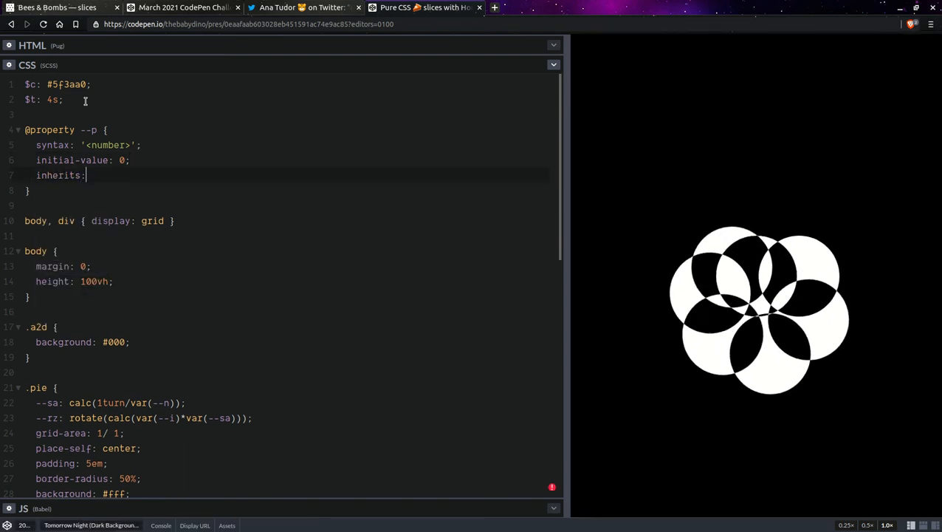
pyautogui.write('fals')
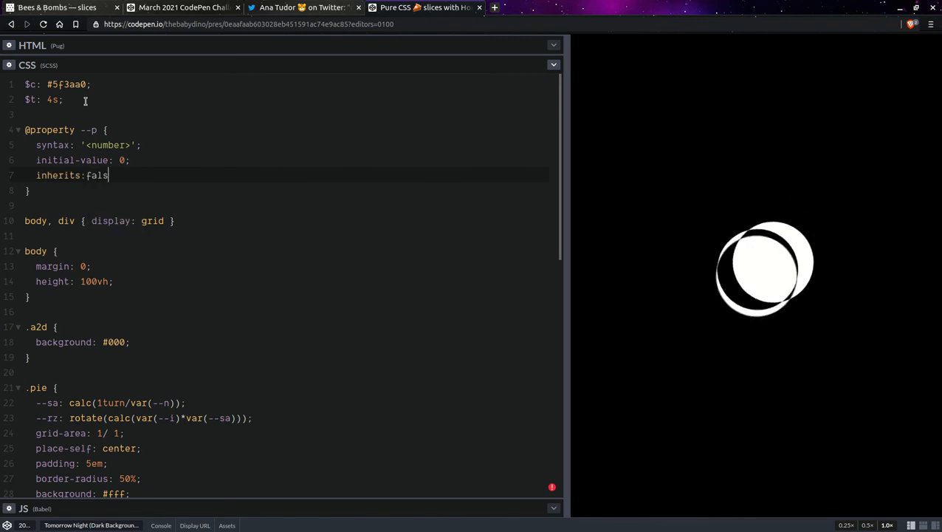
pyautogui.write('e')
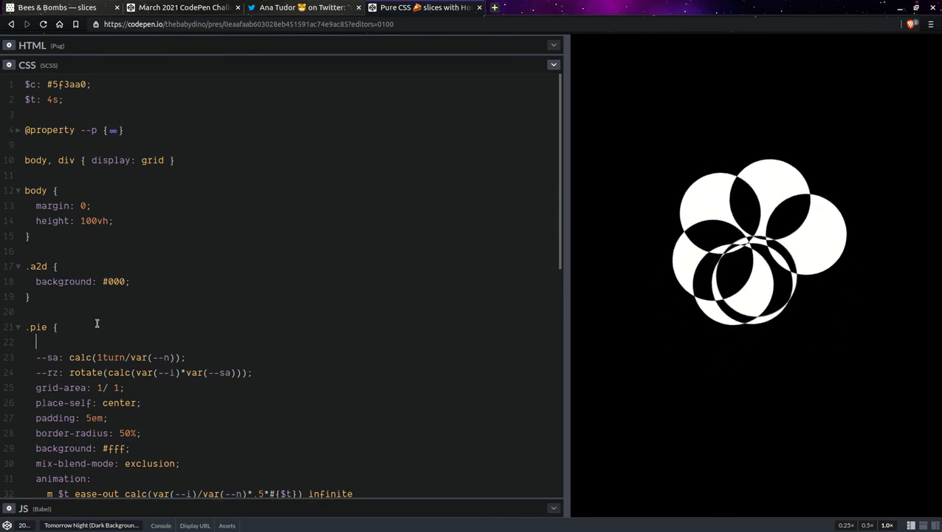
# - Declare --p: 0 and --q: calc(1 - var(--p)) in the .pie rule
pyautogui.write('--p:')
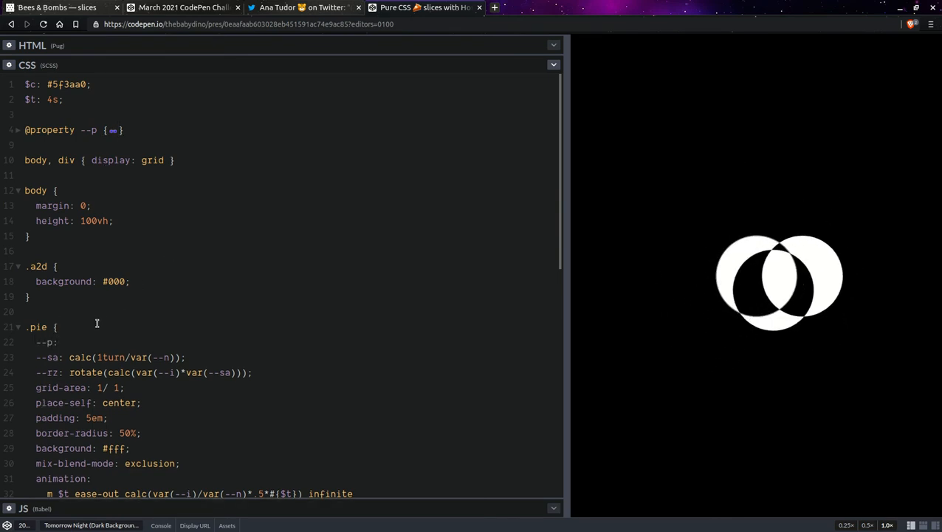
pyautogui.write('0;')
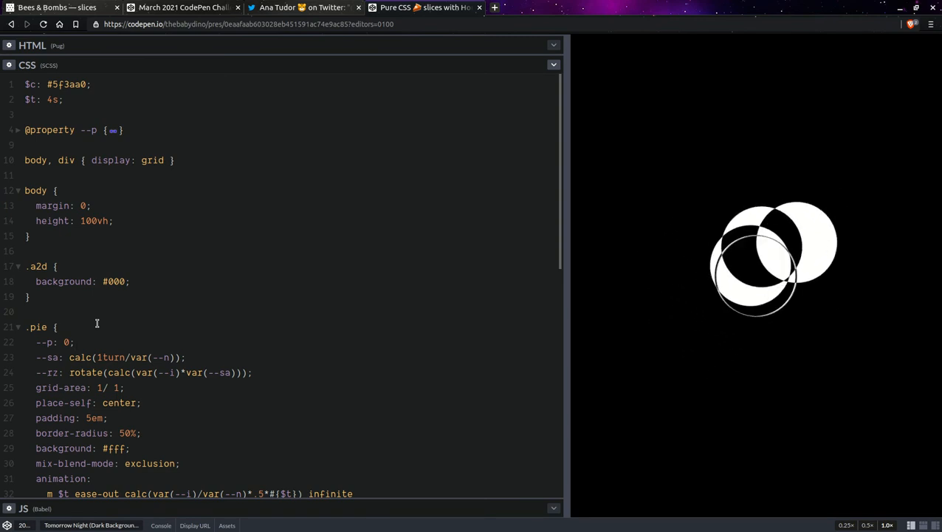
pyautogui.write('--q')
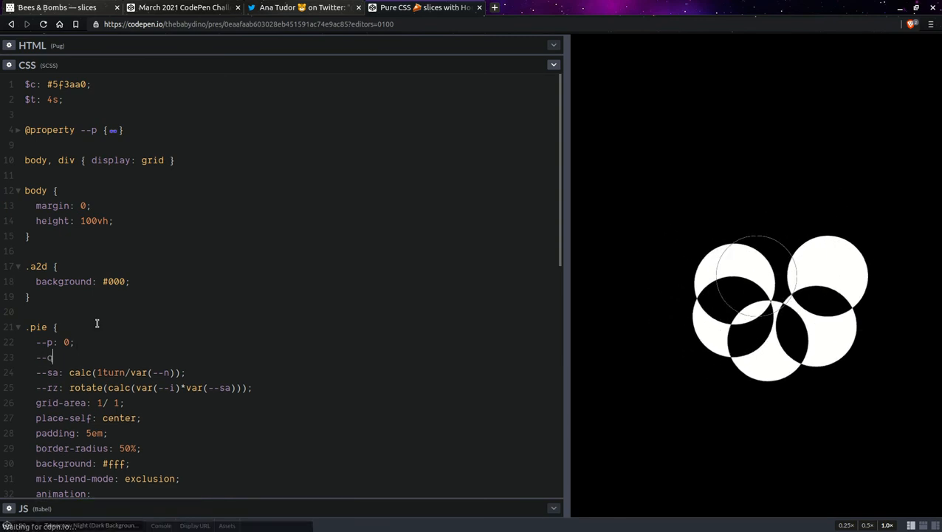
pyautogui.write('calc(1 -')
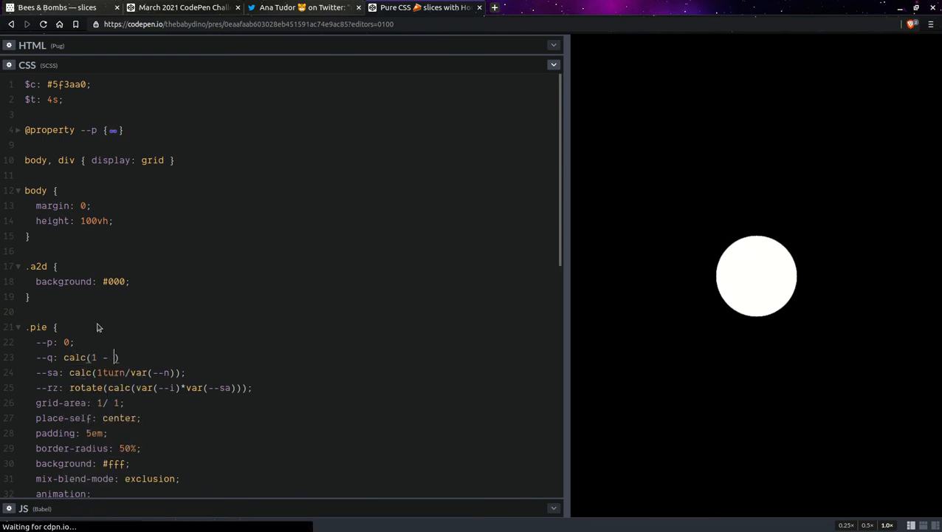
pyautogui.write('var(--p')
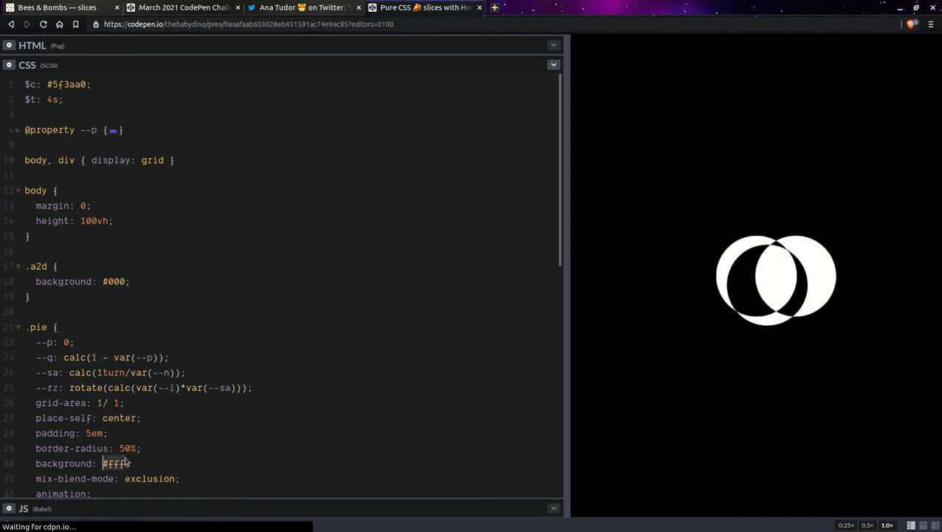
# - Set .pie background to conic-gradient(from …, #fff, transparent) instead of solid #fff
pyautogui.click(115, 463)
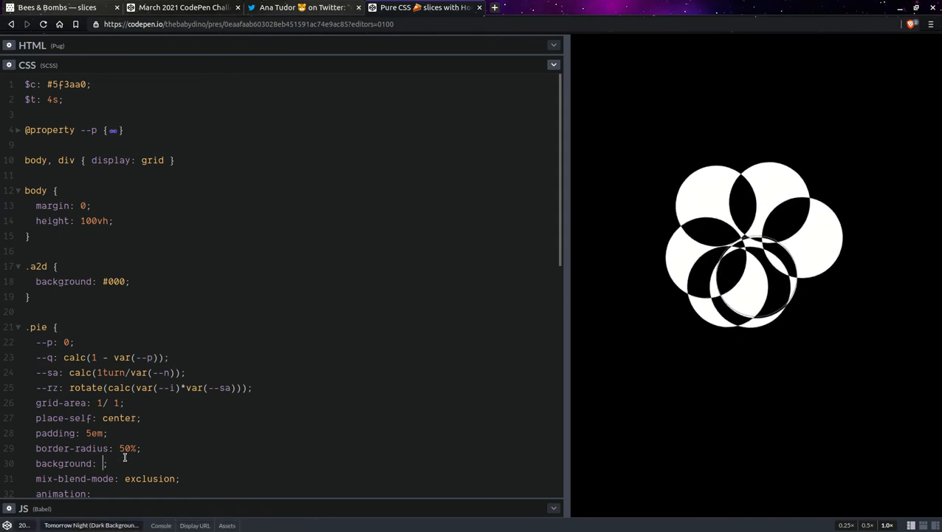
pyautogui.write('lin')
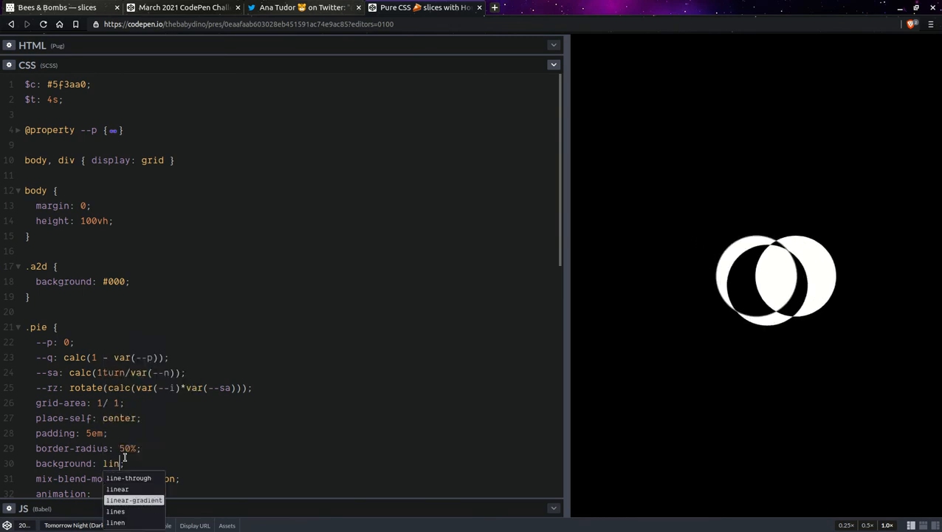
pyautogui.click(132, 499)
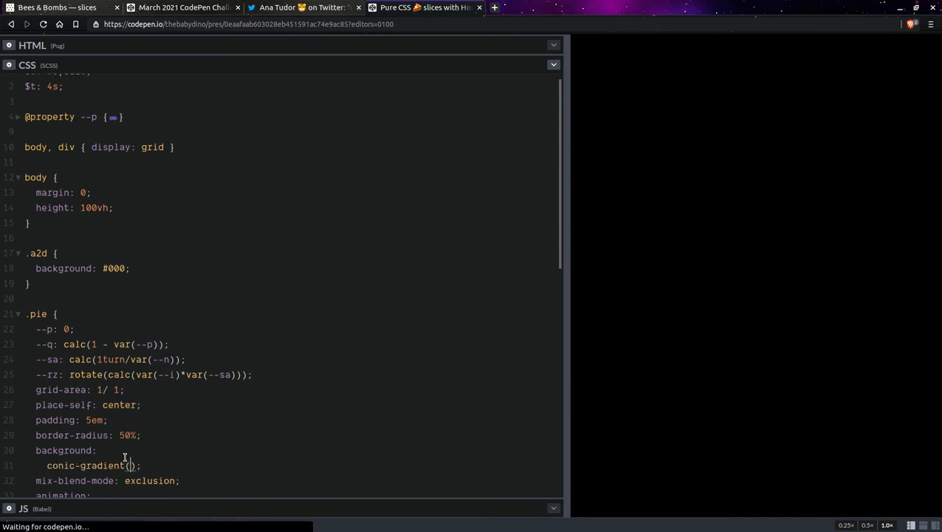
pyautogui.write('#fff, transparent);')
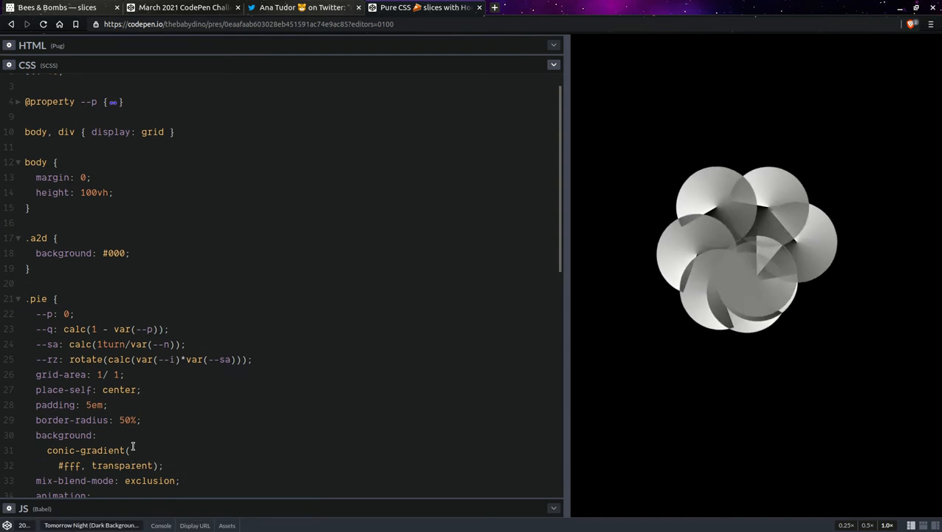
pyautogui.write('from')
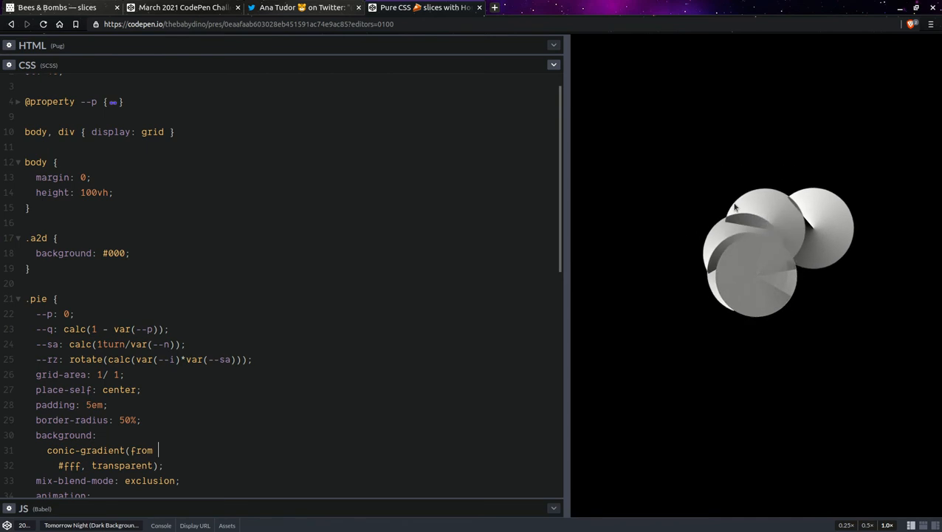
pyautogui.moveTo(353, 328)
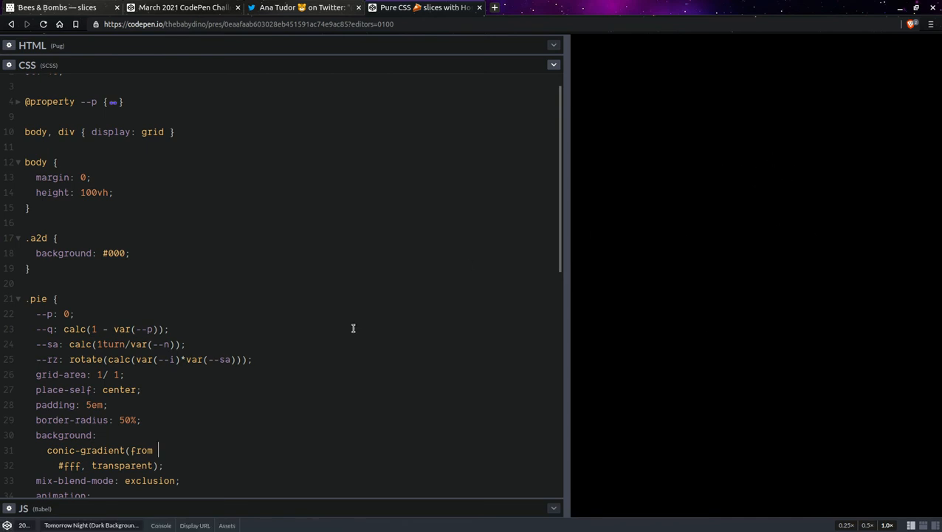
pyautogui.moveTo(598, 242)
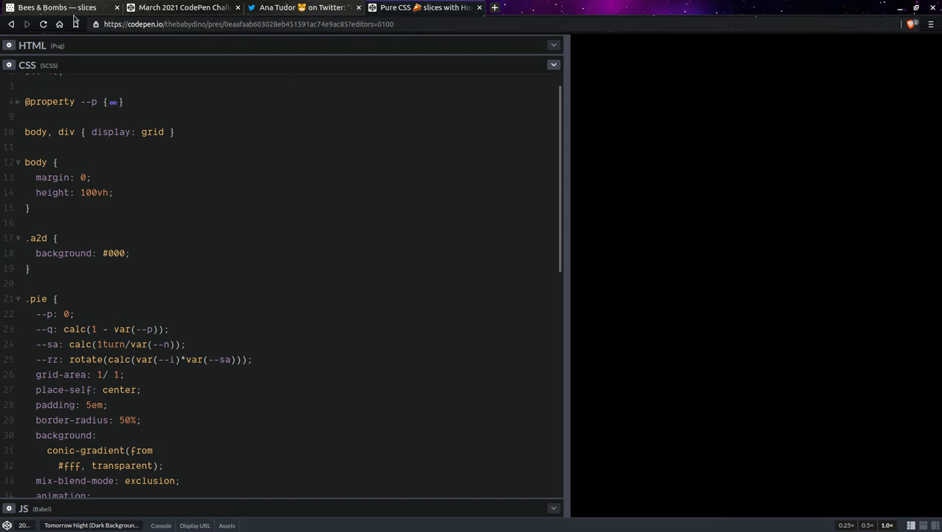
pyautogui.click(56, 7)
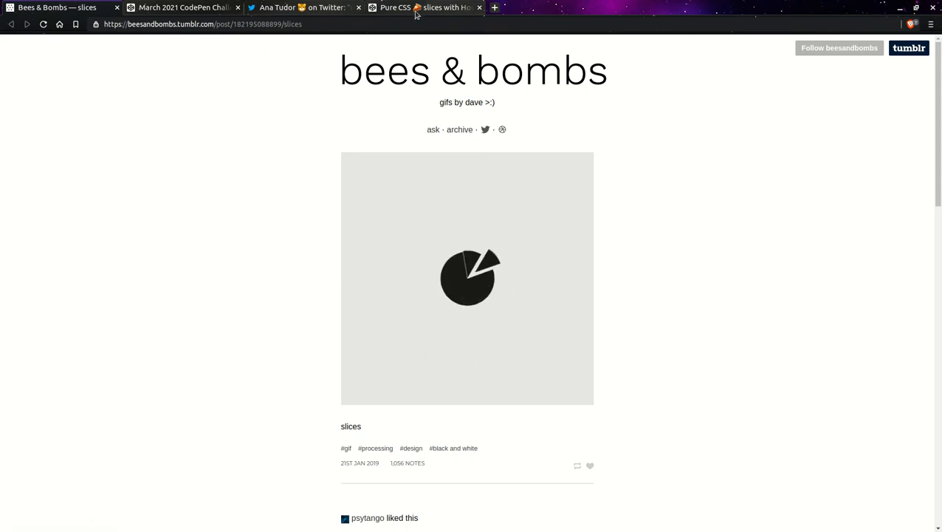
pyautogui.click(426, 7)
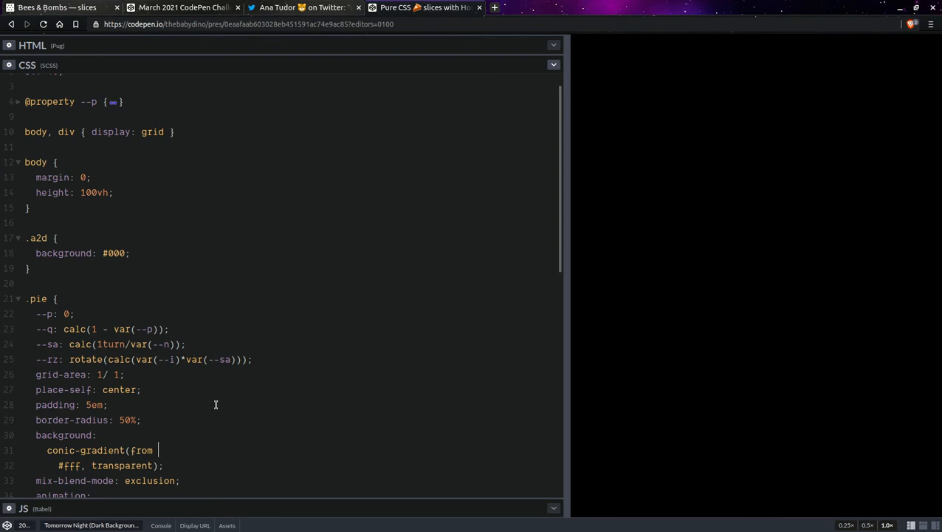
# - Start the conic-gradient from calc(var(--p)*(90deg - .5*var(--sa)))
pyautogui.write('calc(')
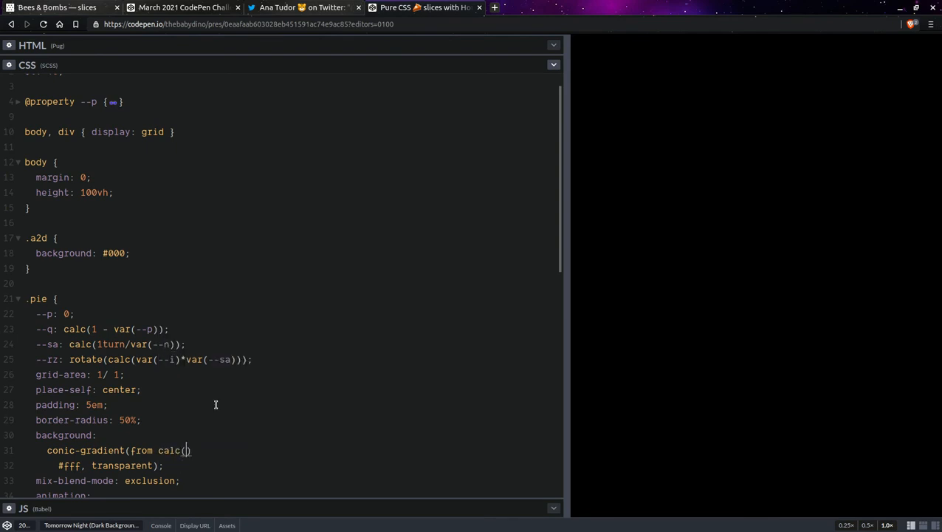
pyautogui.write('var(--p')
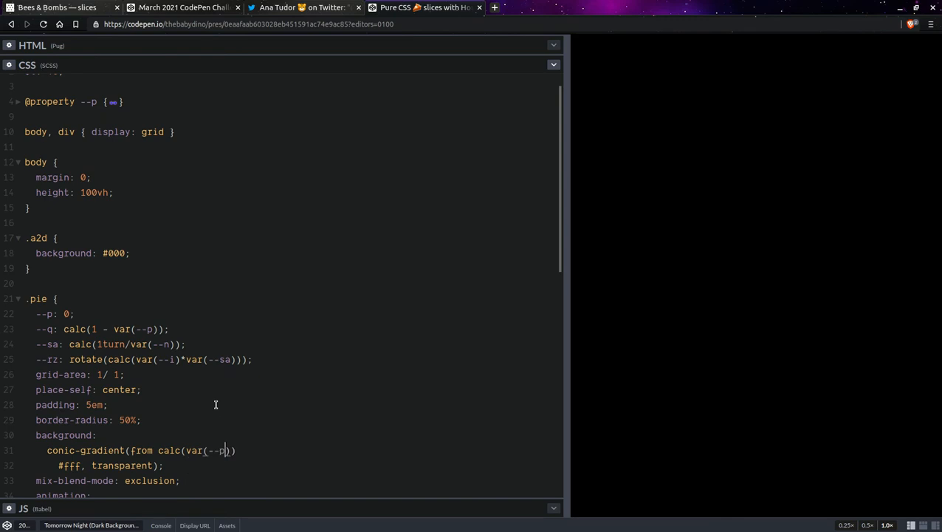
pyautogui.write('*')
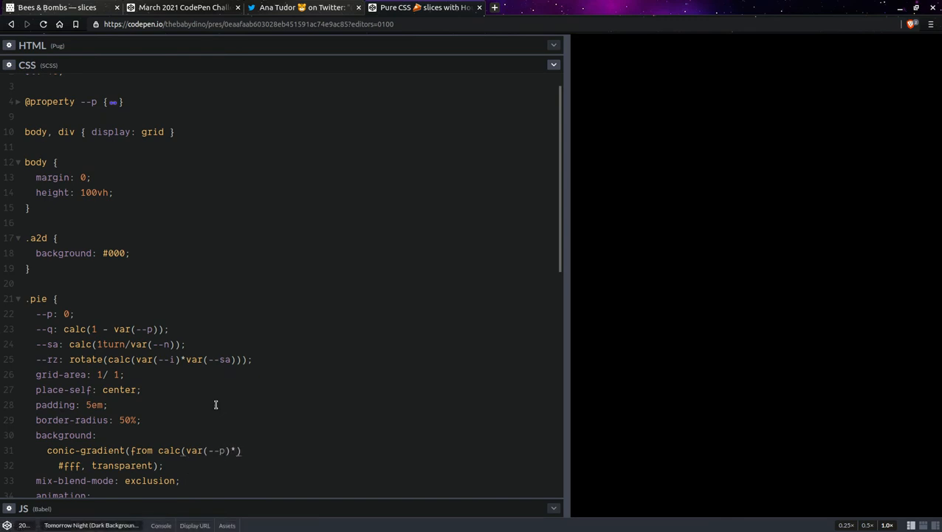
pyautogui.write('90deg')
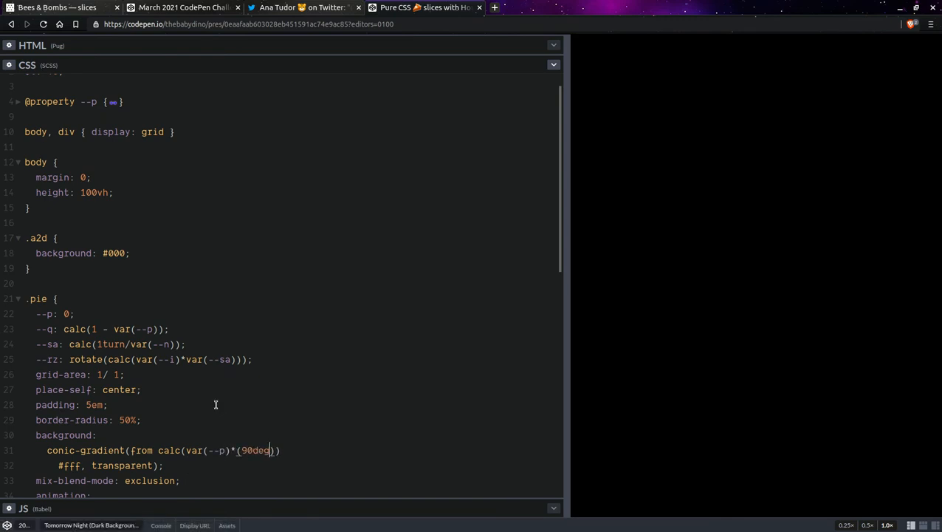
pyautogui.write('- .5*var(--sa')
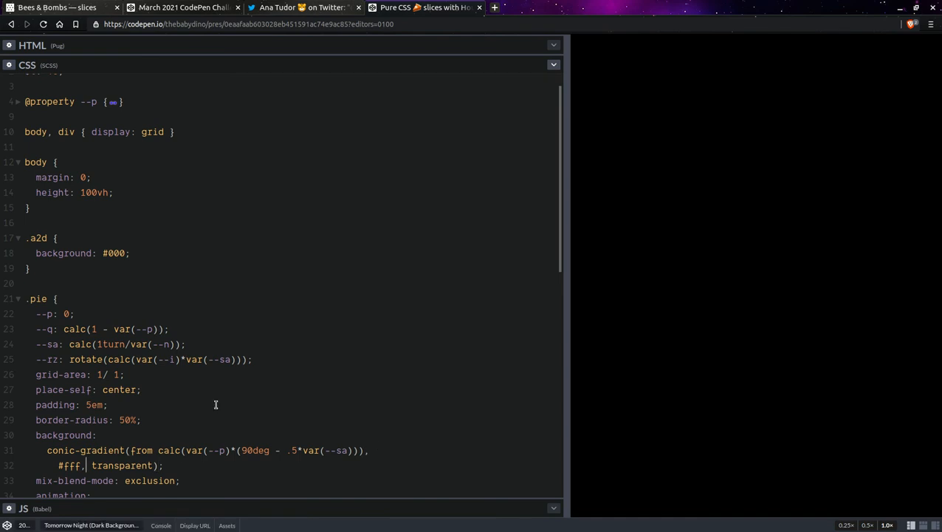
pyautogui.write('var(--sa')
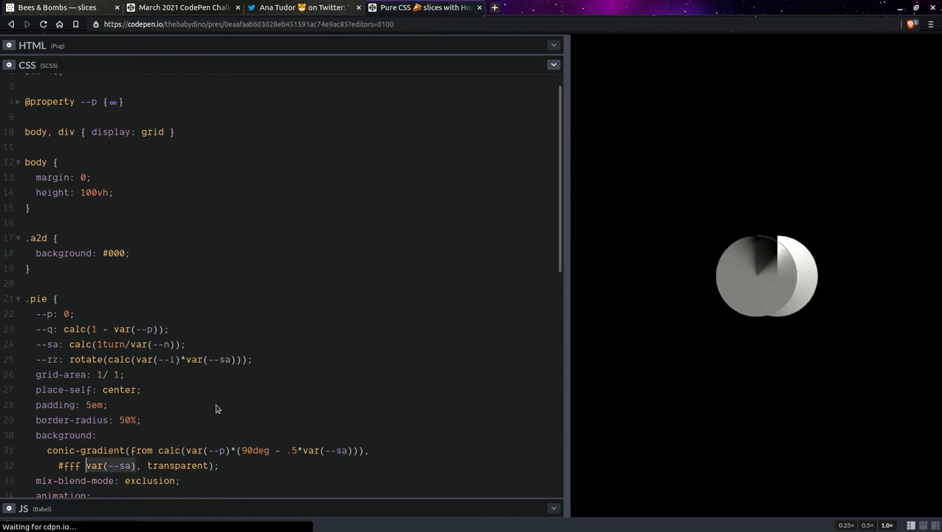
# - End the #fff stop at calc(var(--sa) + var(--q)*(1turn - var(--sa))), then transparent 0%
pyautogui.write('calc(')
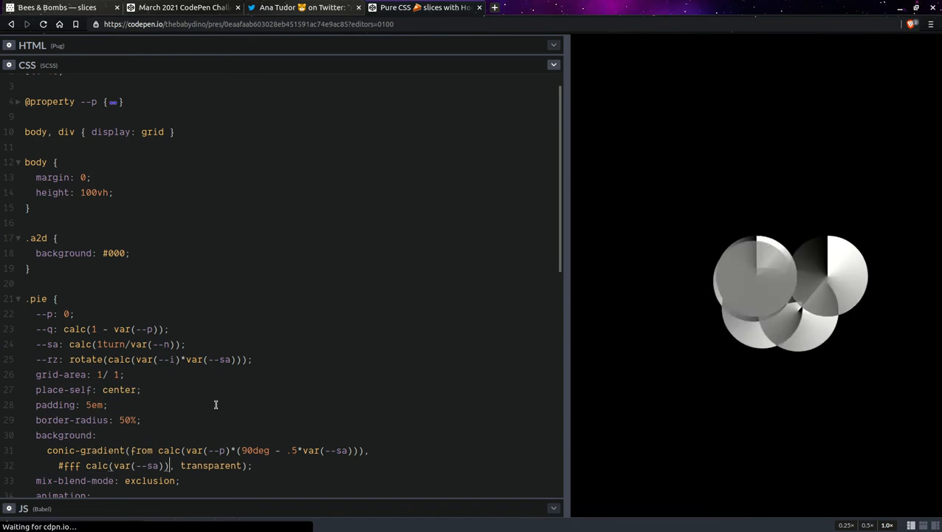
pyautogui.write('+ var(--q)*(1')
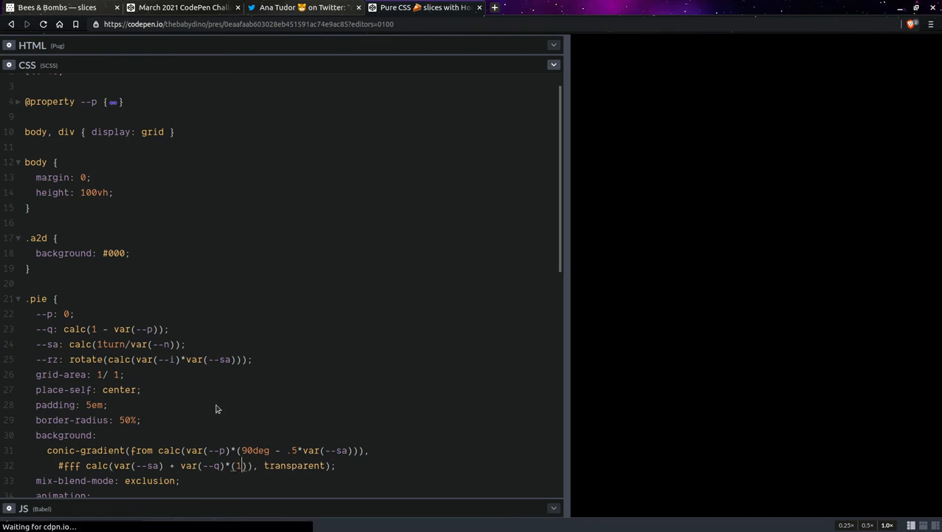
pyautogui.write('tuen')
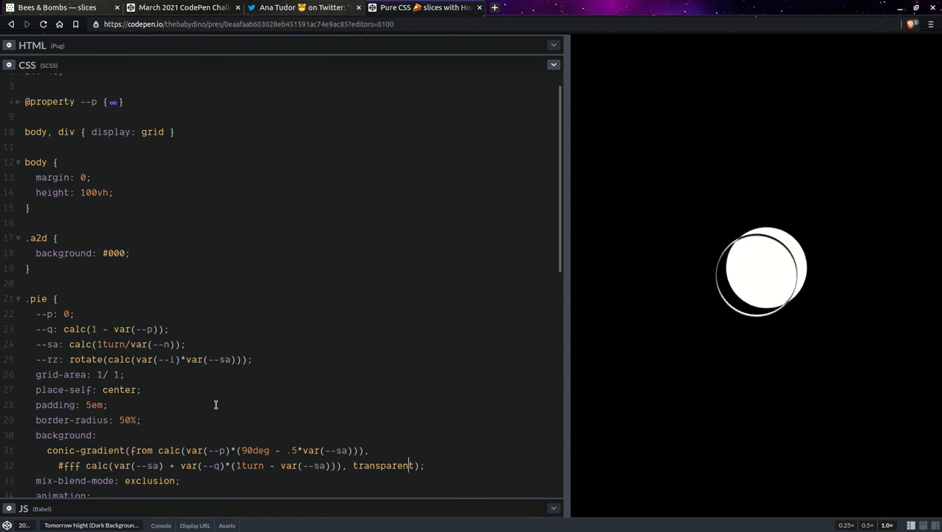
pyautogui.write('0%')
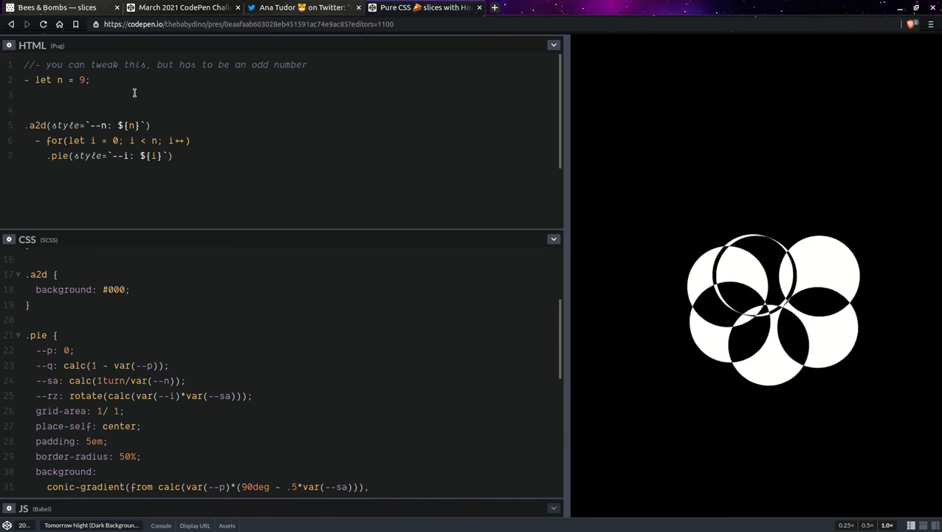
pyautogui.write('style')
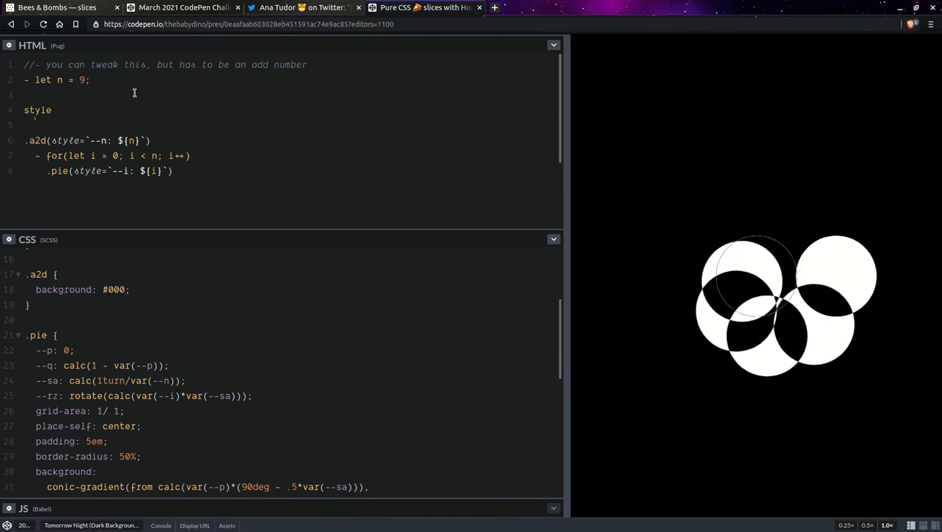
pyautogui.write('for(let i = 0; i < n; i++) {')
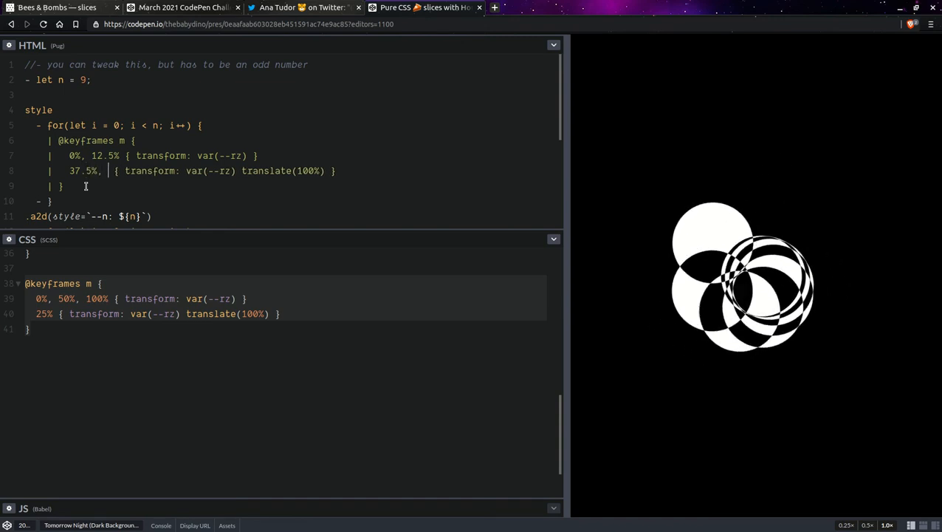
# - Name the keyframes s#{i} and animate --p from 0 to 1 per slice
pyautogui.write('100%')
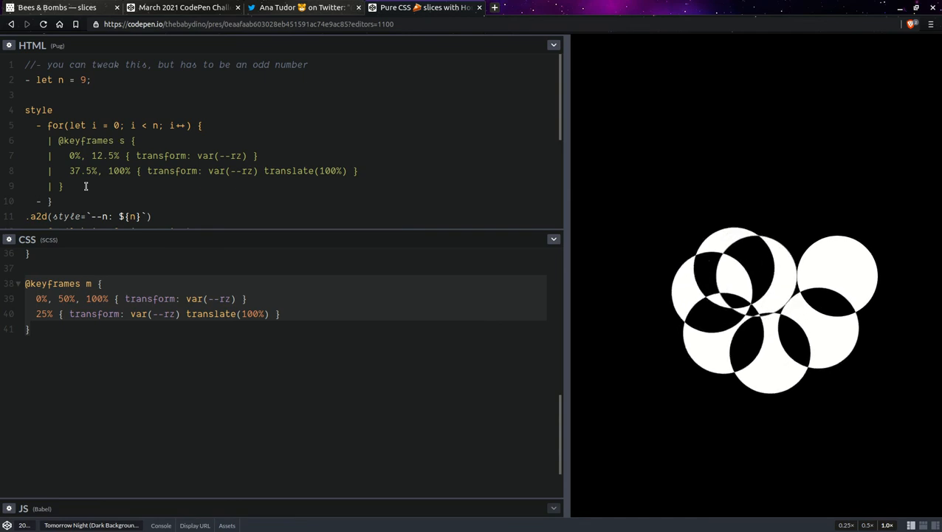
pyautogui.write('#{i}')
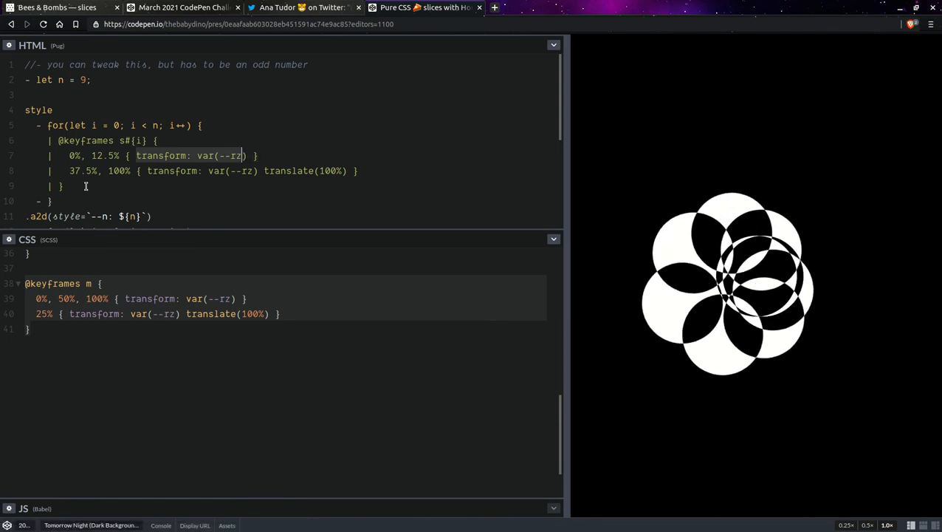
pyautogui.write('--p:')
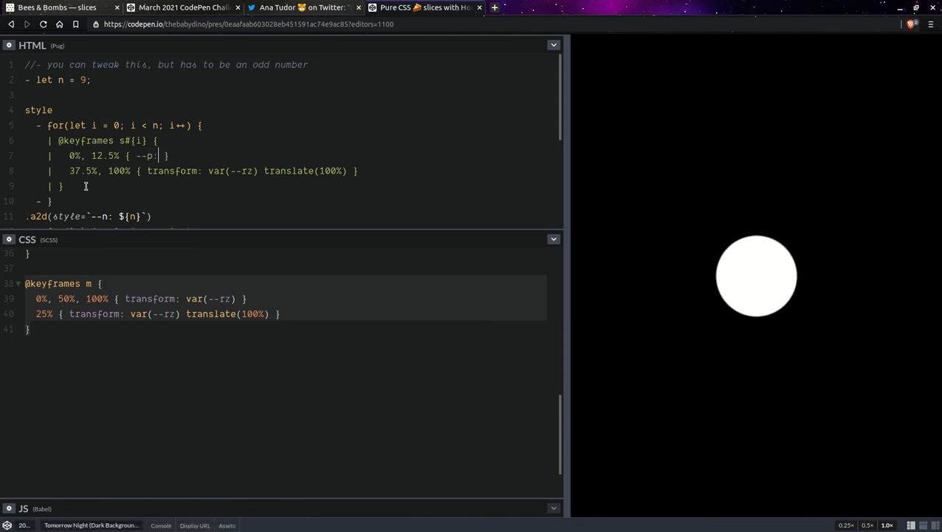
pyautogui.write('0)}')
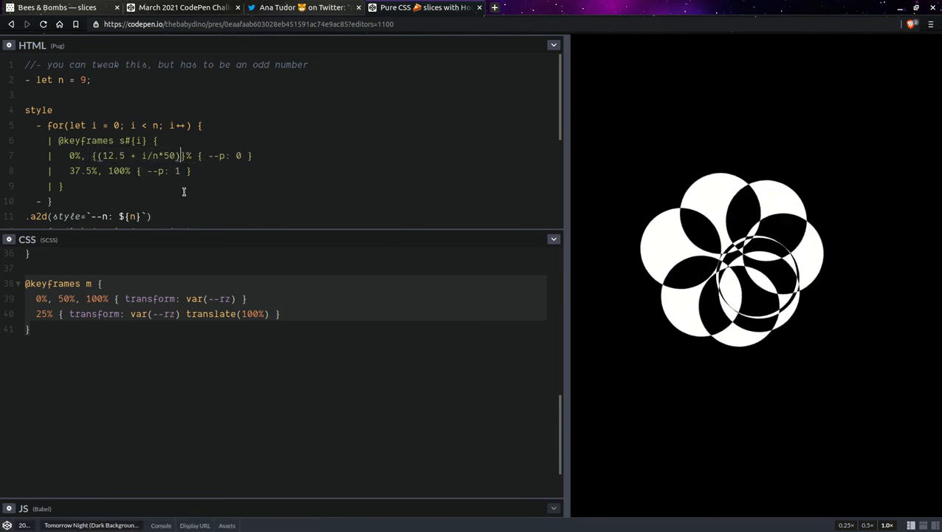
# - Compute keyframe percentages as #{+(12.5 + i/n*50).toFixed(2)}% and the 37.5-based counterpart
pyautogui.write('.tiFixed(')
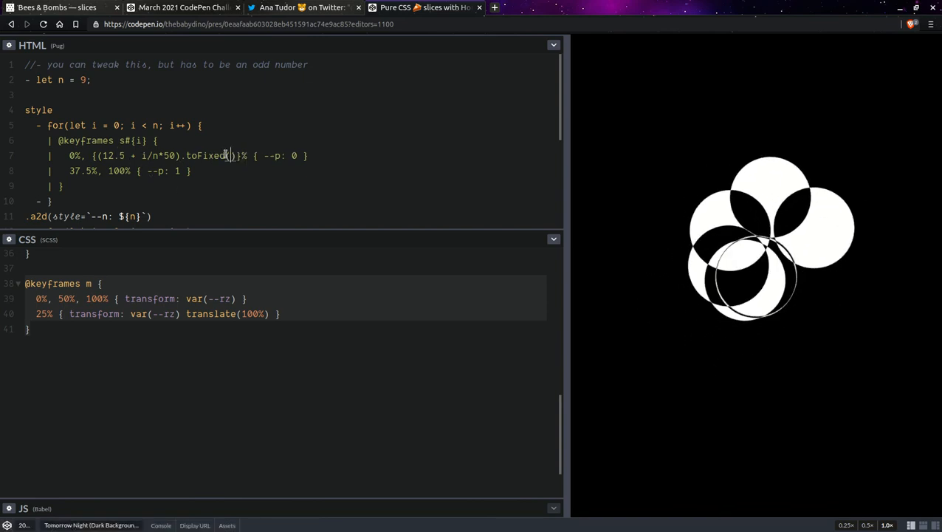
pyautogui.write('2')
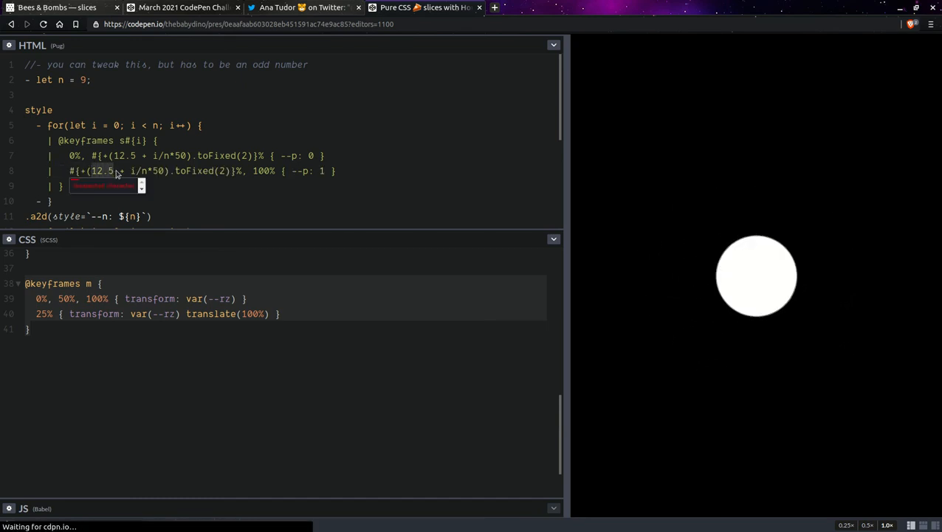
pyautogui.write('37.5')
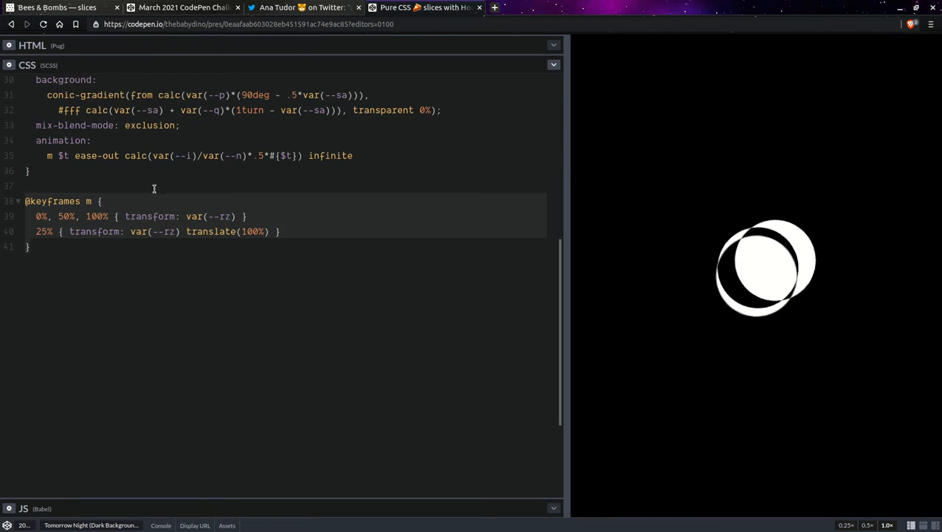
# - Give each Pug .pie an --s variable and add var(--s) $t infinite to the .pie animation
pyautogui.write(', 100% { --p: 1')
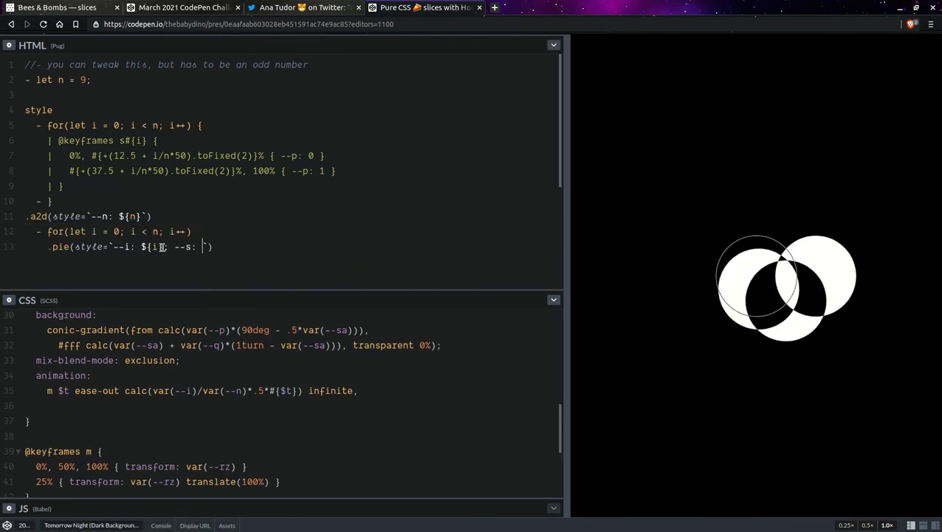
pyautogui.write('$')
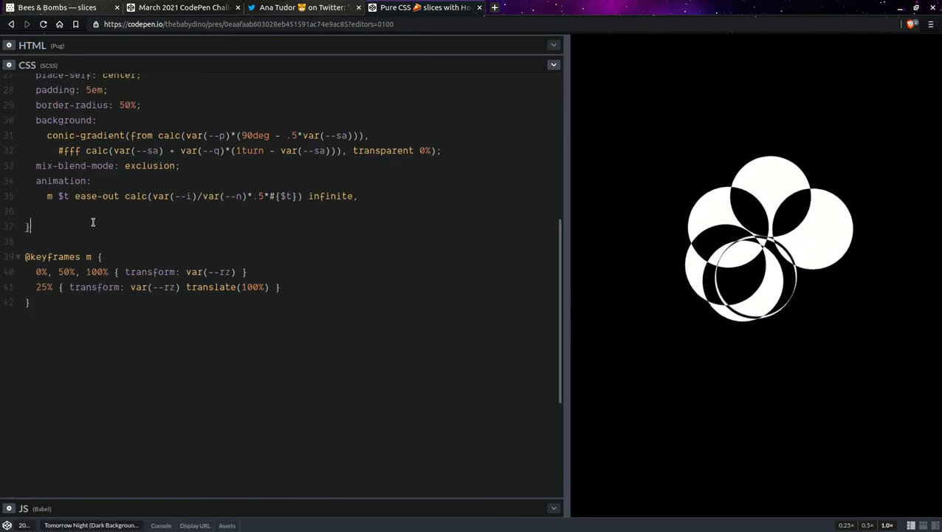
pyautogui.write('var(')
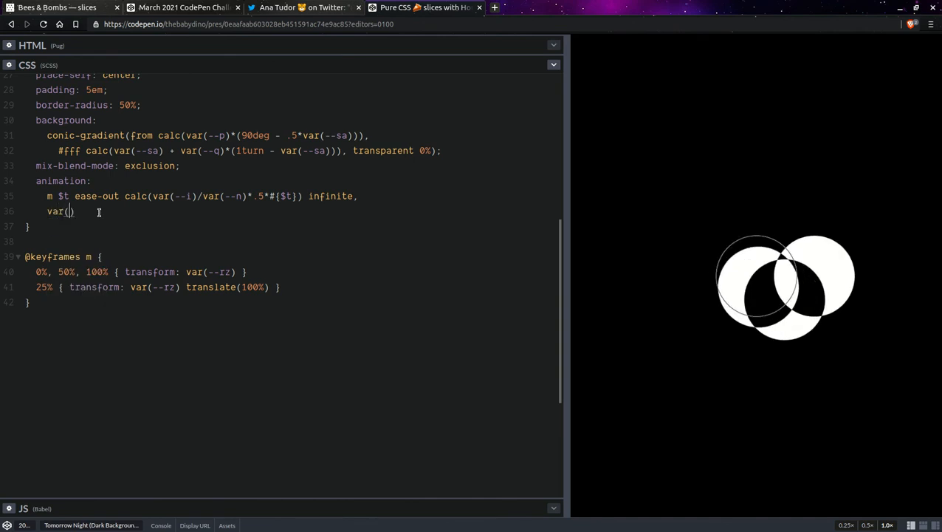
pyautogui.write('--s')
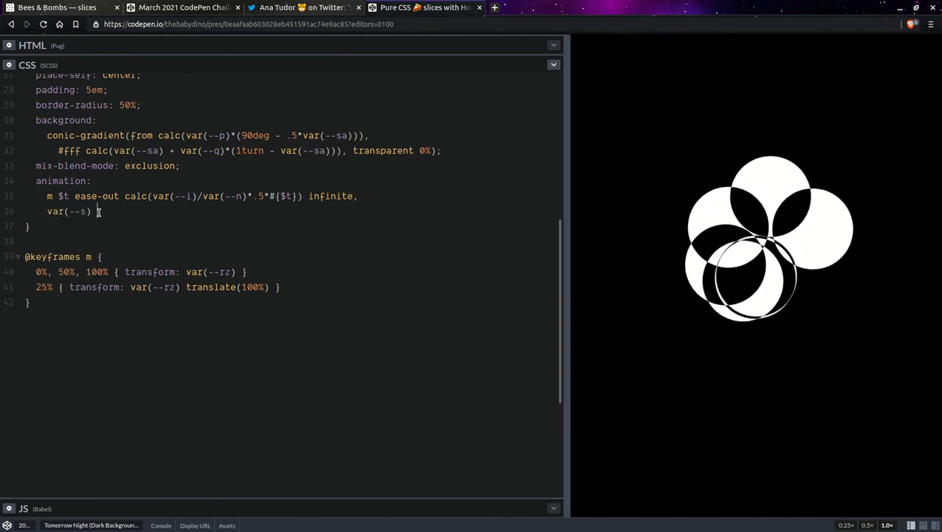
pyautogui.write('i')
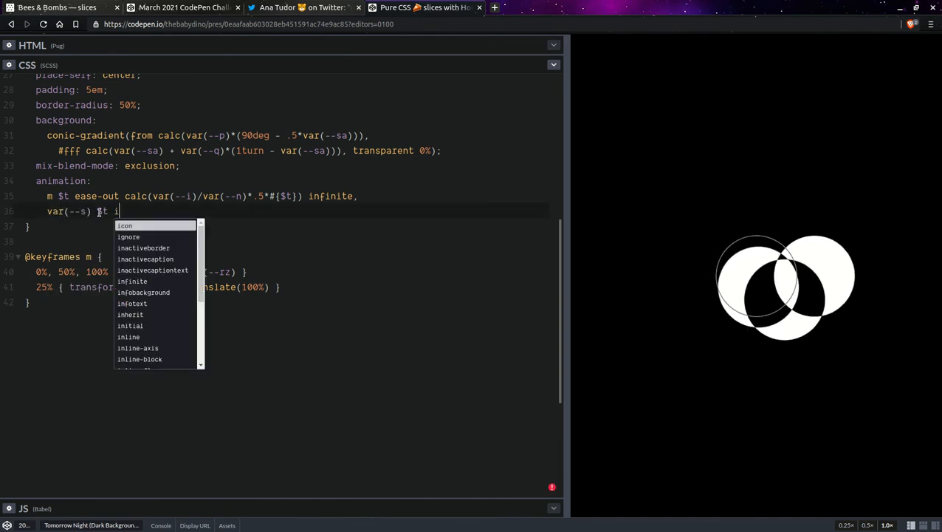
pyautogui.write('nfinite')
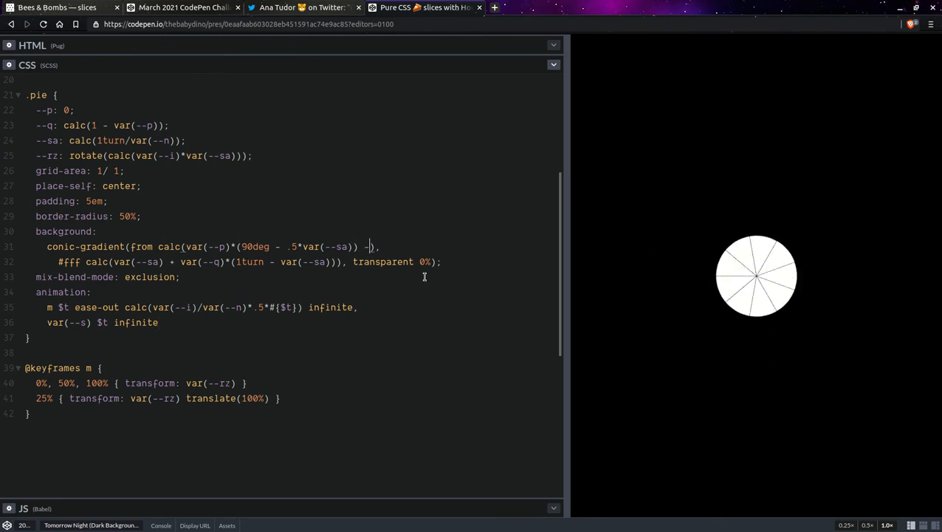
# - Pad the white wedge with 1deg transparent margins: start - 1deg, transparent, #fff 1deg, transparent at end + 1deg
pyautogui.write('1deg')
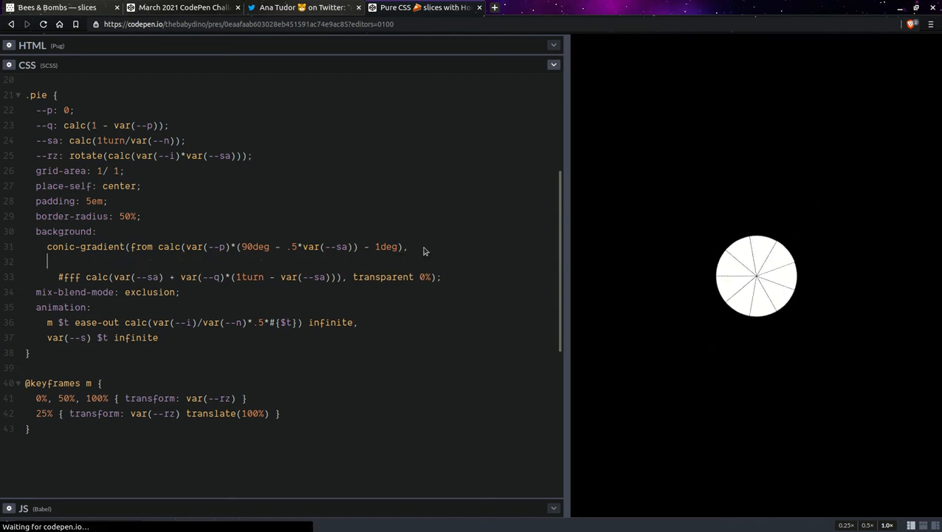
pyautogui.write('transparent')
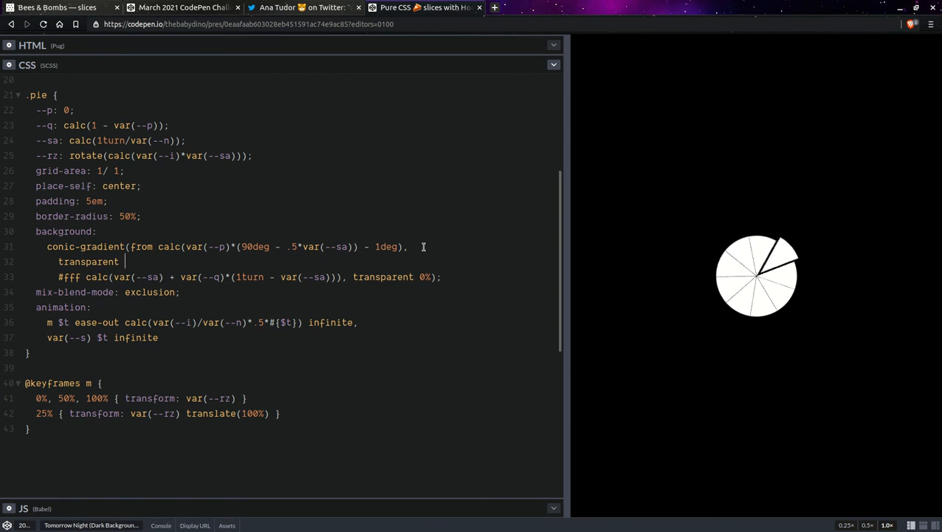
pyautogui.write(',')
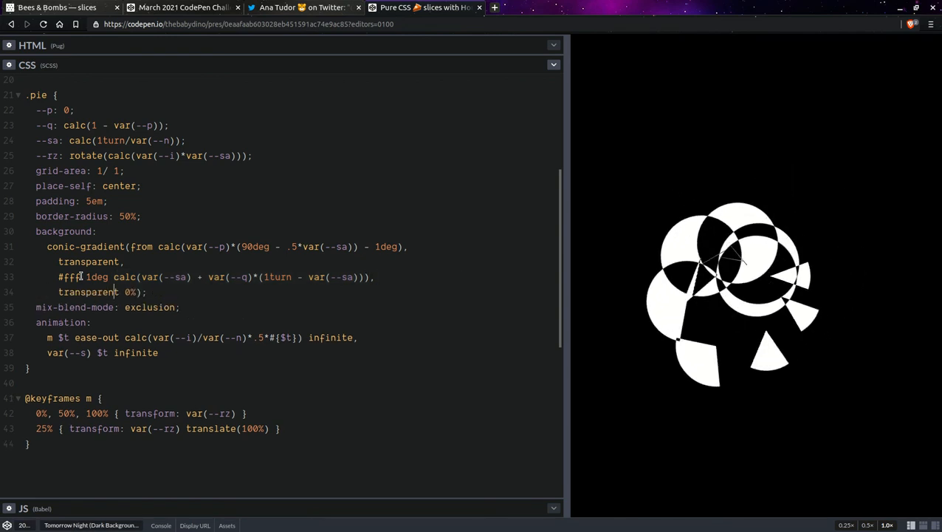
pyautogui.write('calc(var(--sa) + var(--q)*(1turn - var(--sa))) +')
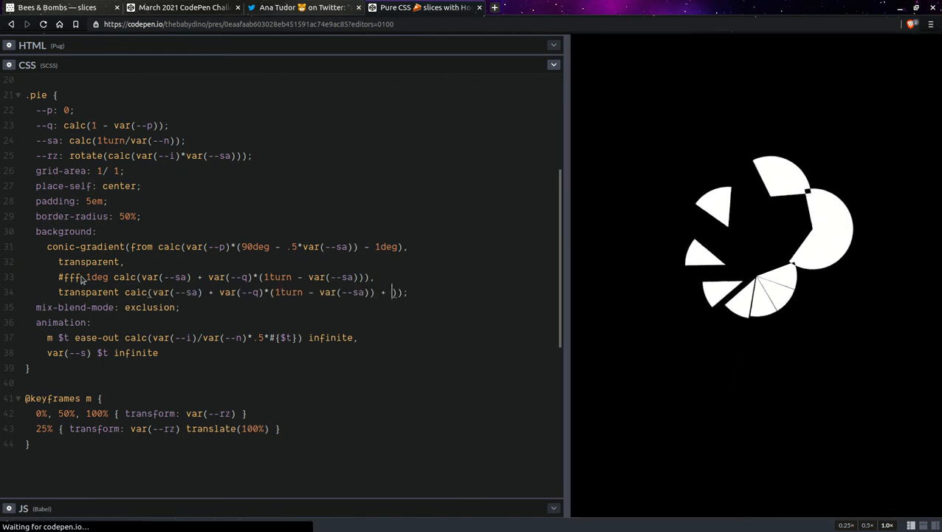
pyautogui.write('deg')
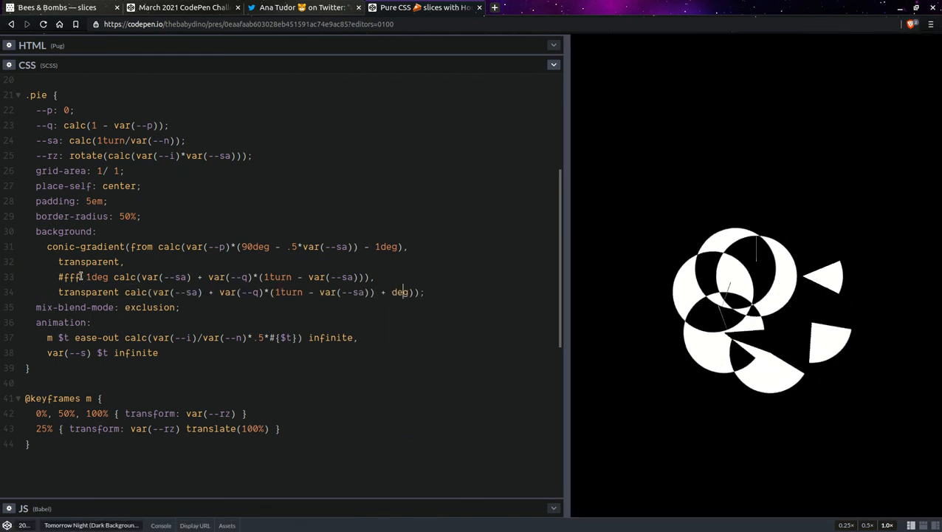
pyautogui.write('1')
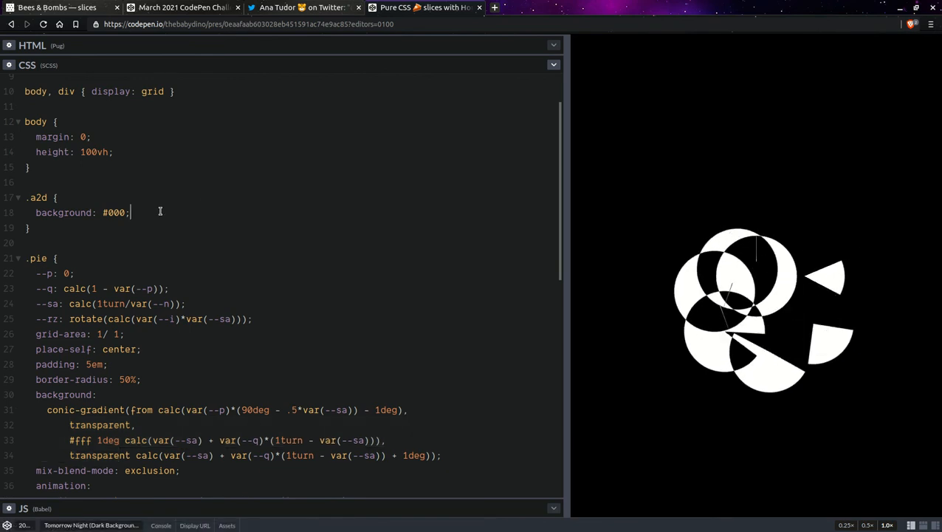
# - Give .a2d filter: blur(2px) contrast(6), then view the Purple and Green challenge page
pyautogui.press('enter')
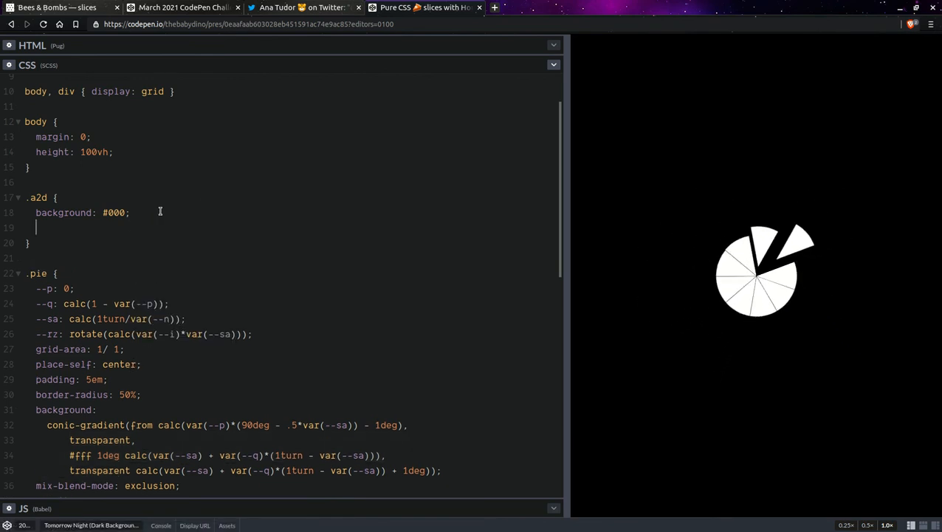
pyautogui.write('filter: b')
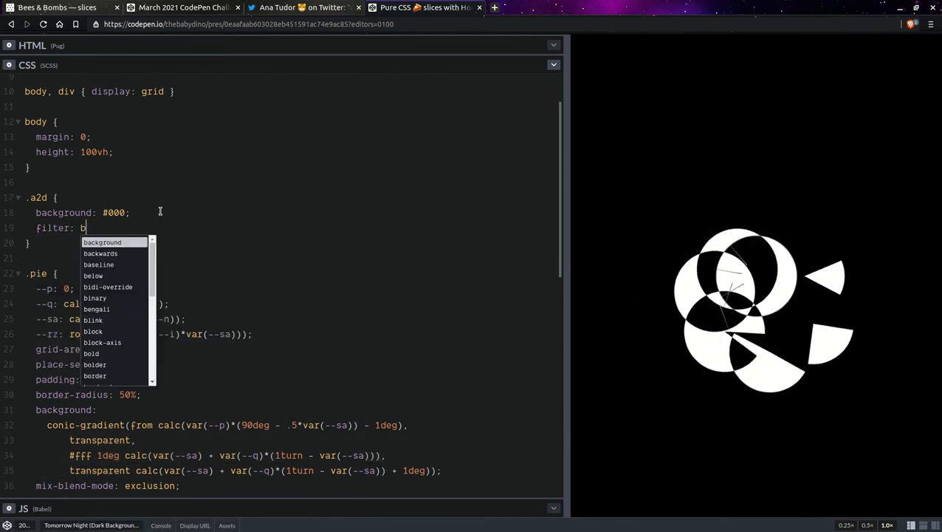
pyautogui.write('lur()')
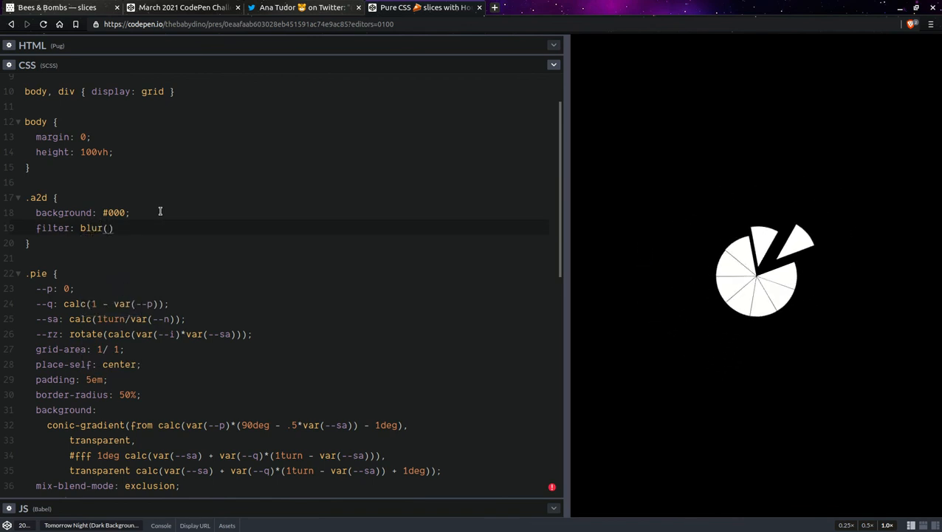
pyautogui.write('2px')
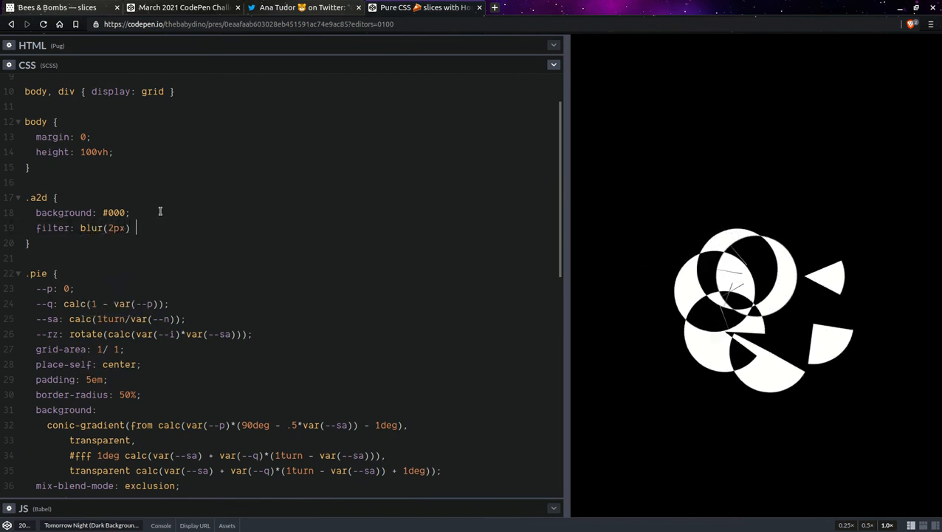
pyautogui.write('contrast')
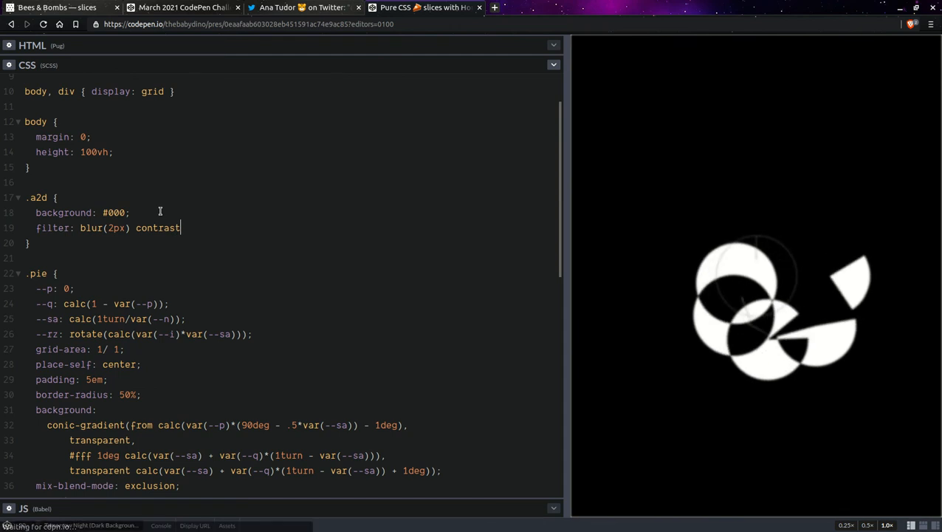
pyautogui.write('()')
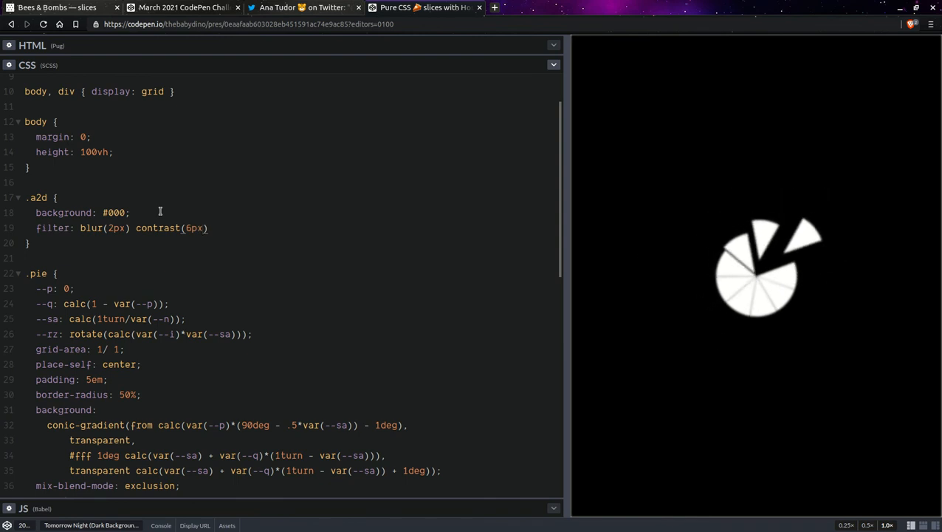
pyautogui.press('BackSpace')
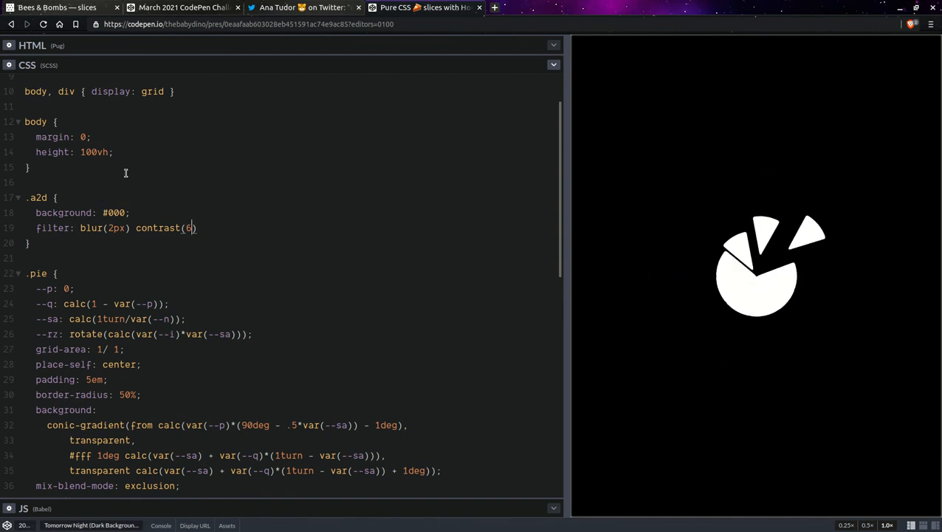
pyautogui.click(183, 7)
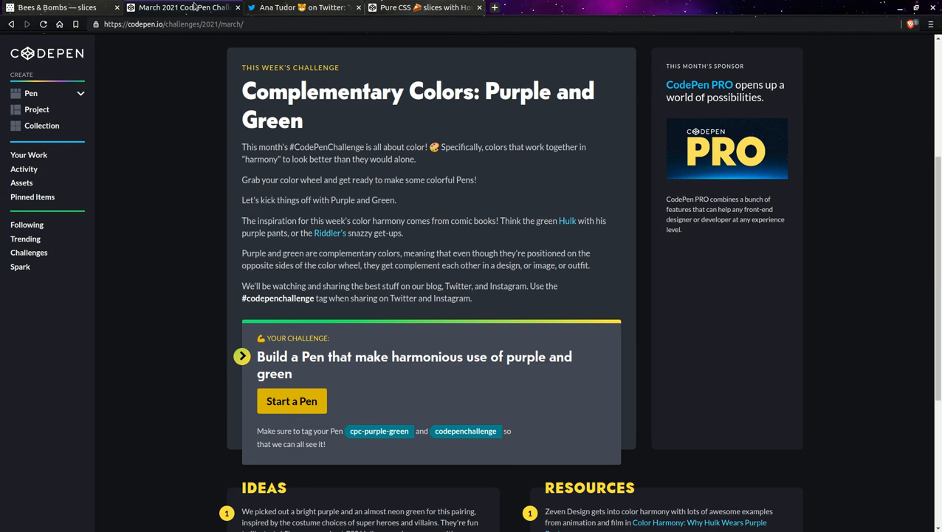
# - Return from the Purple and Green challenge page to the slices pen editor
pyautogui.click(182, 8)
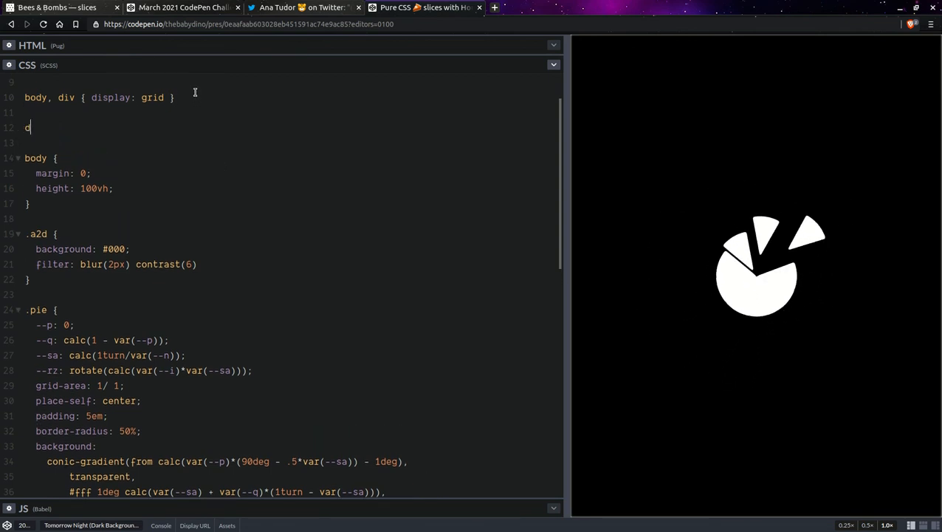
# - Give divs grid-area 1/1 and mix-blend-mode: exclusion in the SCSS
pyautogui.write('iv, ::')
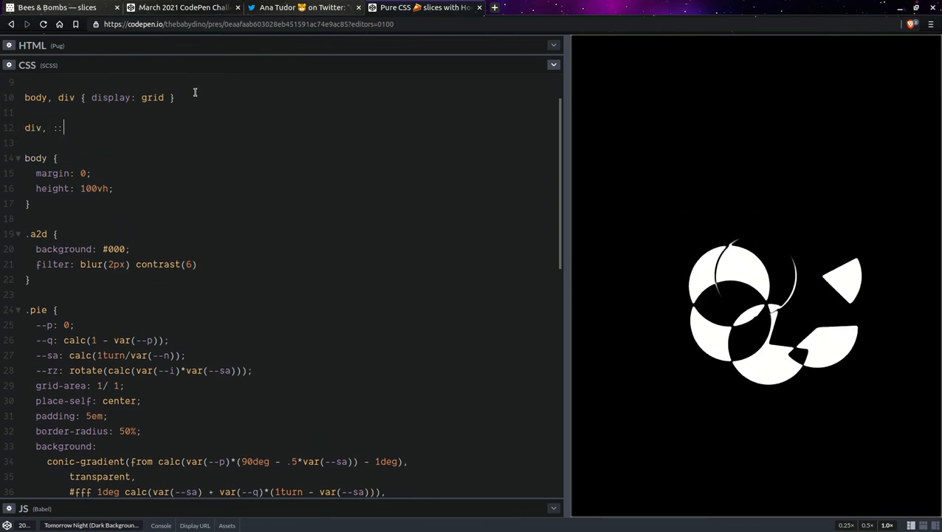
pyautogui.write('before {')
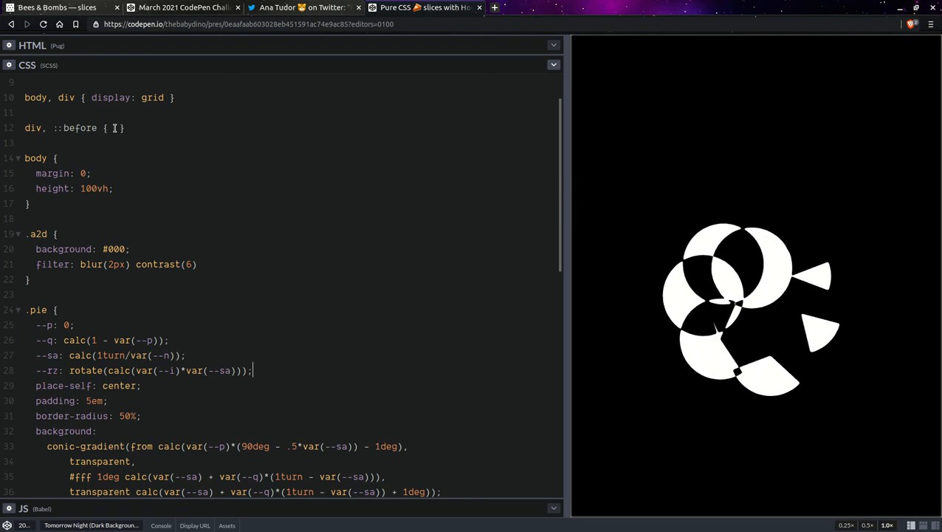
pyautogui.write('grid-area: 1/ 1')
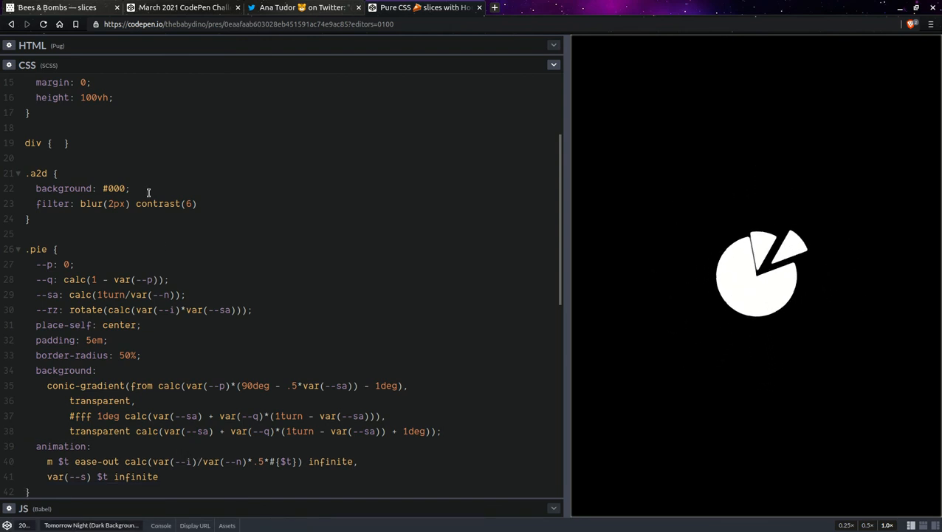
pyautogui.write('mix-blend-mode: exclusion;')
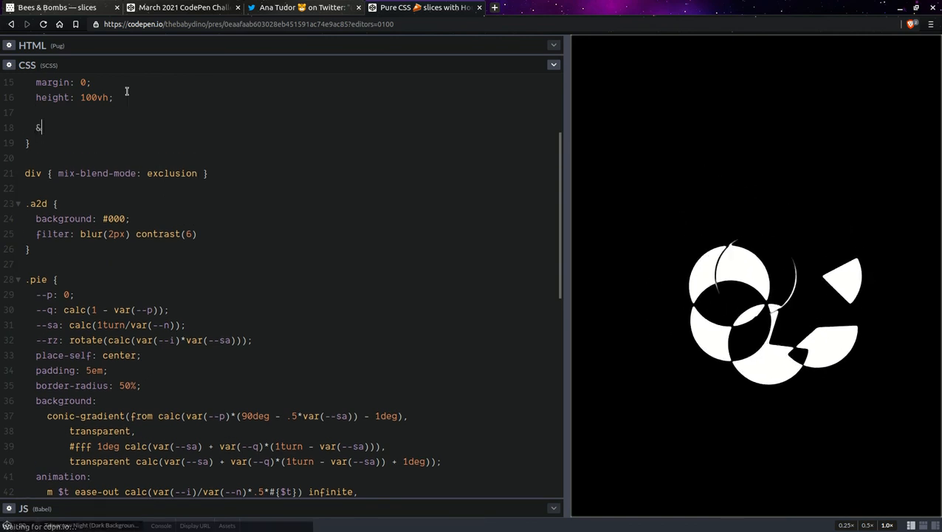
# - Start a body &::before layer with background $c and a content declaration
pyautogui.write('::before {')
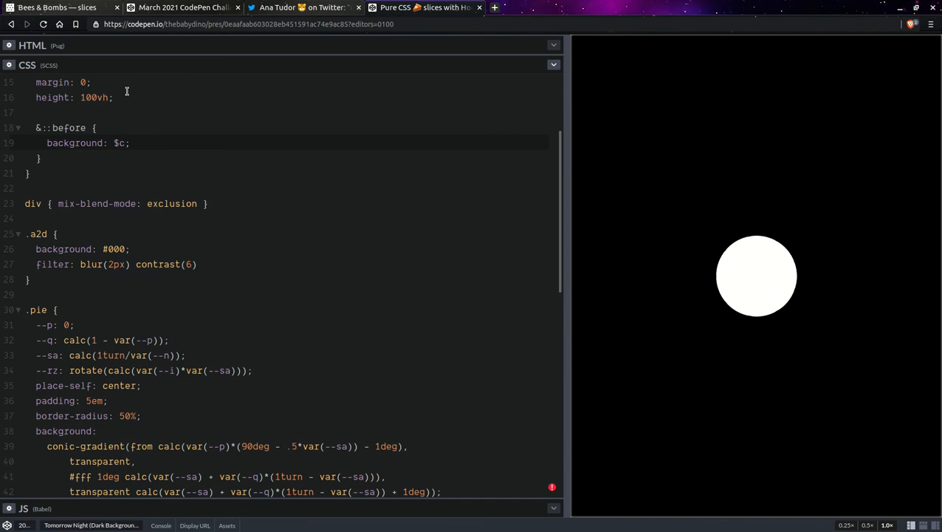
pyautogui.write('content')
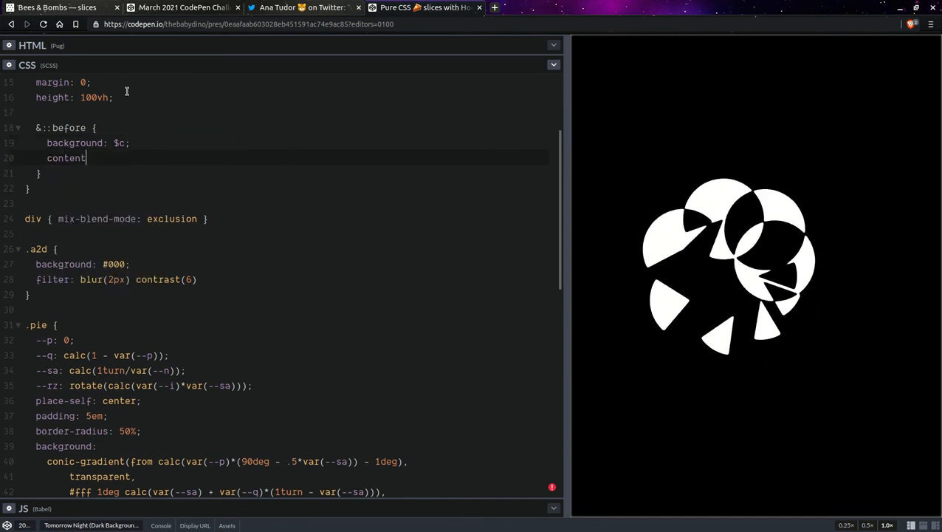